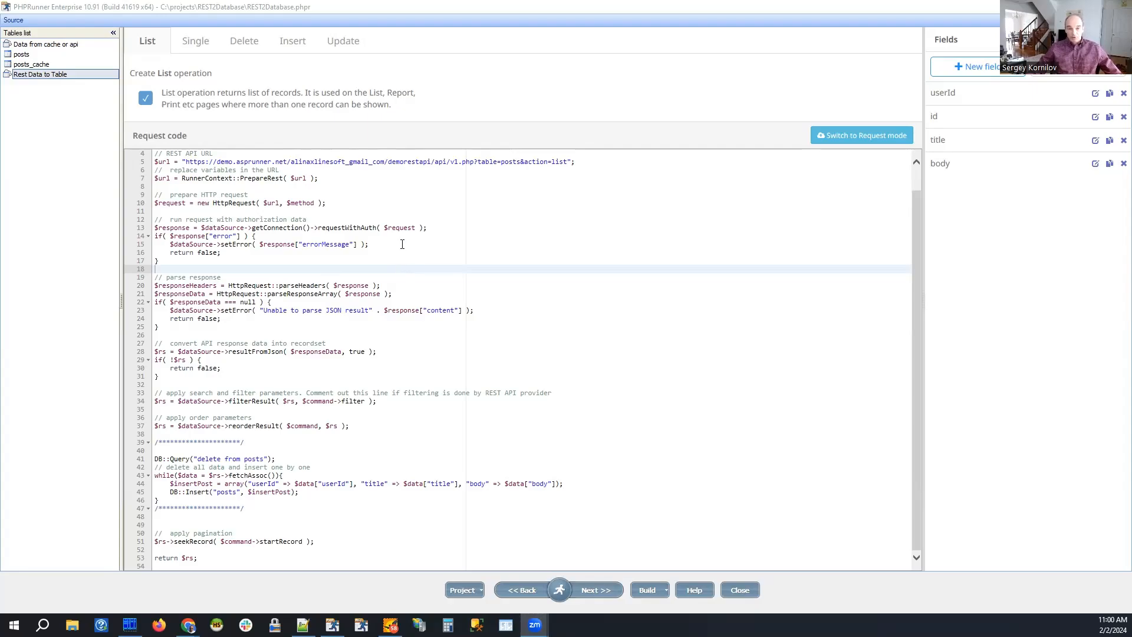
{"action": "mouse_move", "coordinate": [450, 203]}
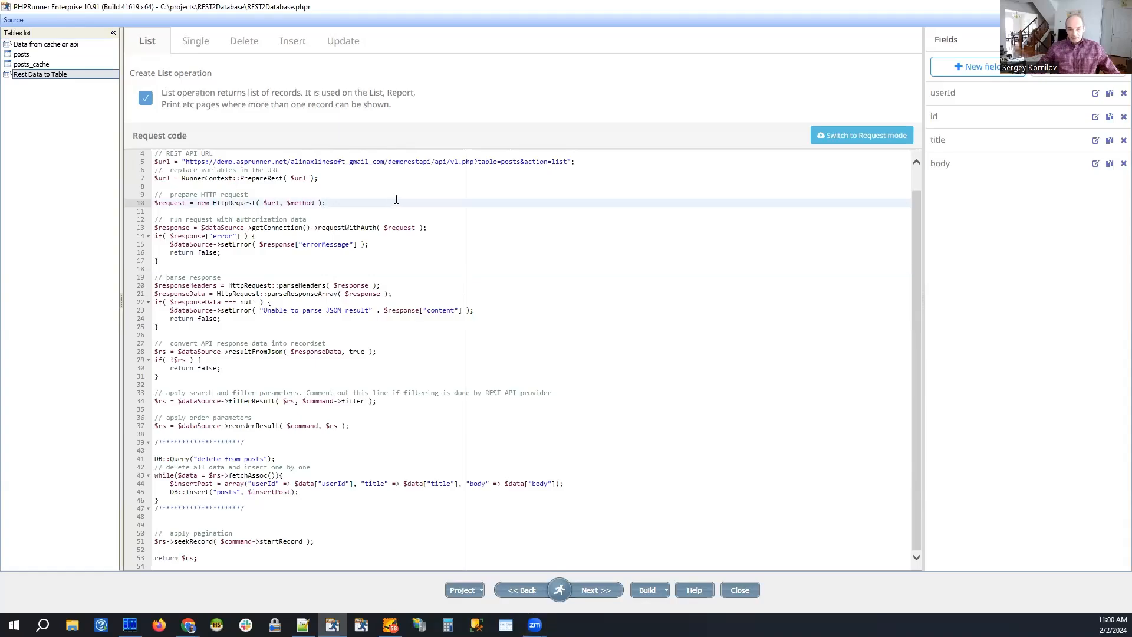
{"action": "mouse_move", "coordinate": [405, 210]}
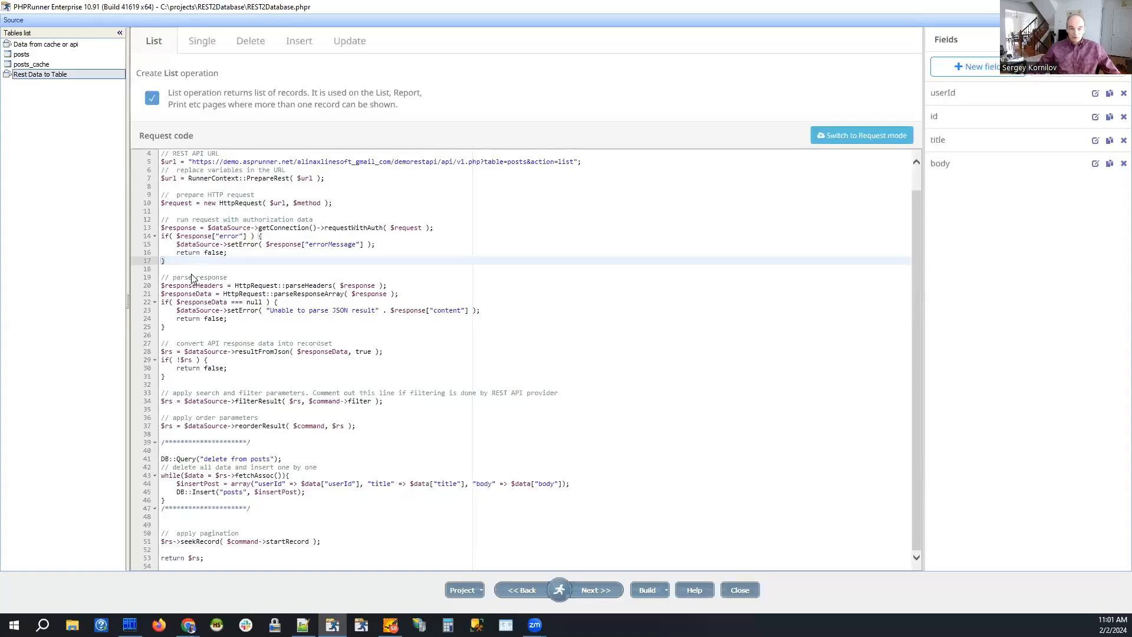
{"action": "mouse_move", "coordinate": [322, 306]}
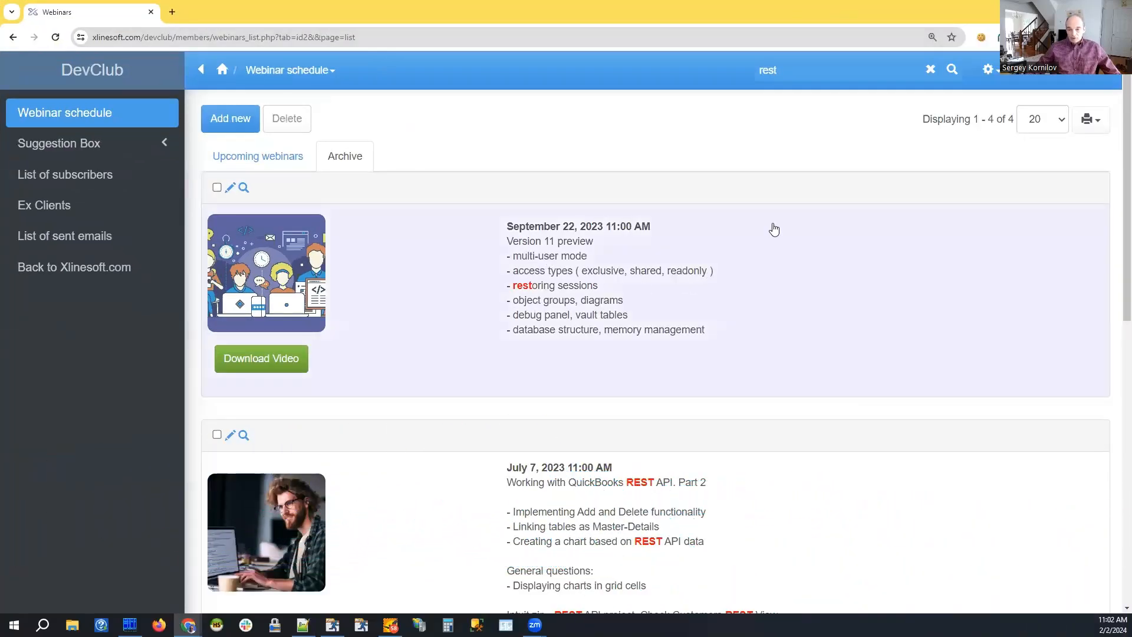
{"action": "mouse_move", "coordinate": [735, 133]}
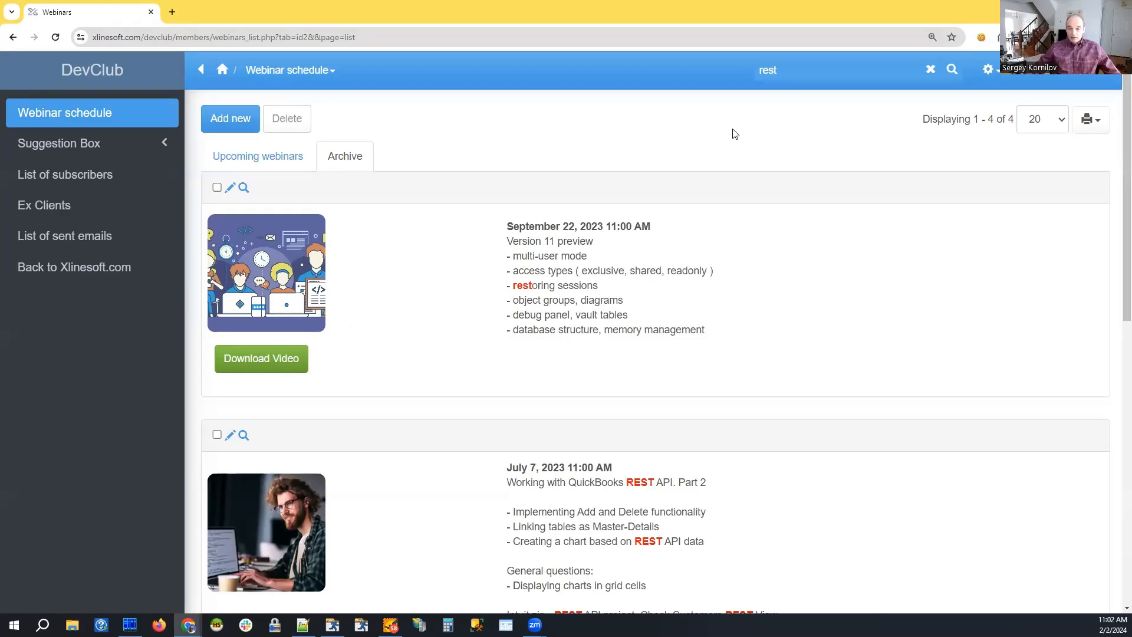
Return to the archived webinars list and scroll through it
{"action": "scroll", "scroll_direction": "down", "scroll_amount": 3}
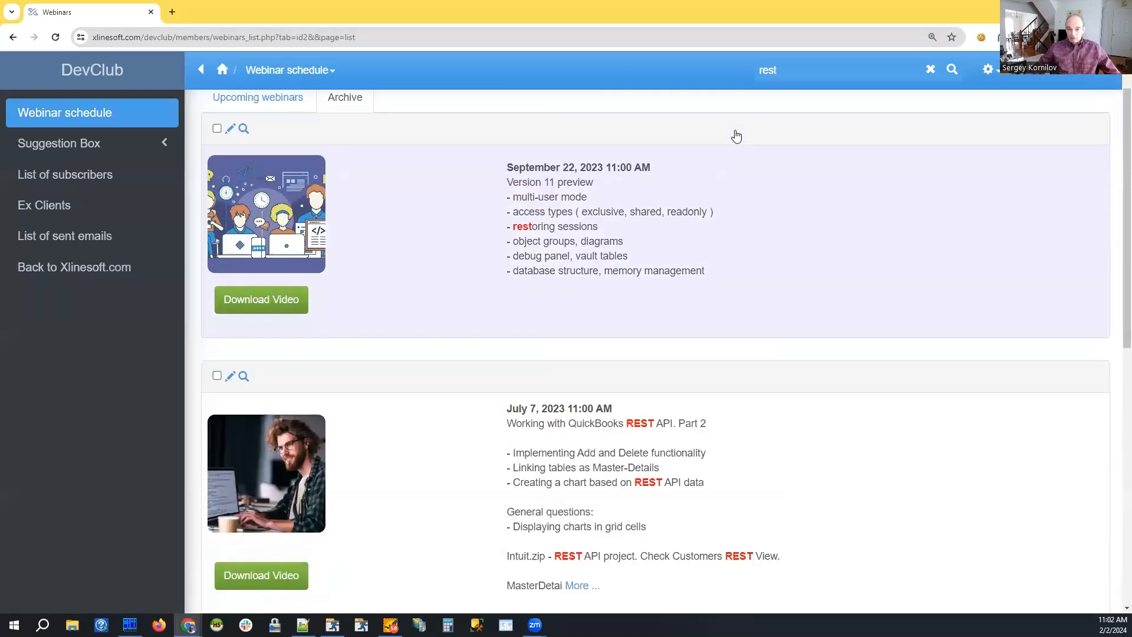
{"action": "mouse_move", "coordinate": [52, 123]}
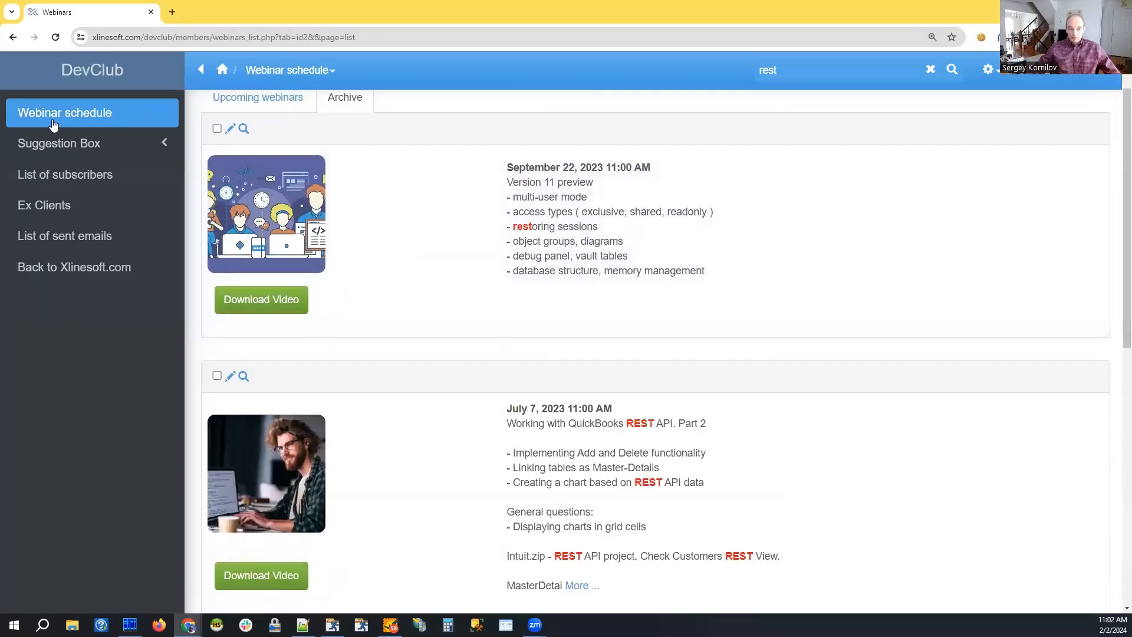
{"action": "mouse_move", "coordinate": [171, 115]}
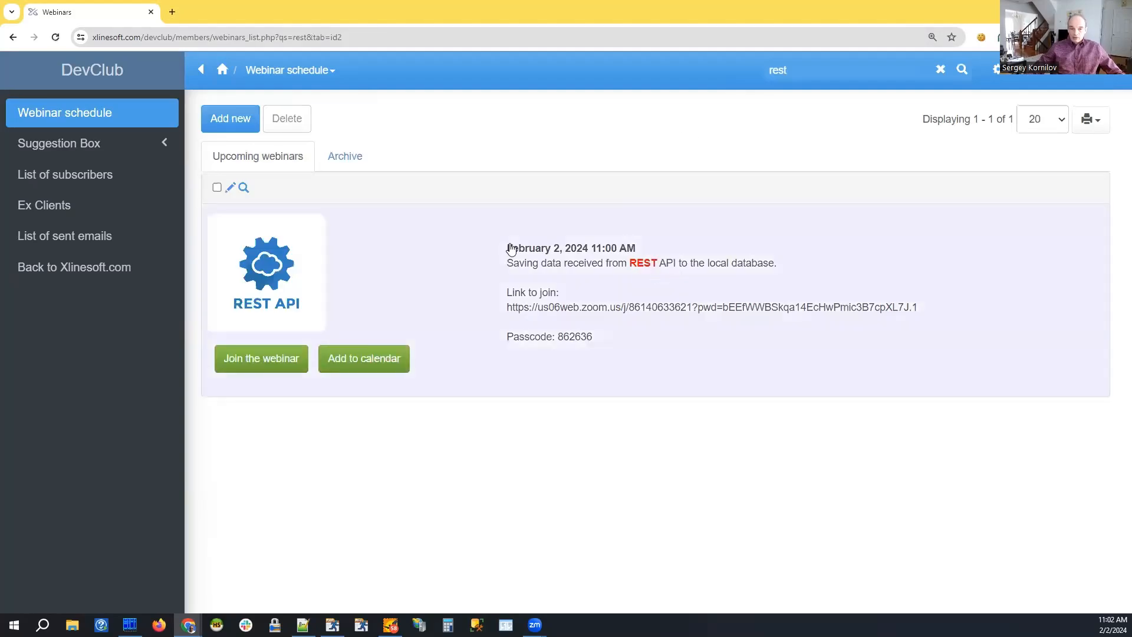
{"action": "left_click", "coordinate": [344, 156]}
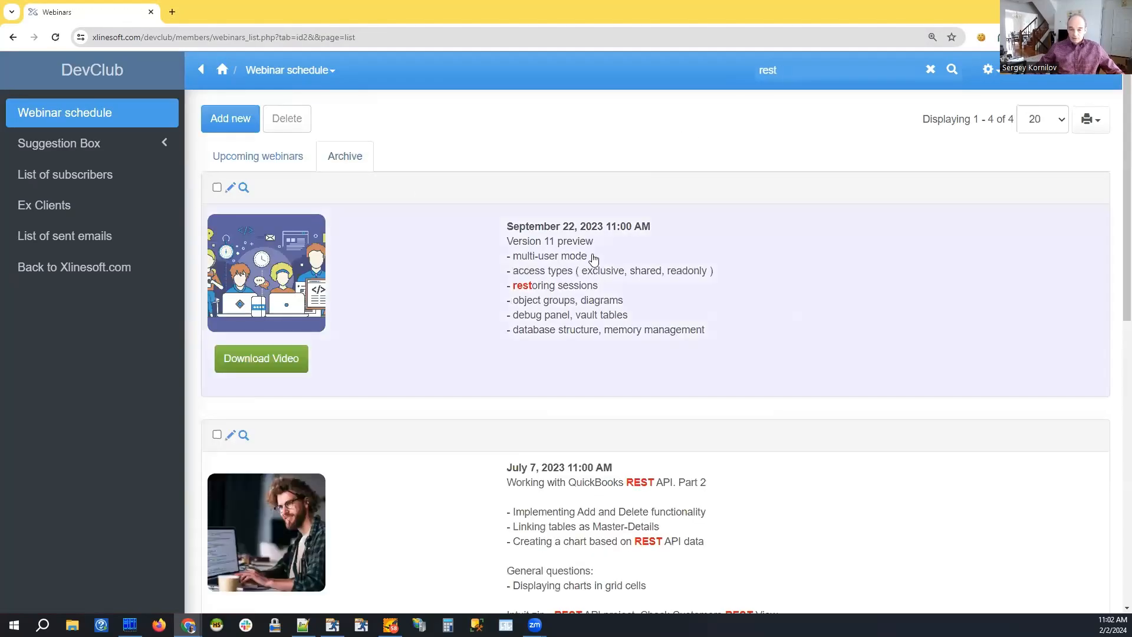
{"action": "scroll", "scroll_direction": "down", "scroll_amount": 3}
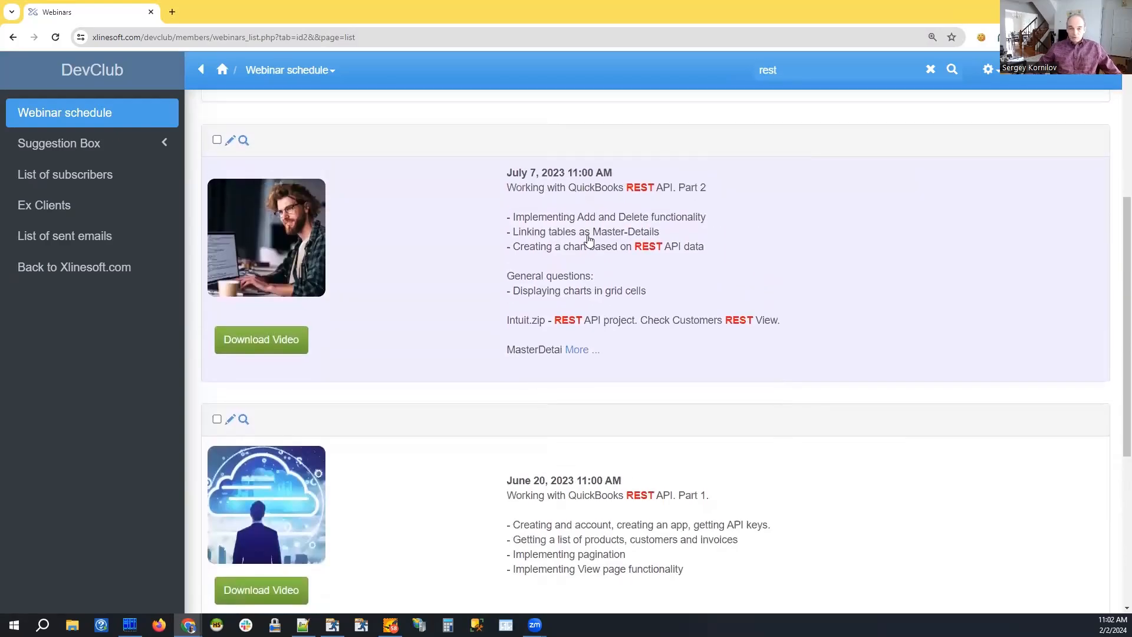
{"action": "mouse_move", "coordinate": [563, 189]}
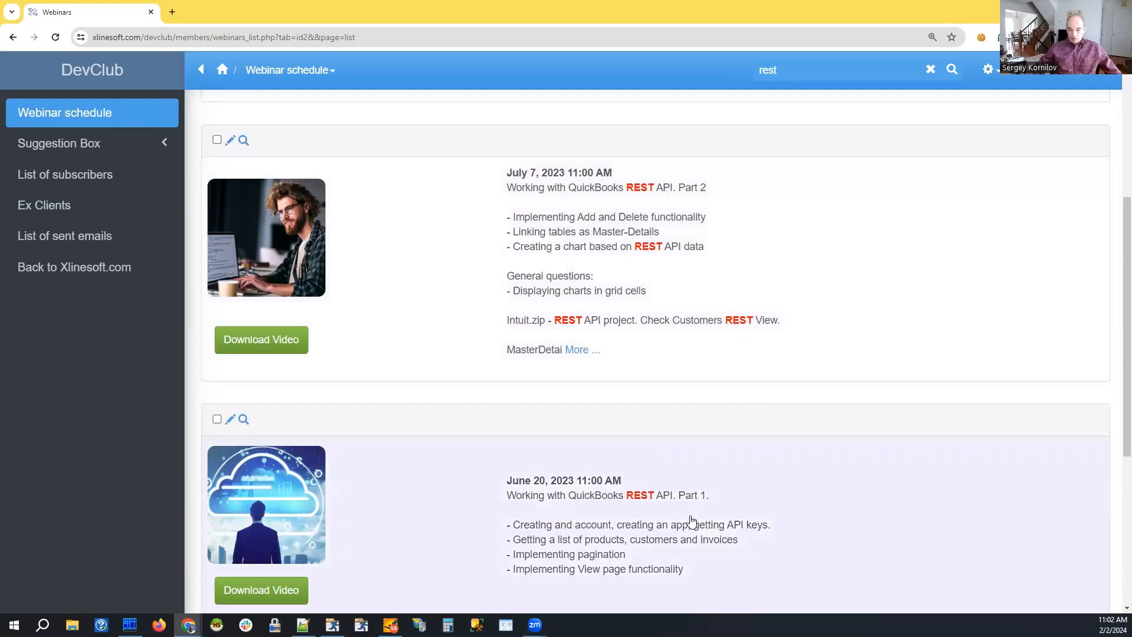
{"action": "mouse_move", "coordinate": [828, 530]}
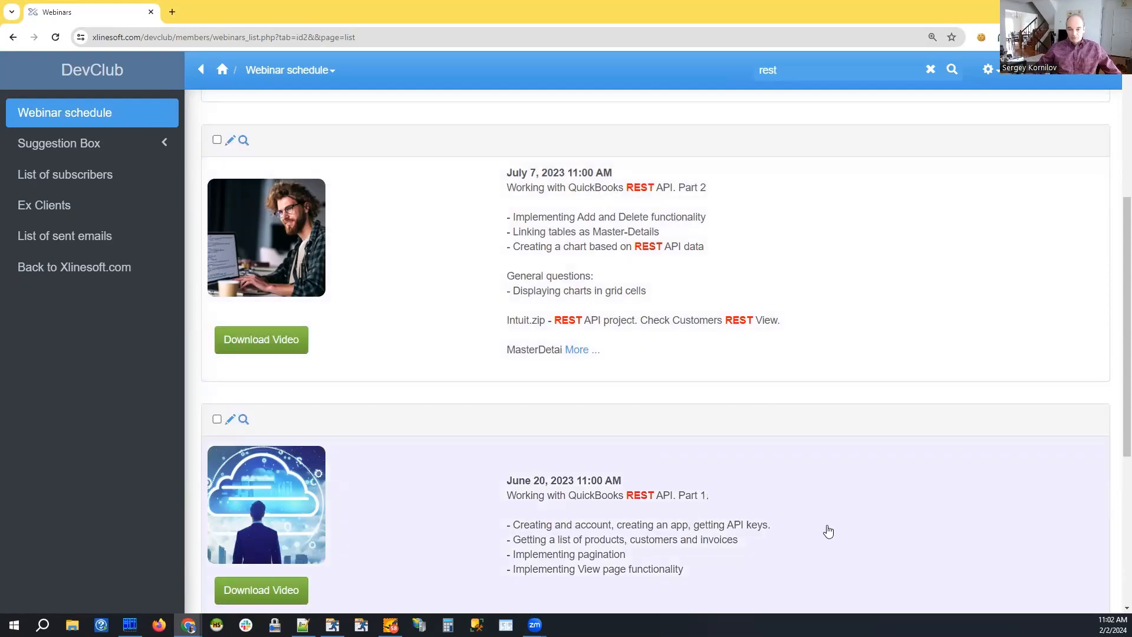
{"action": "mouse_move", "coordinate": [816, 518]}
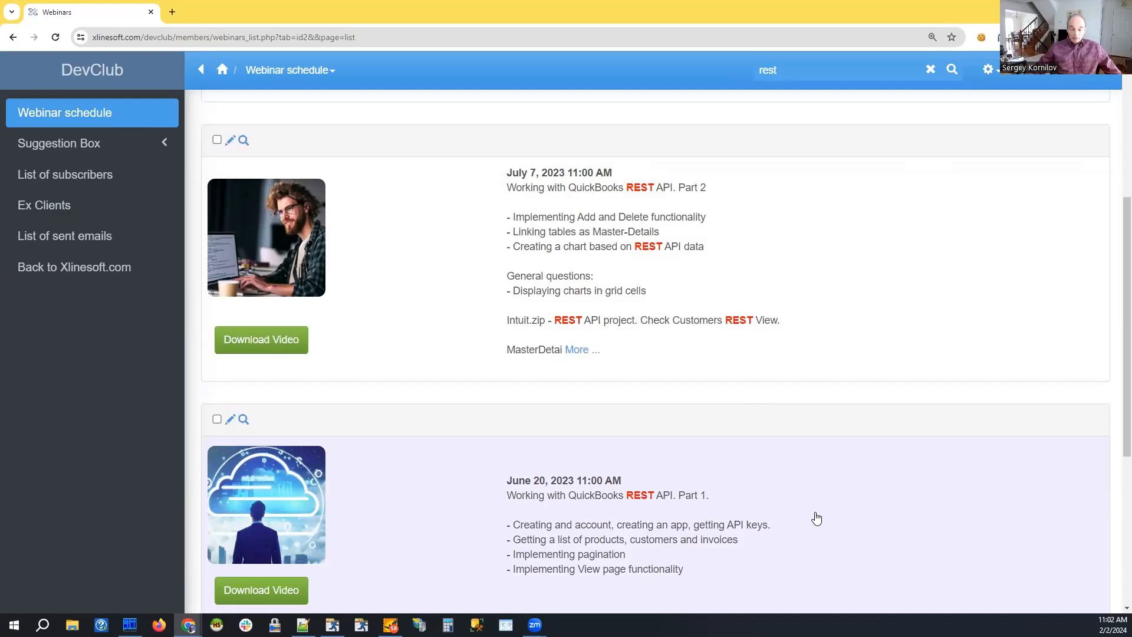
{"action": "mouse_move", "coordinate": [812, 512]}
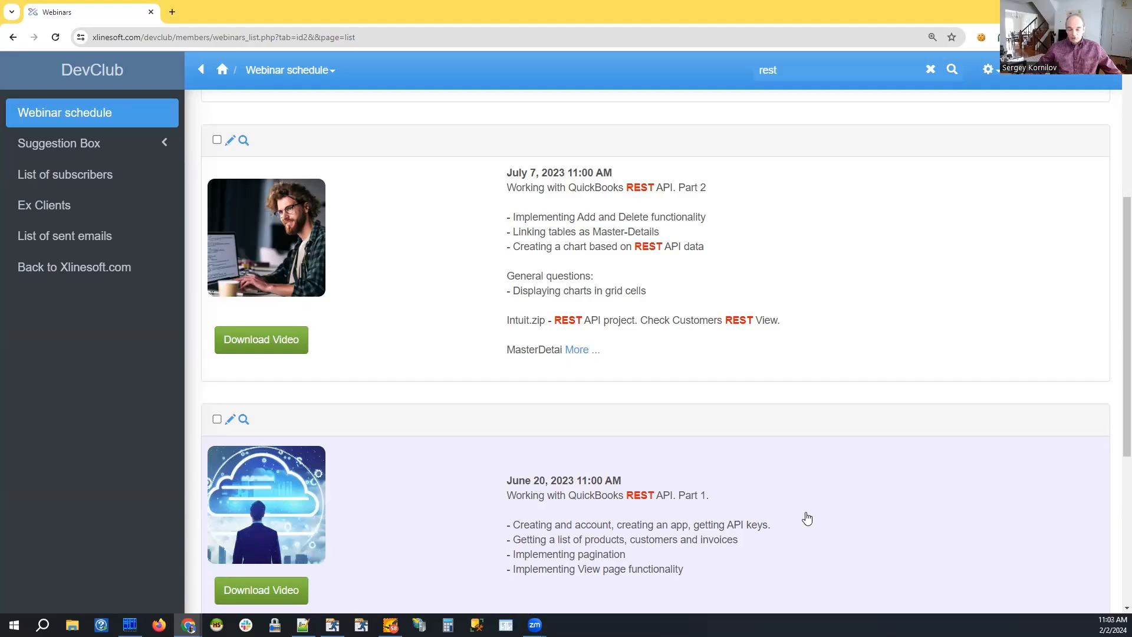
{"action": "mouse_move", "coordinate": [750, 507]}
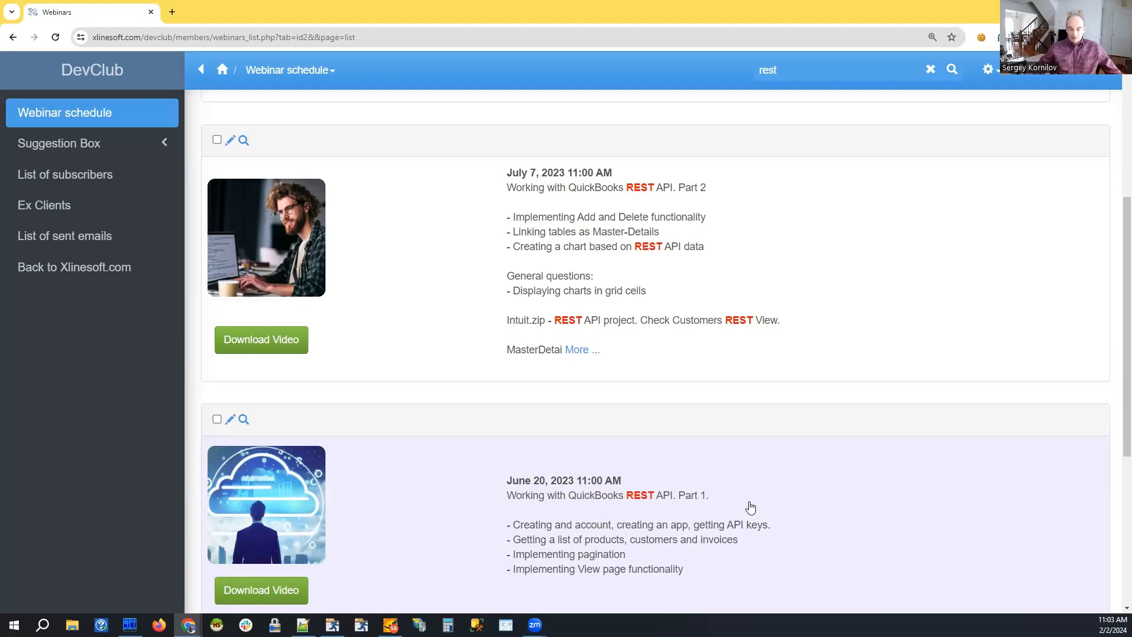
{"action": "mouse_move", "coordinate": [745, 502]}
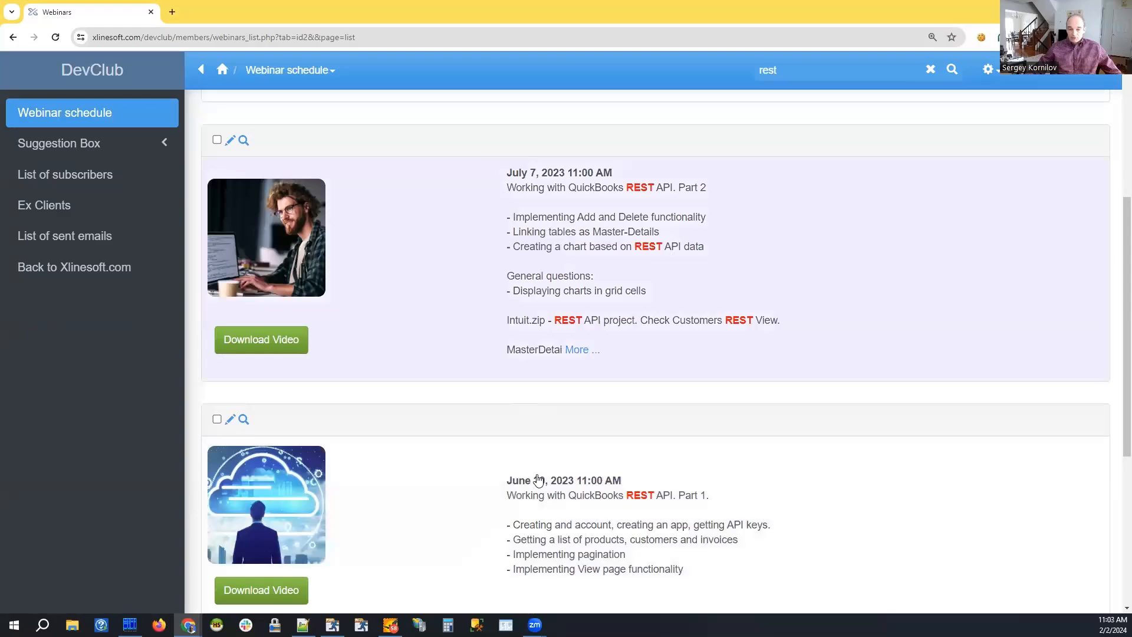
{"action": "mouse_move", "coordinate": [437, 342]}
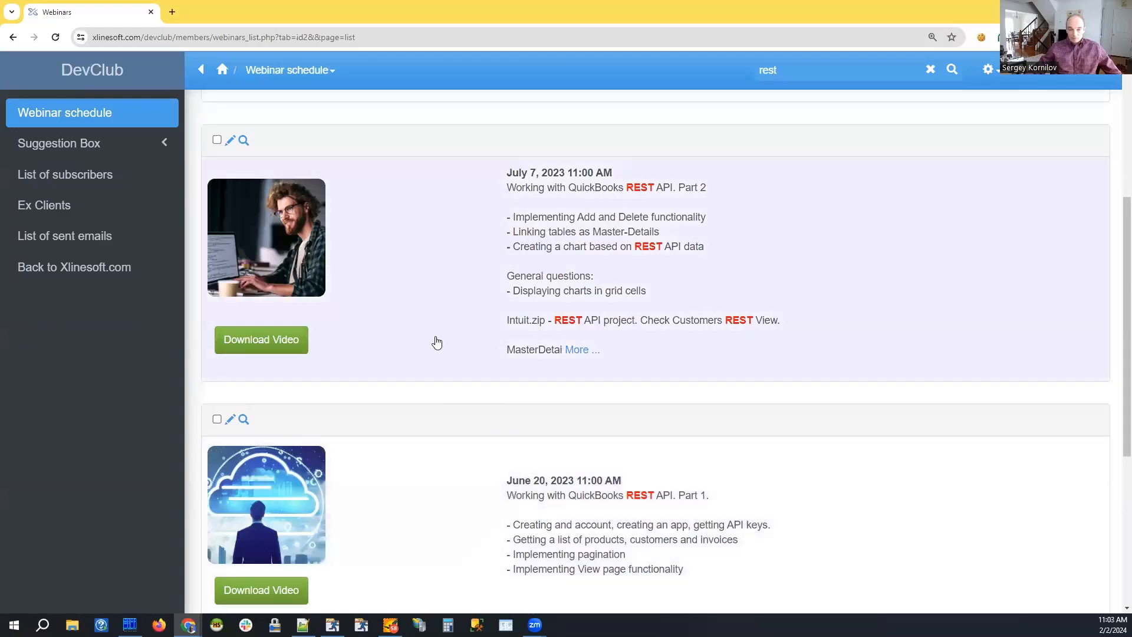
{"action": "mouse_move", "coordinate": [419, 318]}
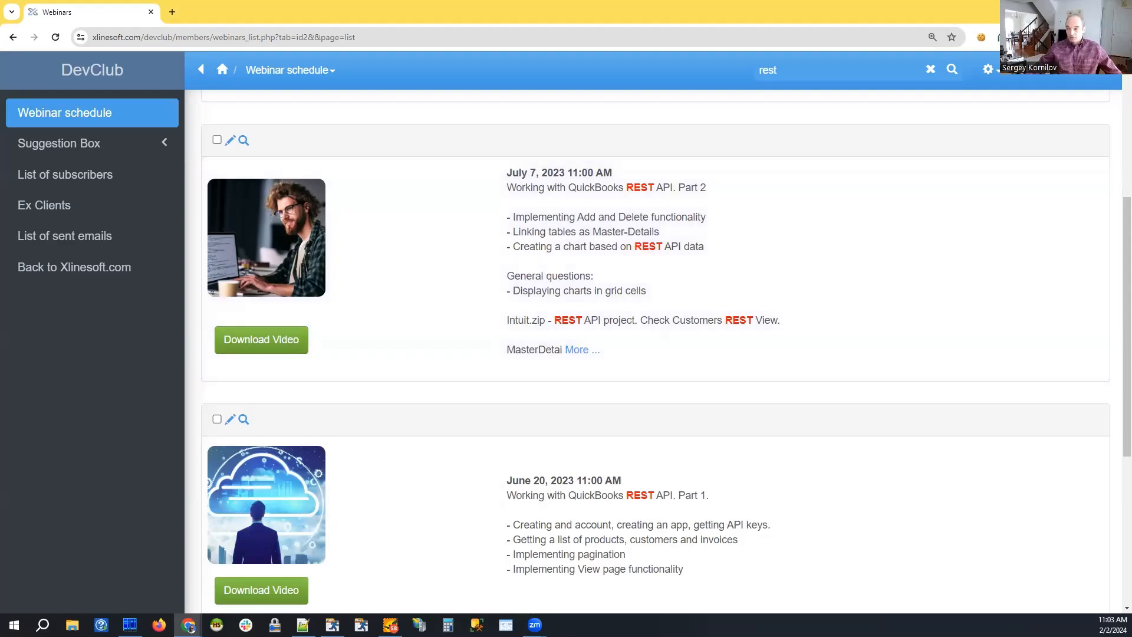
{"action": "mouse_move", "coordinate": [382, 298]}
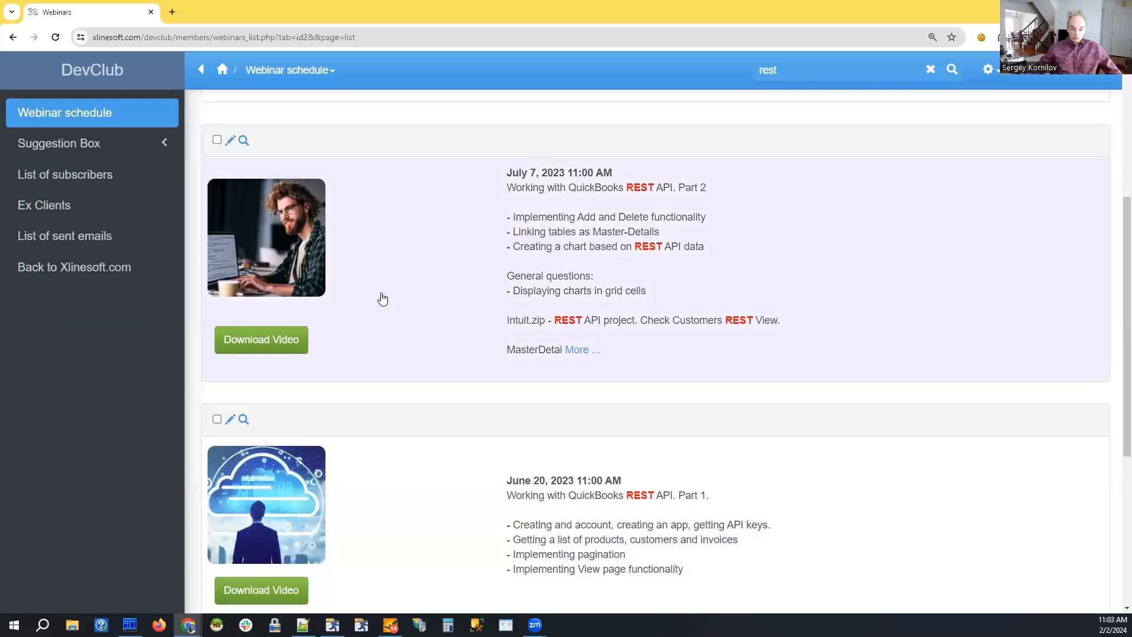
{"action": "mouse_move", "coordinate": [389, 325]}
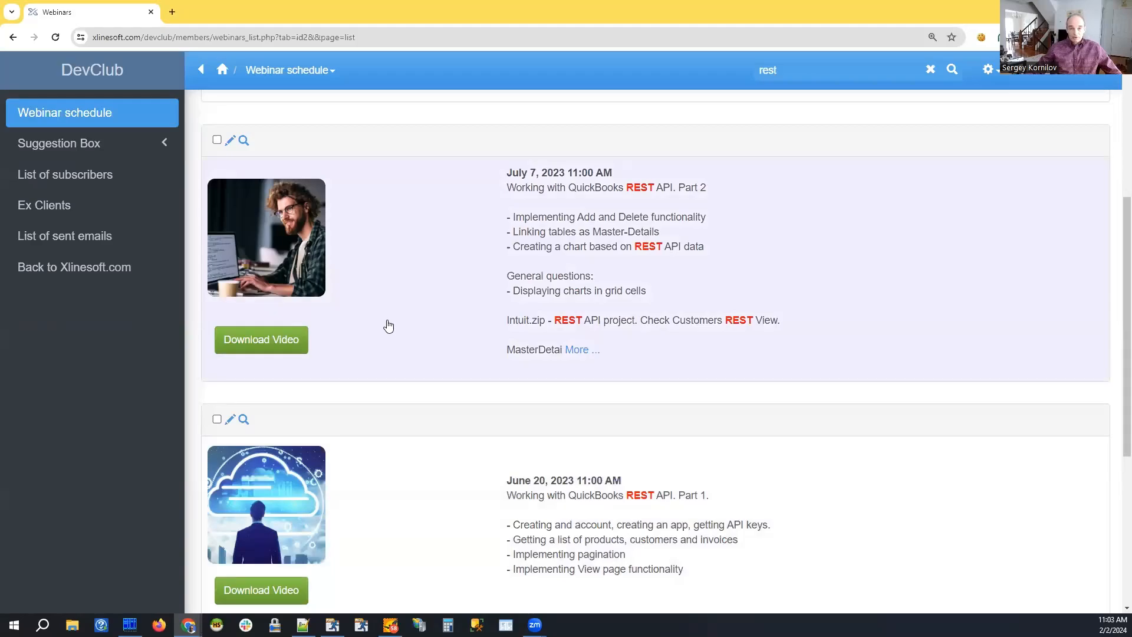
{"action": "mouse_move", "coordinate": [402, 305]}
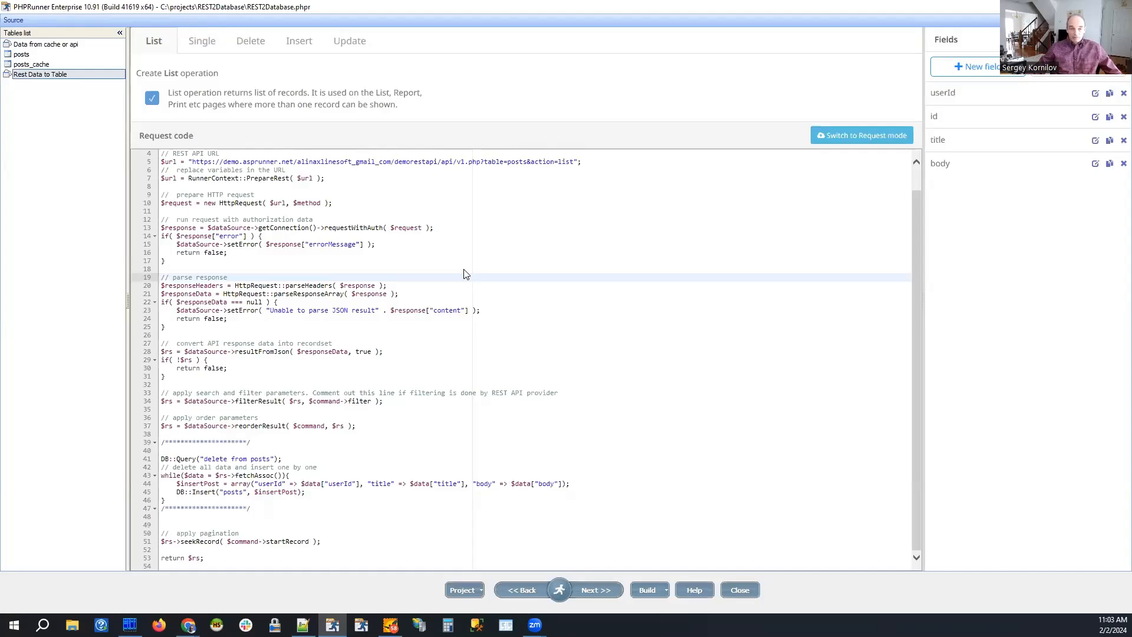
{"action": "mouse_move", "coordinate": [699, 201]}
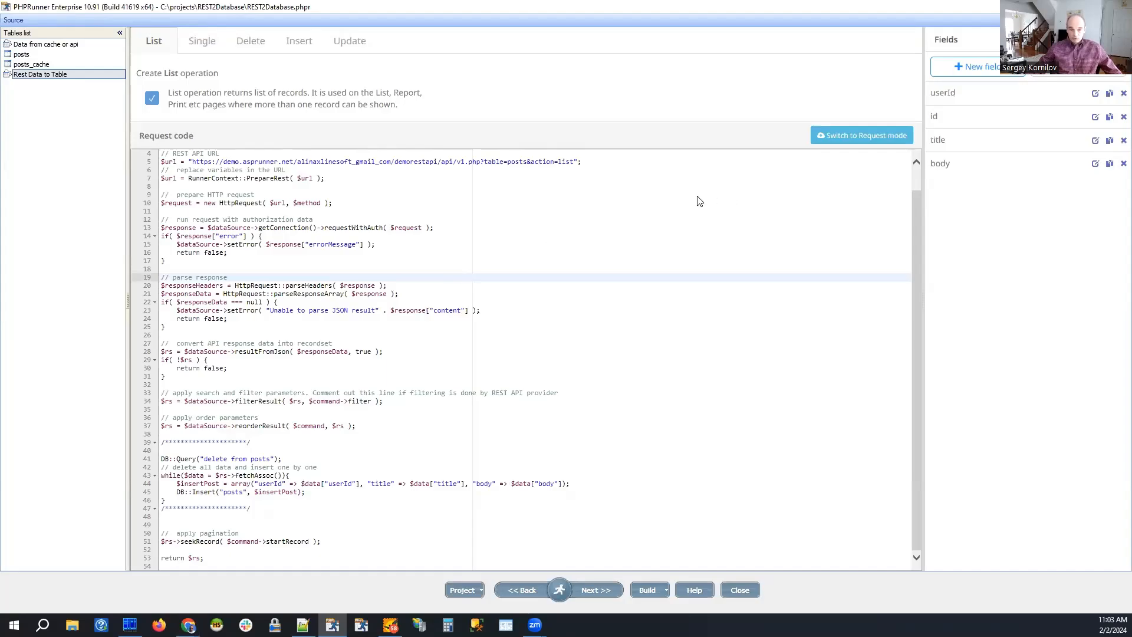
{"action": "mouse_move", "coordinate": [585, 240]}
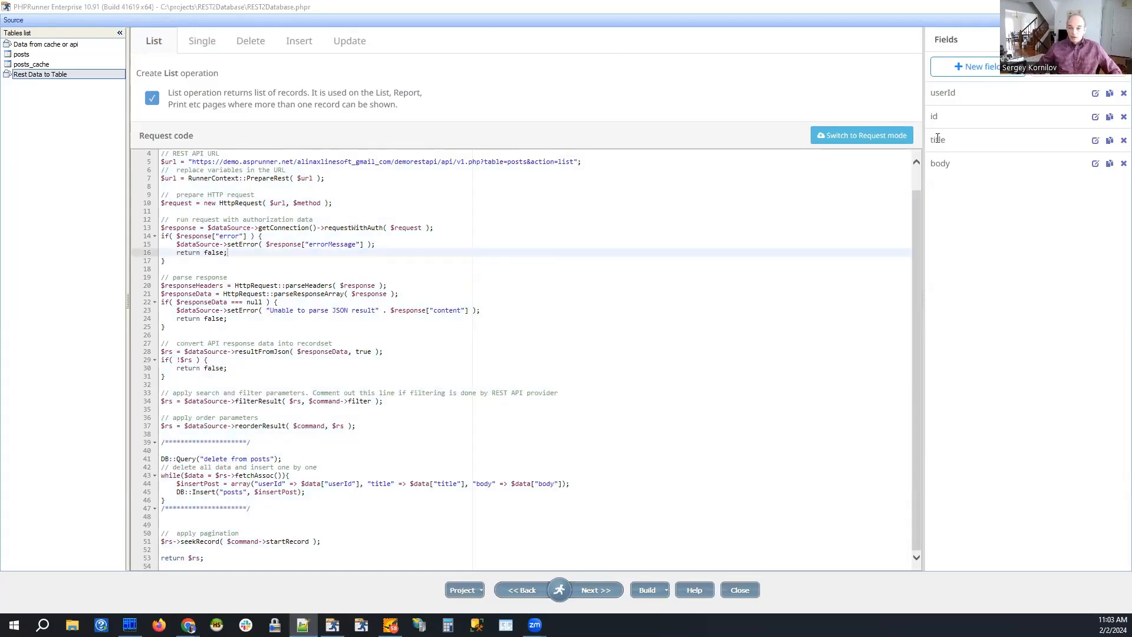
Show the List request settings and copy the demo posts API URL into Chrome
{"action": "left_click", "coordinate": [860, 135]}
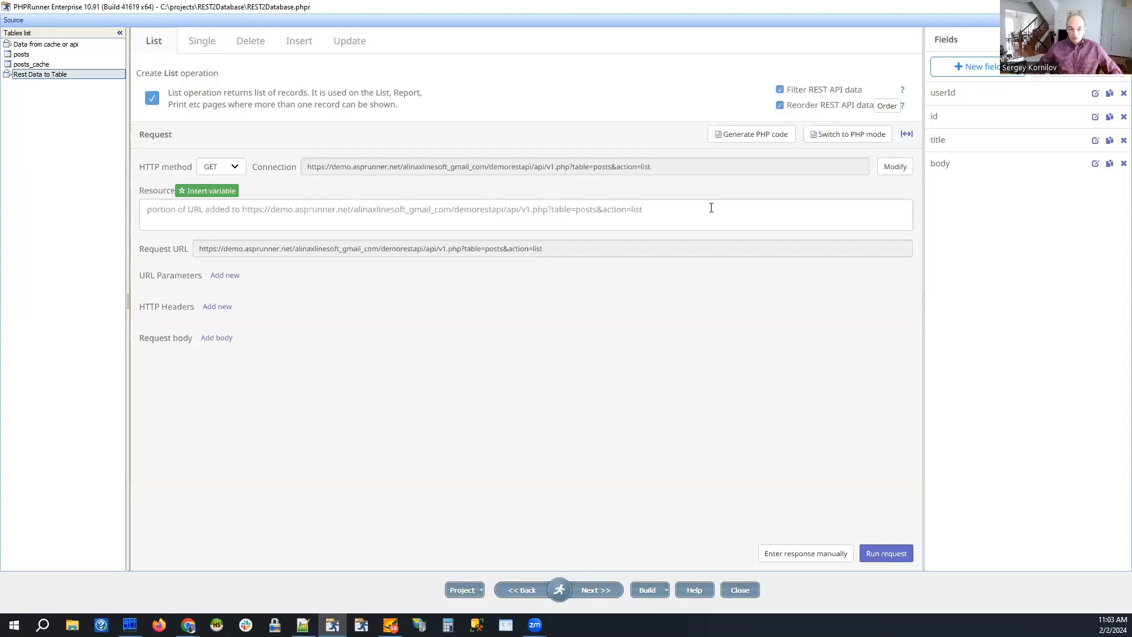
{"action": "mouse_move", "coordinate": [724, 176]}
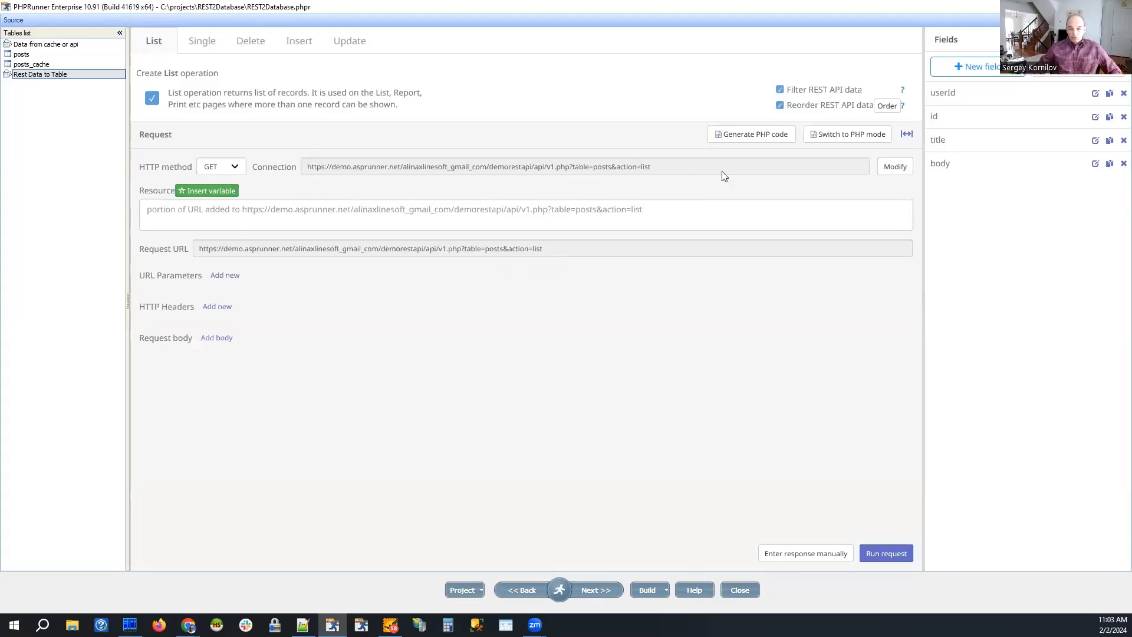
{"action": "mouse_move", "coordinate": [170, 199]}
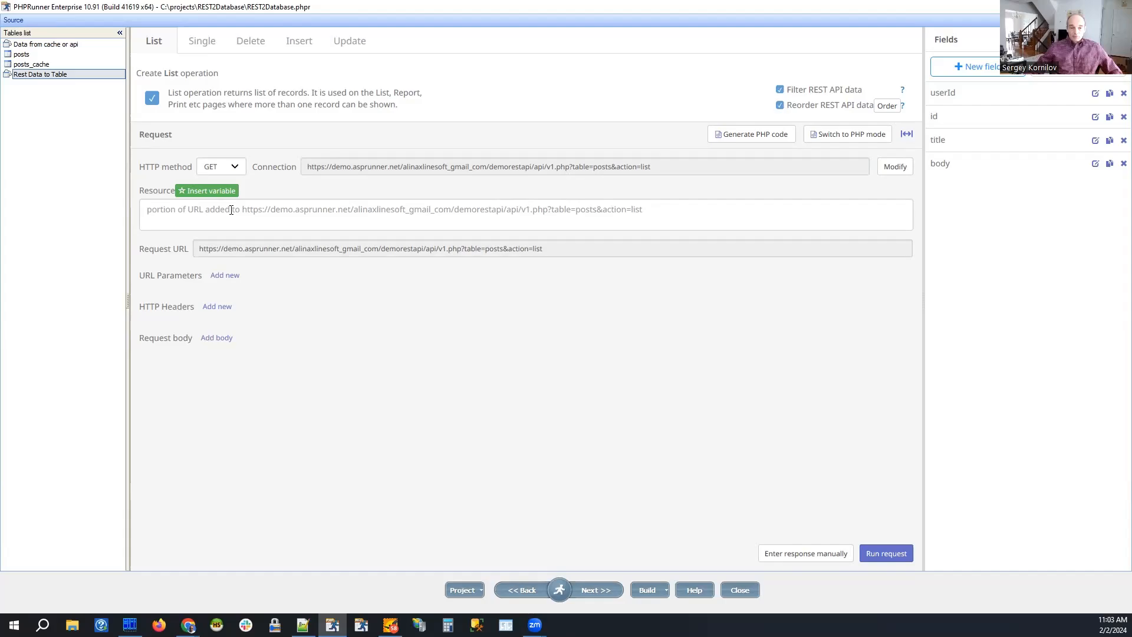
{"action": "mouse_move", "coordinate": [296, 243]}
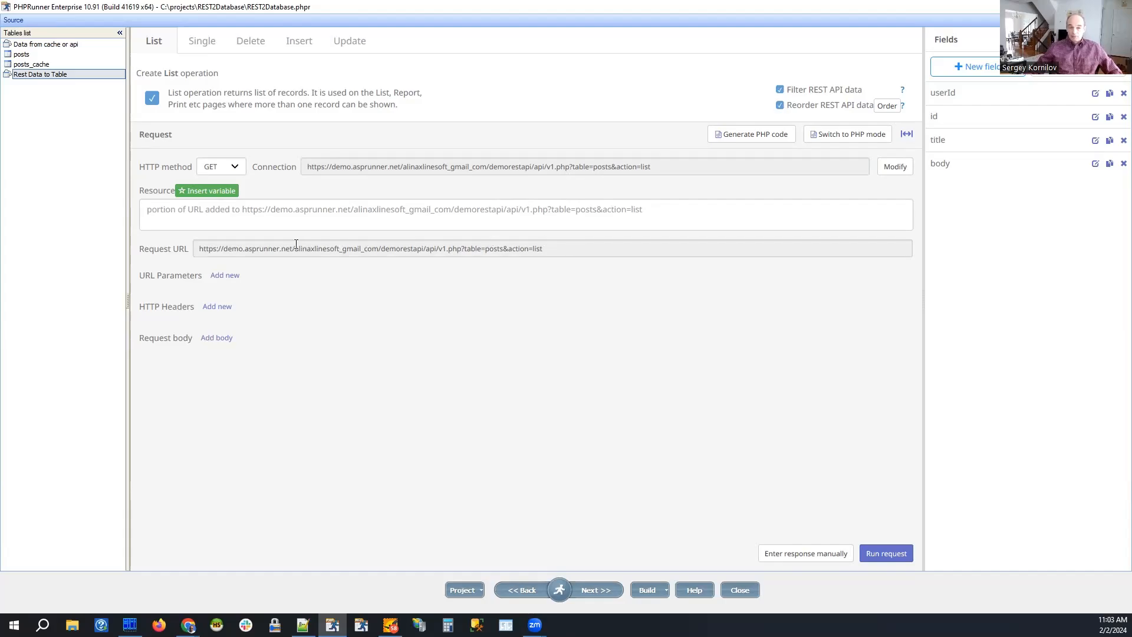
{"action": "mouse_move", "coordinate": [337, 261]}
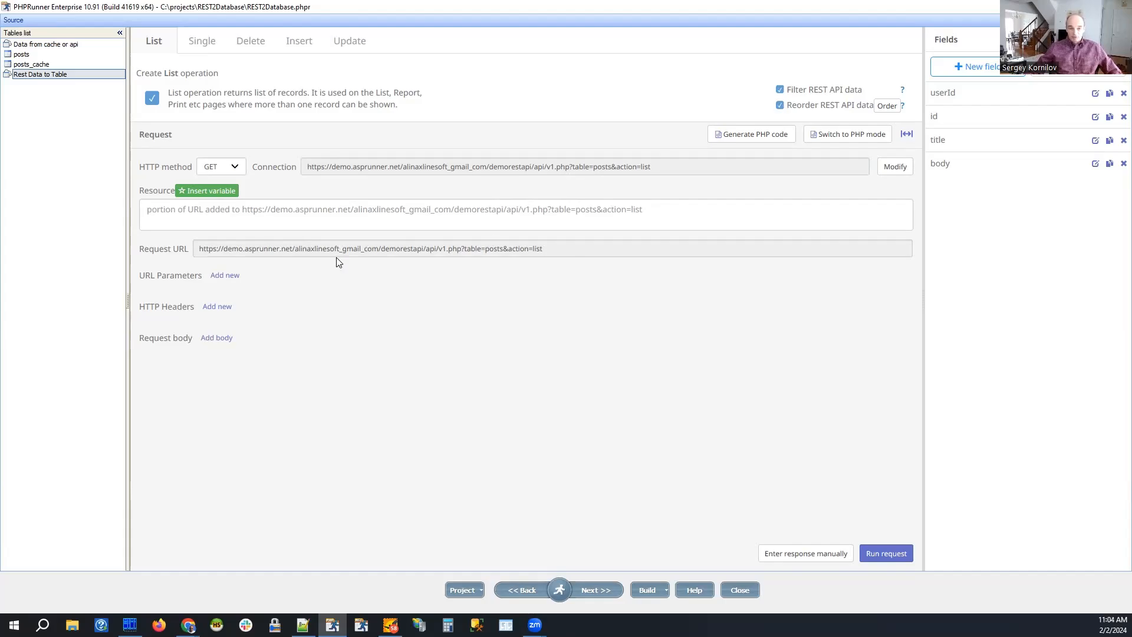
{"action": "mouse_move", "coordinate": [578, 260]}
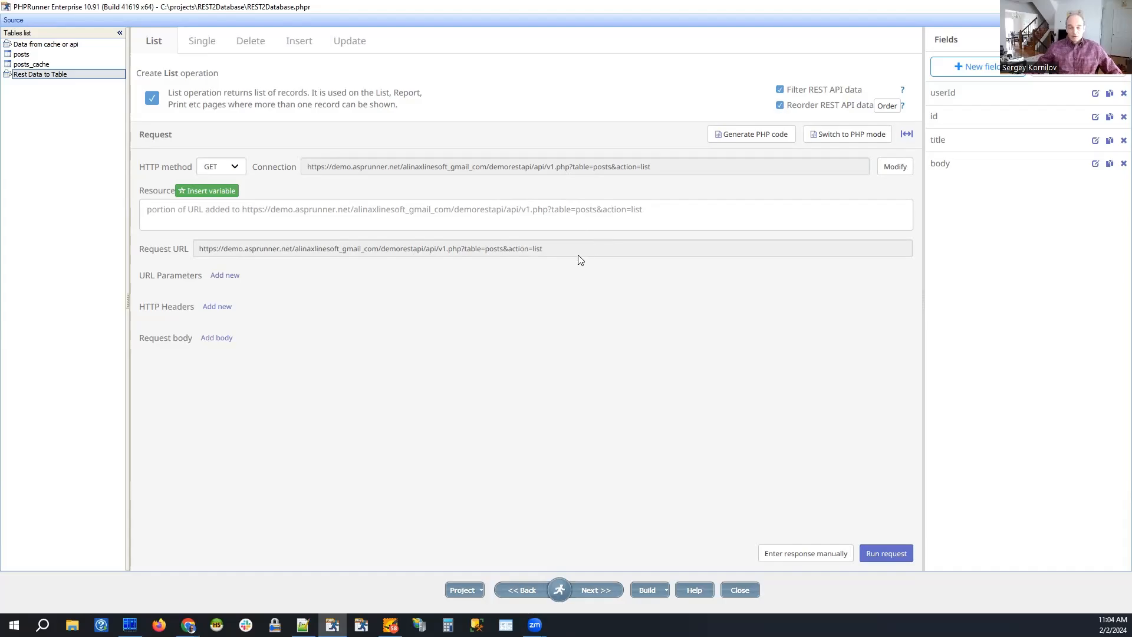
{"action": "mouse_move", "coordinate": [552, 263]}
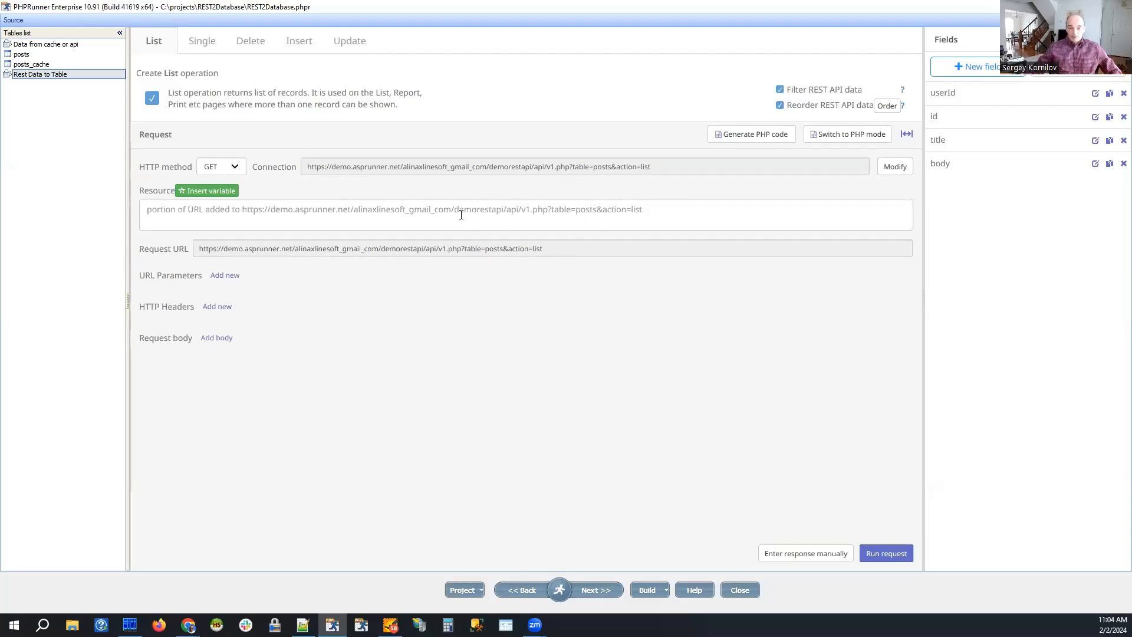
{"action": "triple_click", "coordinate": [477, 166]}
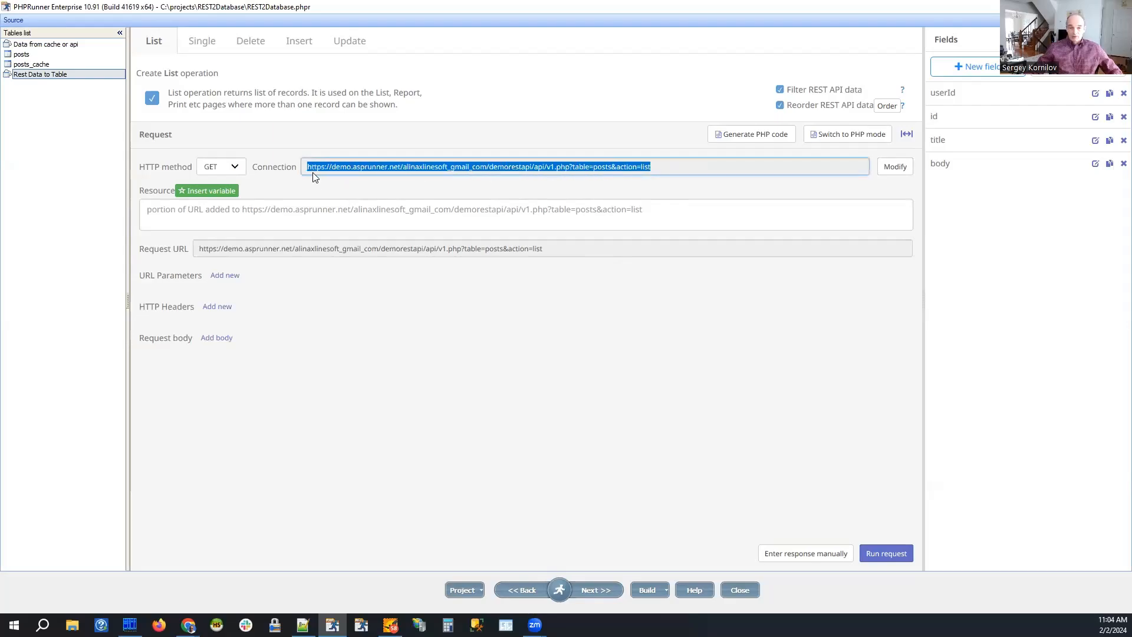
{"action": "mouse_move", "coordinate": [467, 227]}
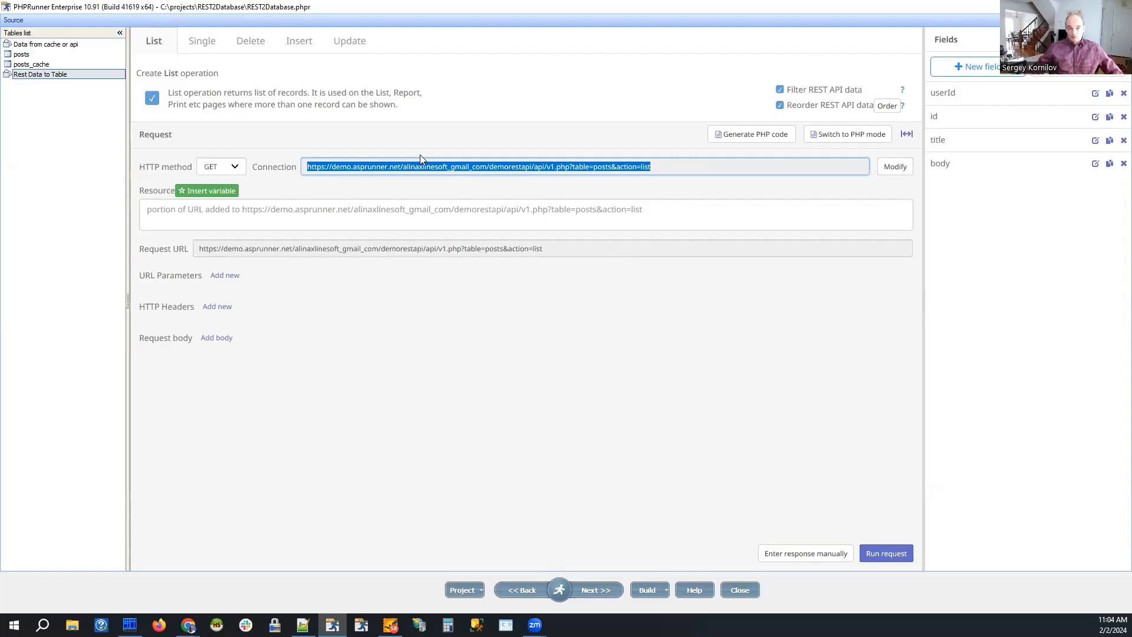
{"action": "mouse_move", "coordinate": [772, 590]}
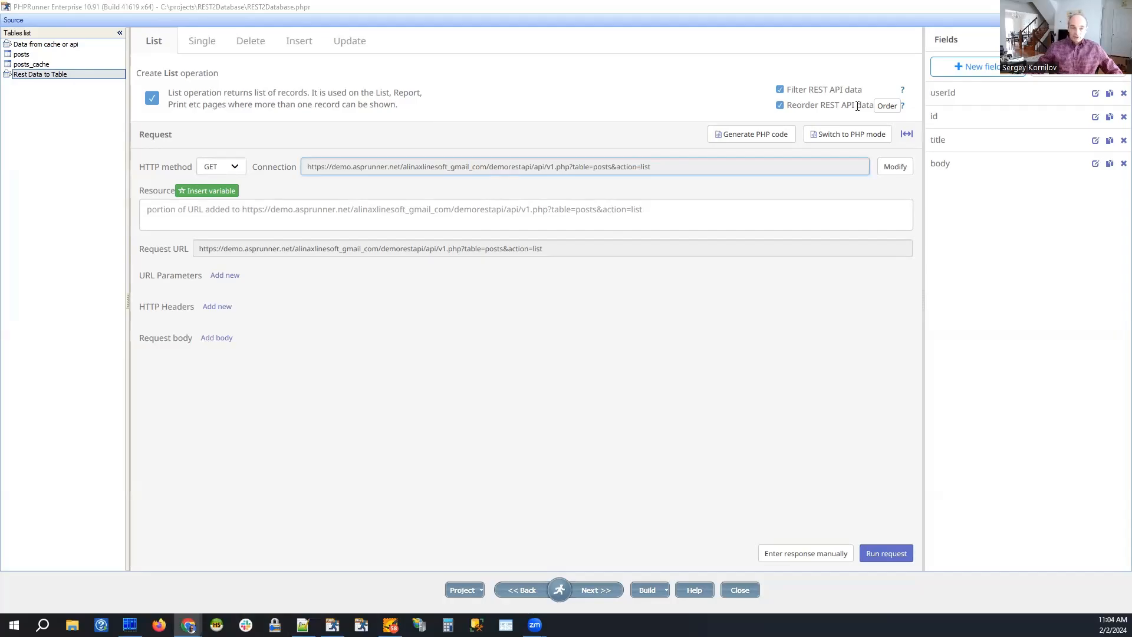
{"action": "left_click", "coordinate": [187, 625]}
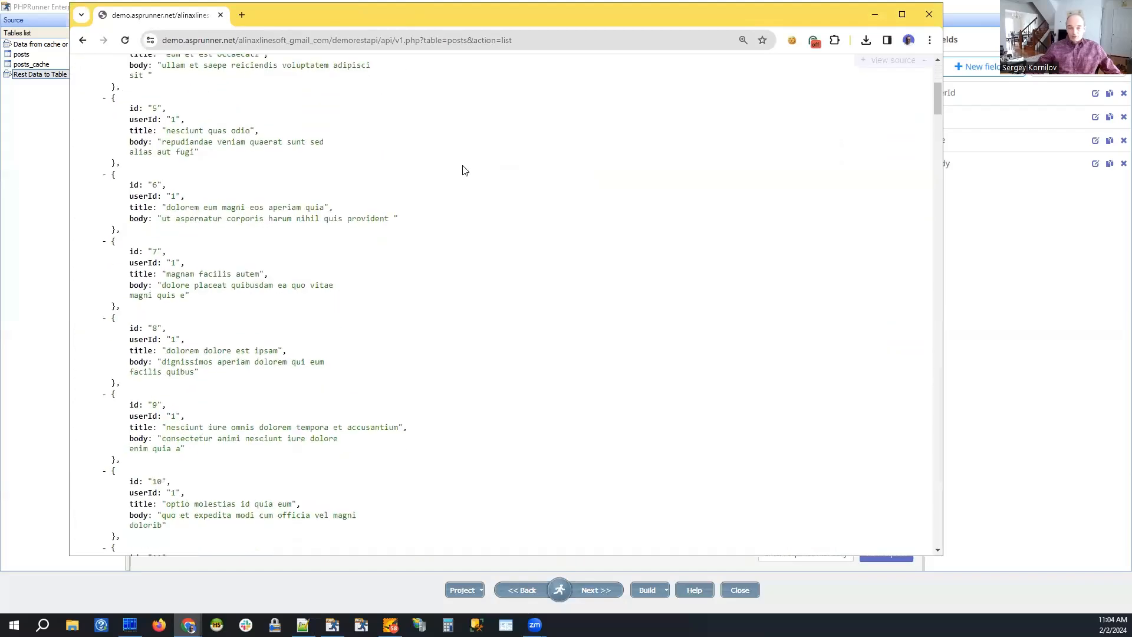
Scroll through the 100 JSON post records in Chrome, then close the browser
{"action": "scroll", "scroll_direction": "up", "scroll_amount": 3}
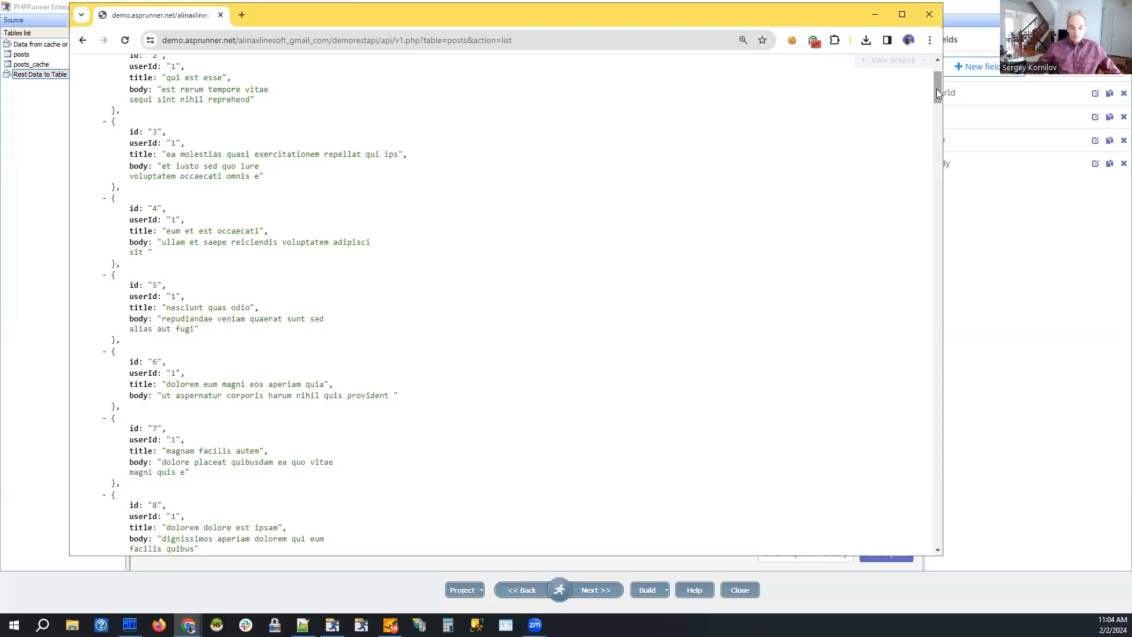
{"action": "scroll", "scroll_direction": "down", "scroll_amount": 3}
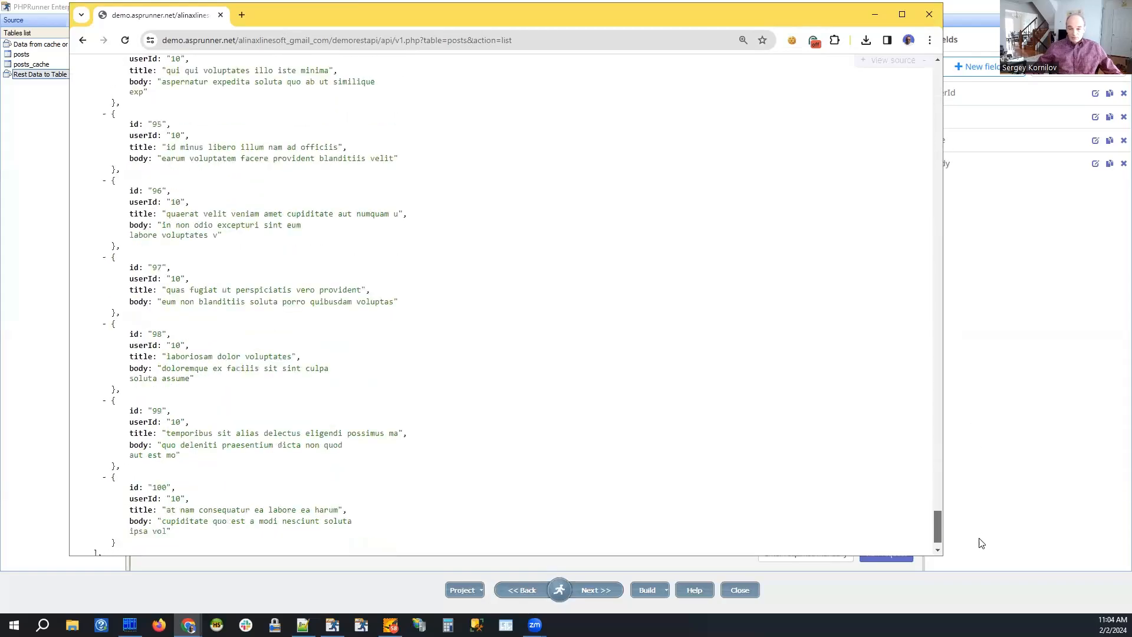
{"action": "scroll", "scroll_direction": "up", "scroll_amount": 3}
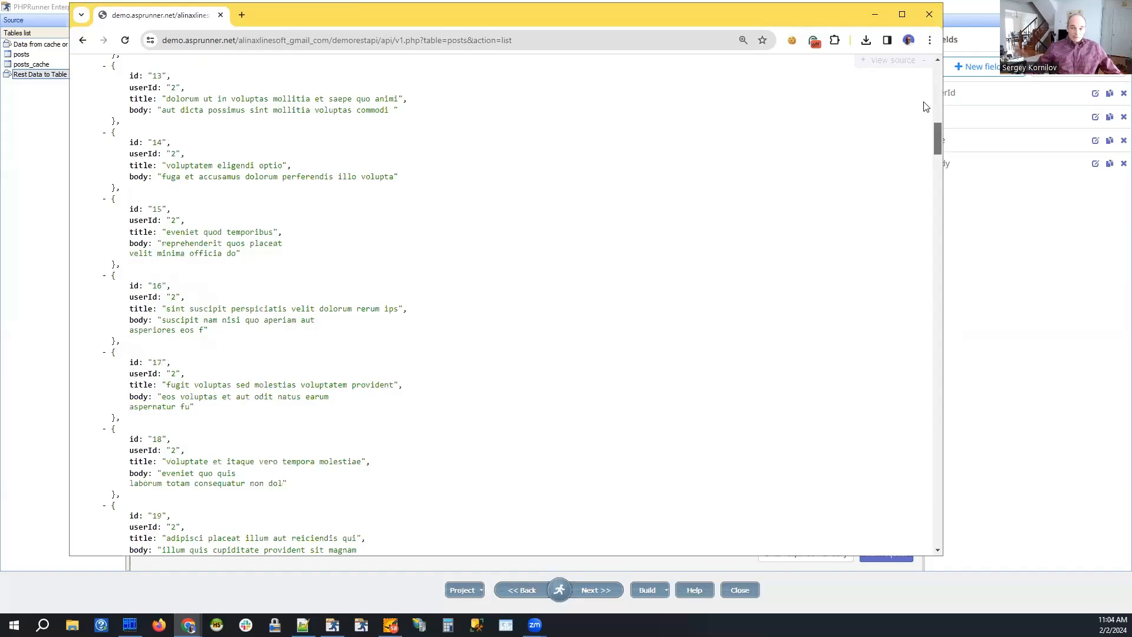
{"action": "scroll", "scroll_direction": "up", "scroll_amount": 3}
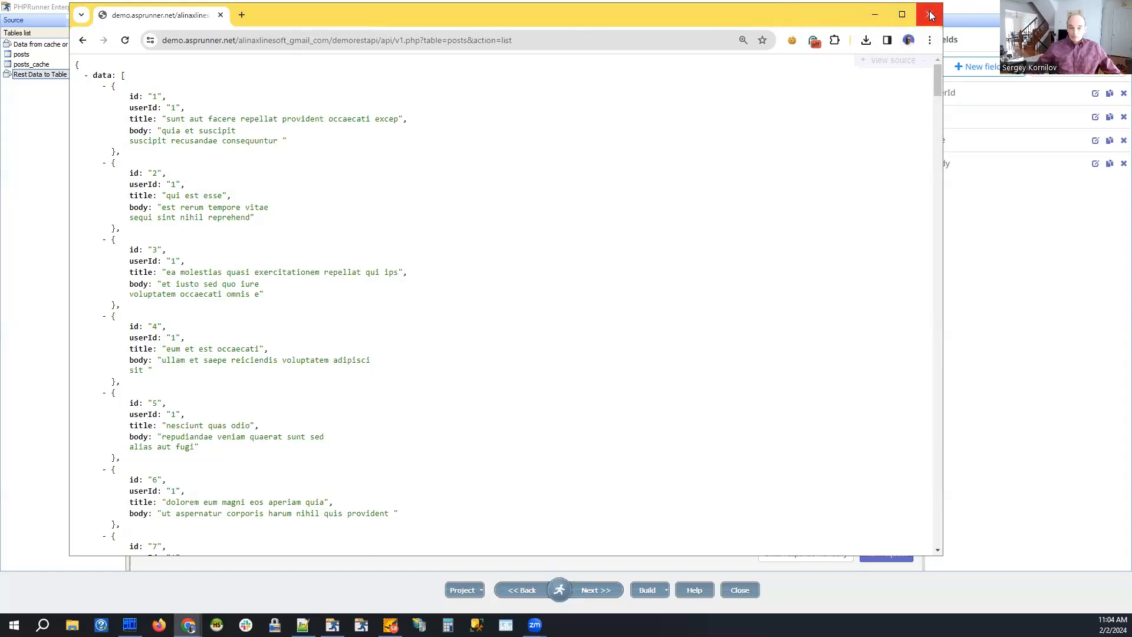
{"action": "left_click", "coordinate": [930, 14]}
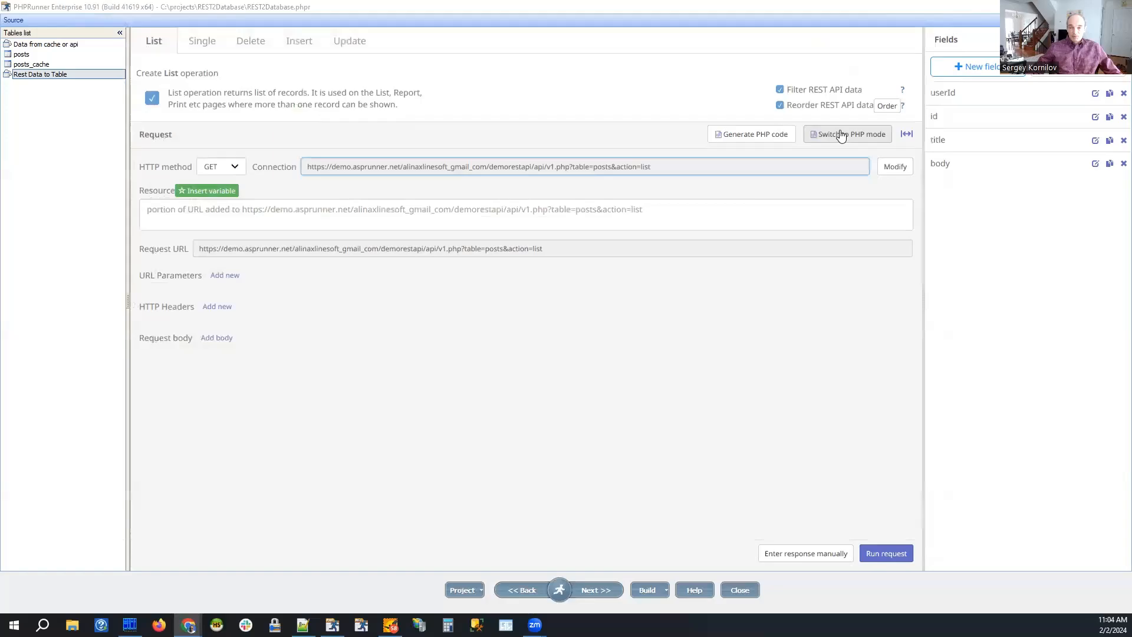
Switch the List operation to PHP mode and review the delete-all and insert-loop code
{"action": "left_click", "coordinate": [848, 134]}
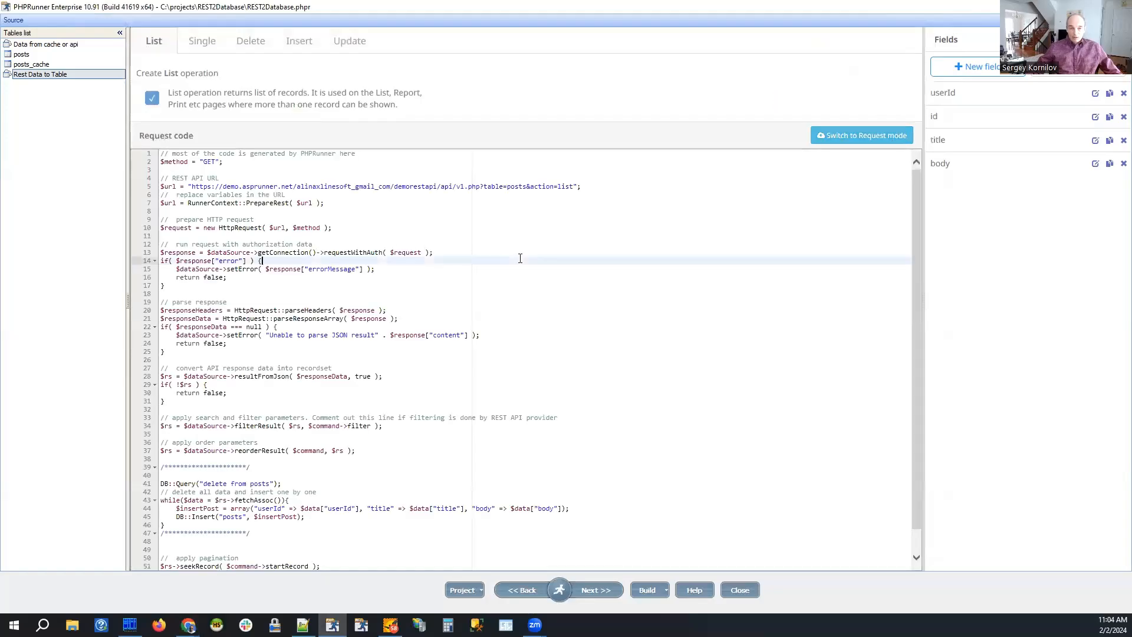
{"action": "mouse_move", "coordinate": [450, 249]}
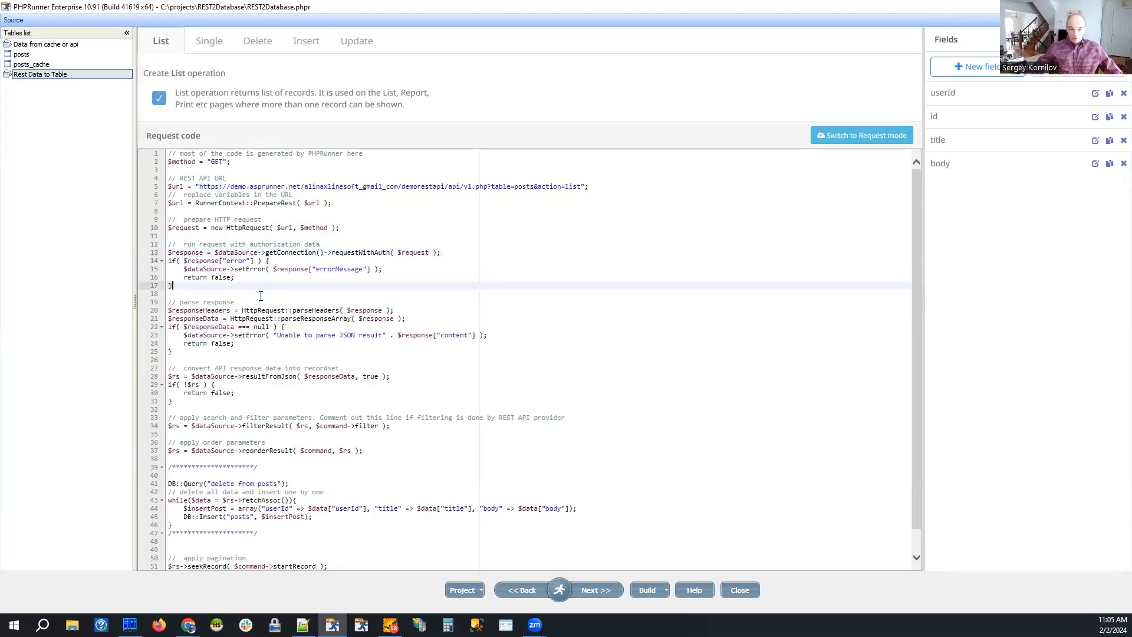
{"action": "scroll", "scroll_direction": "down", "scroll_amount": 3}
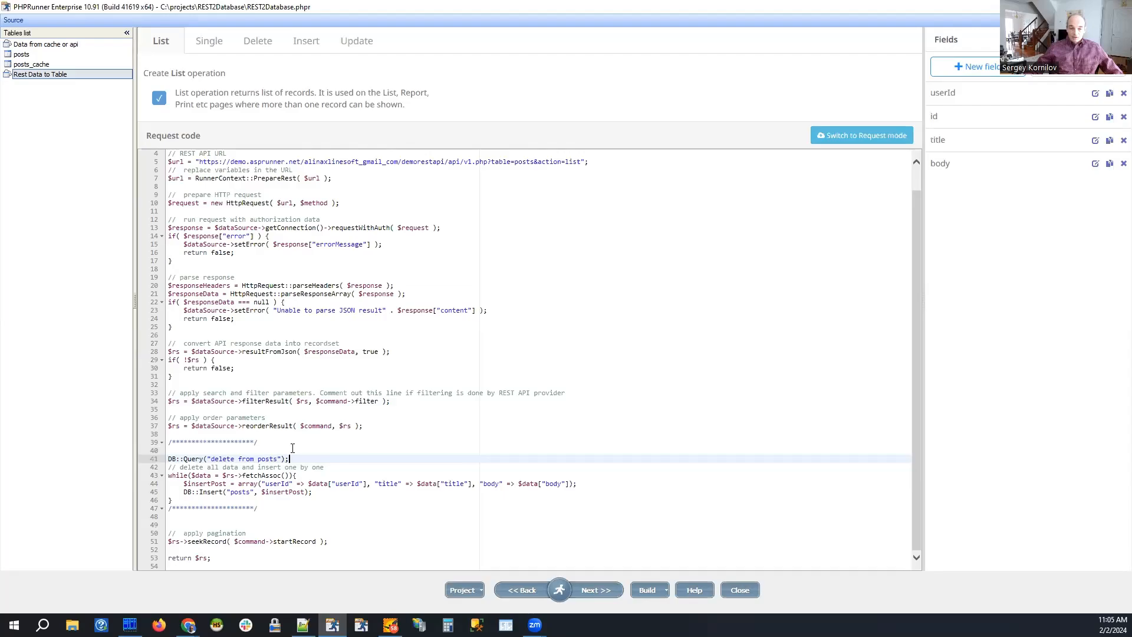
{"action": "left_click", "coordinate": [170, 450]}
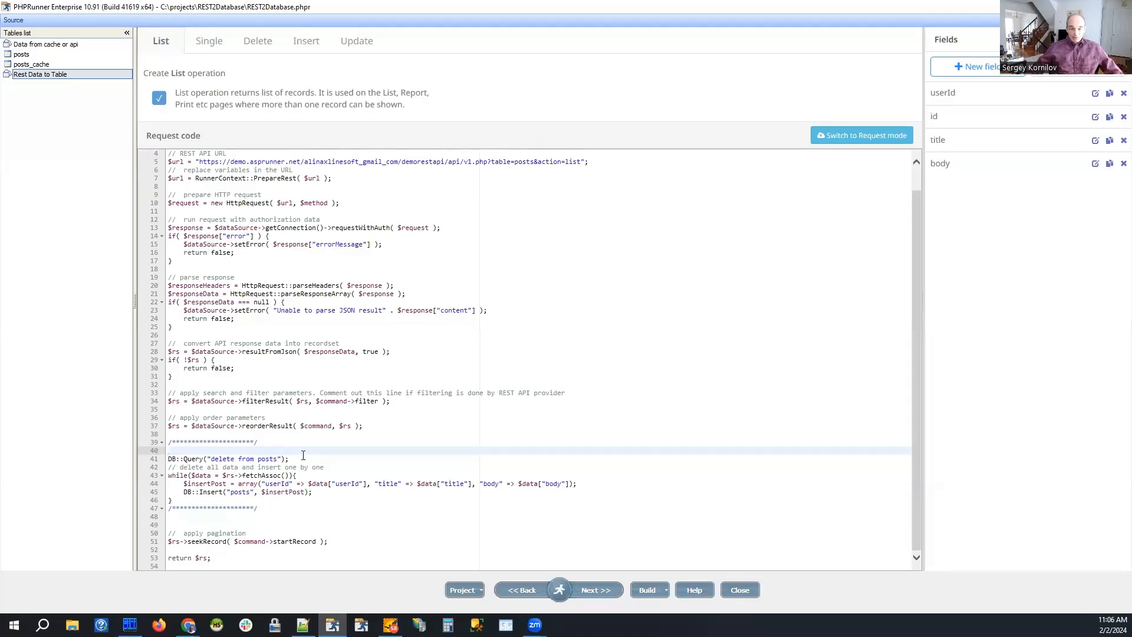
{"action": "mouse_move", "coordinate": [312, 467]}
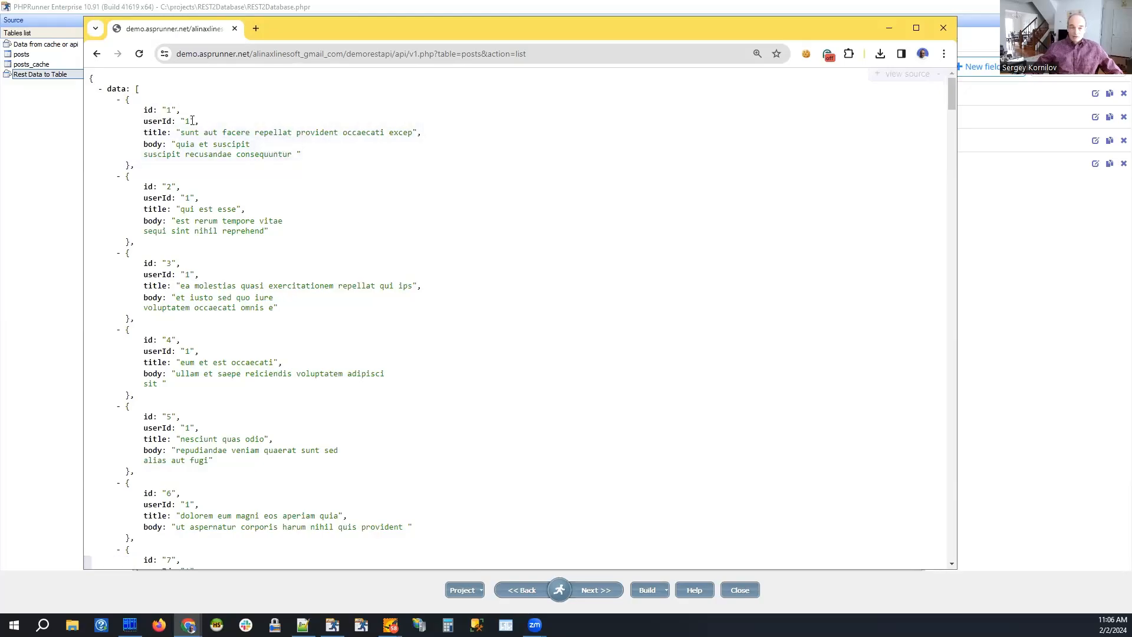
{"action": "mouse_move", "coordinate": [154, 144]}
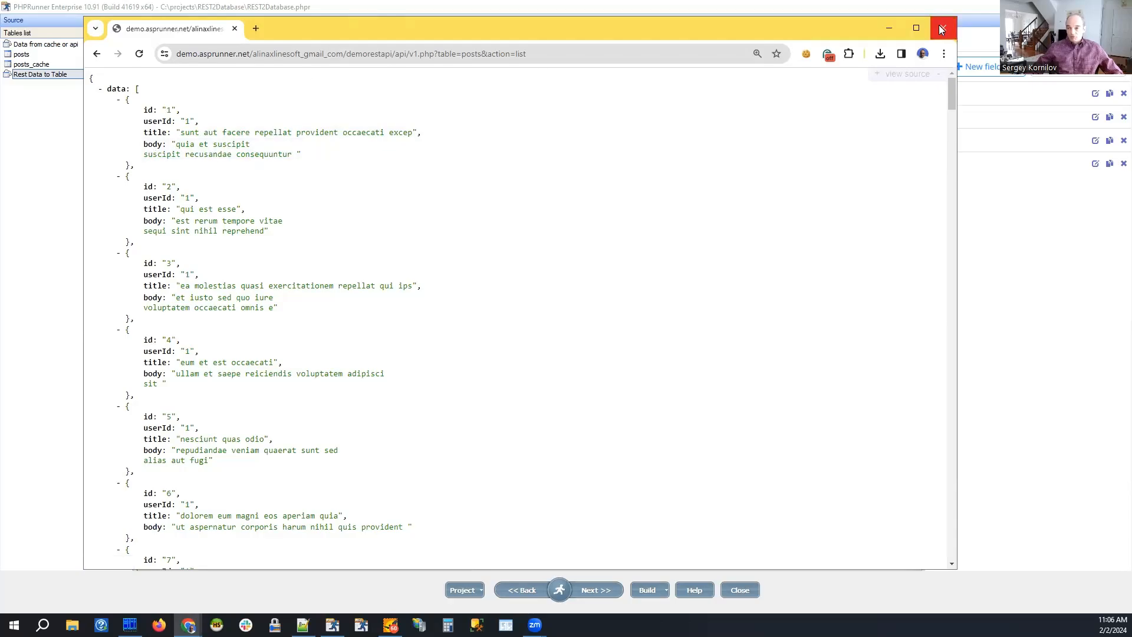
{"action": "left_click", "coordinate": [942, 28]}
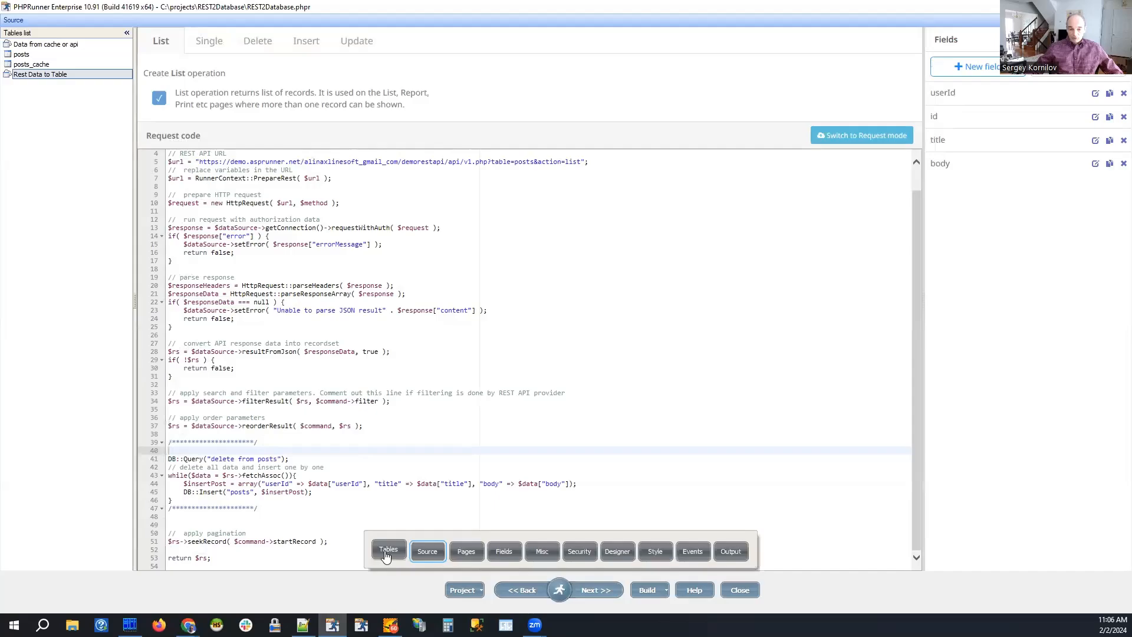
Open the datasource Tables page and select the Rest Data to Table view
{"action": "left_click", "coordinate": [388, 551]}
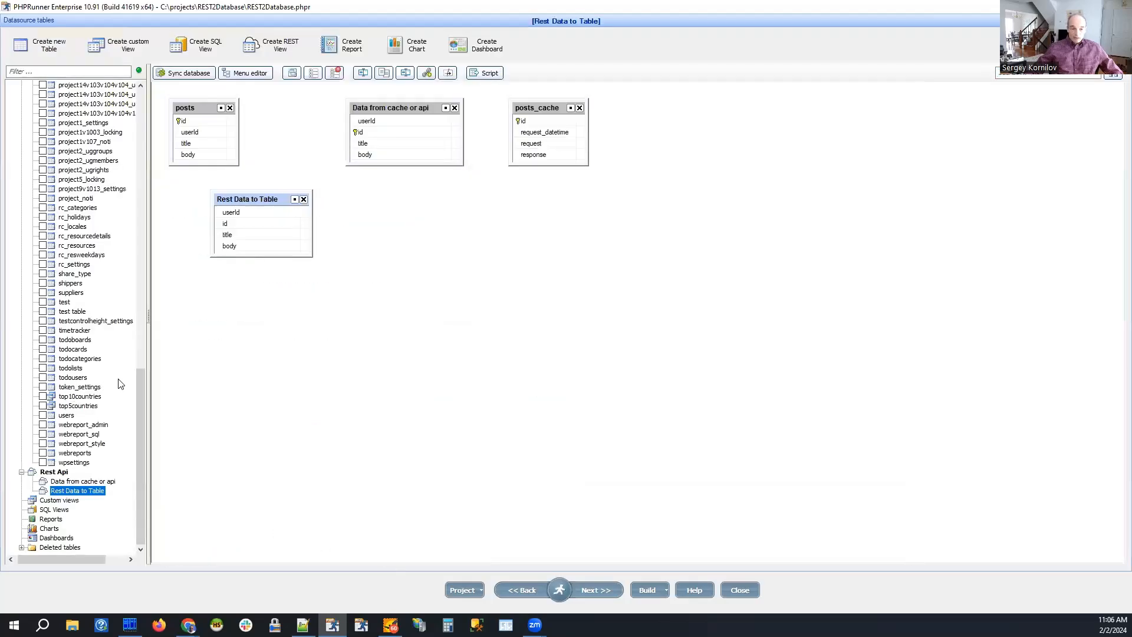
{"action": "mouse_move", "coordinate": [78, 301]}
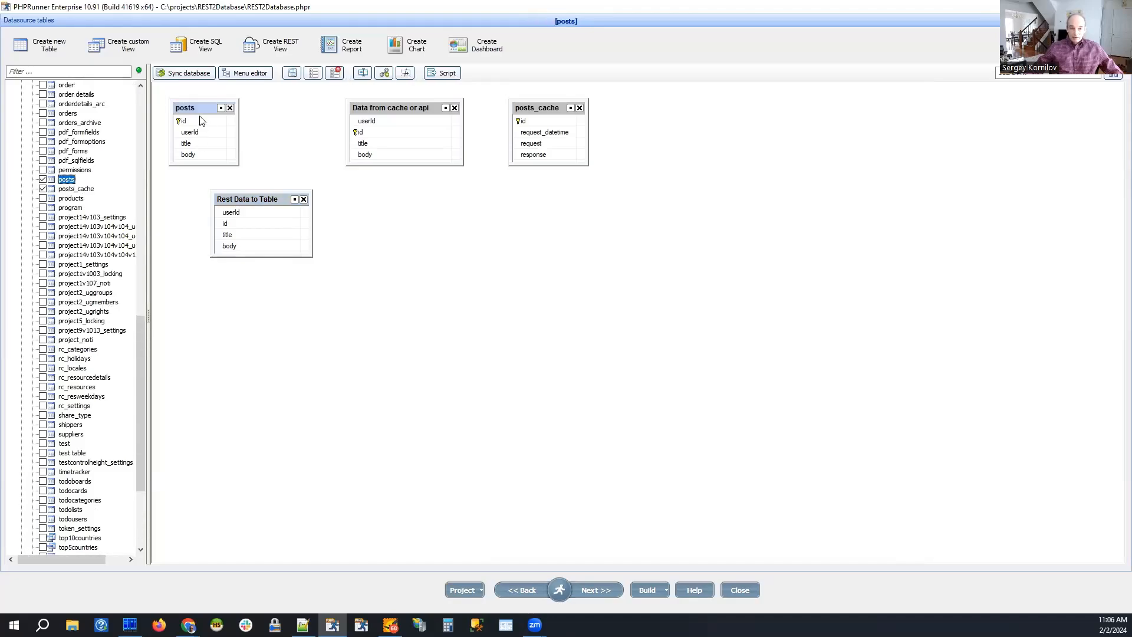
{"action": "mouse_move", "coordinate": [205, 164]}
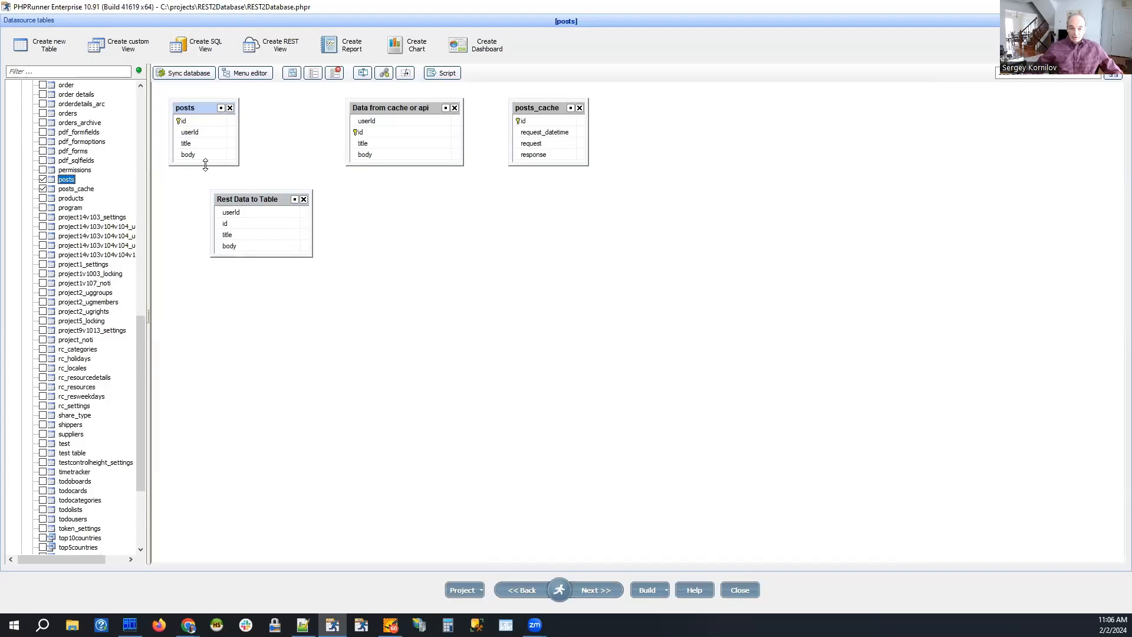
{"action": "left_click", "coordinate": [260, 204]}
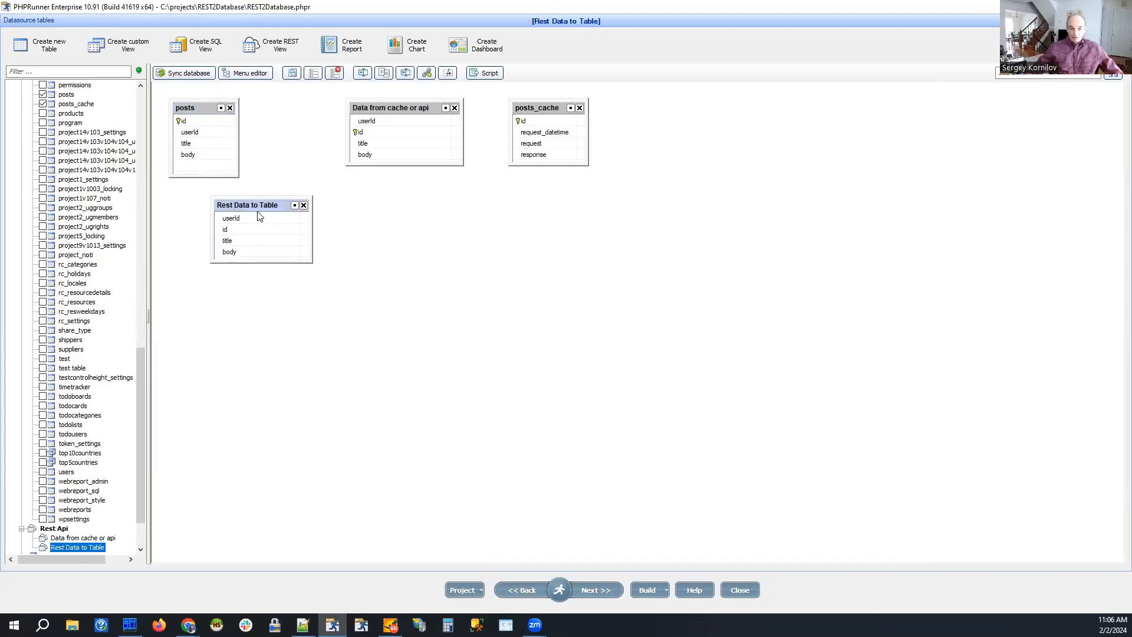
{"action": "mouse_move", "coordinate": [189, 132]}
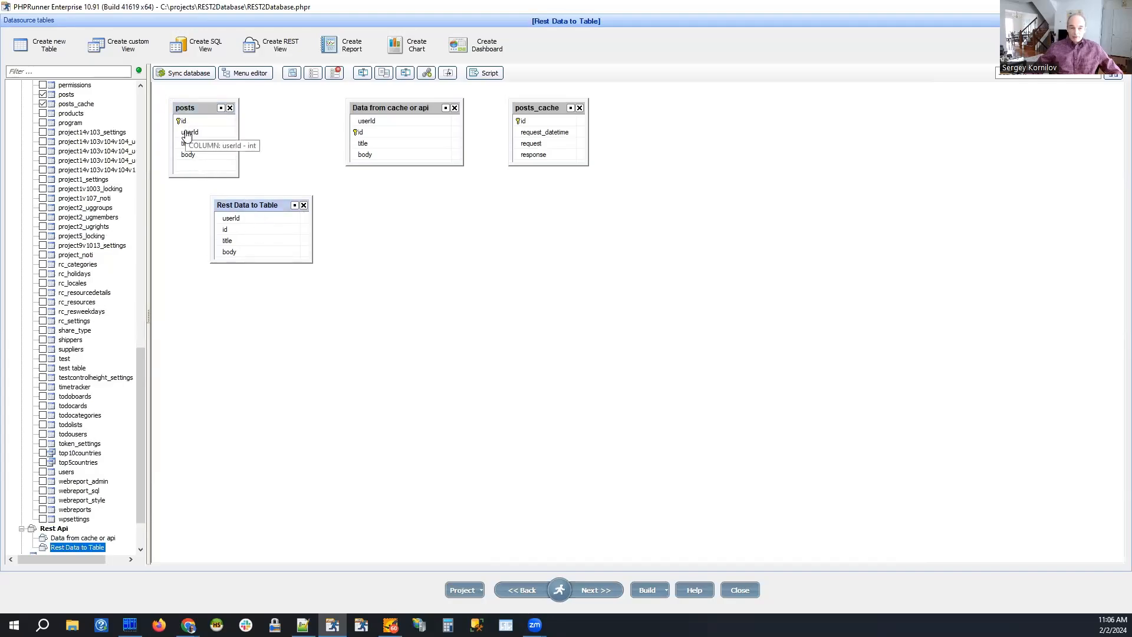
{"action": "mouse_move", "coordinate": [186, 143]}
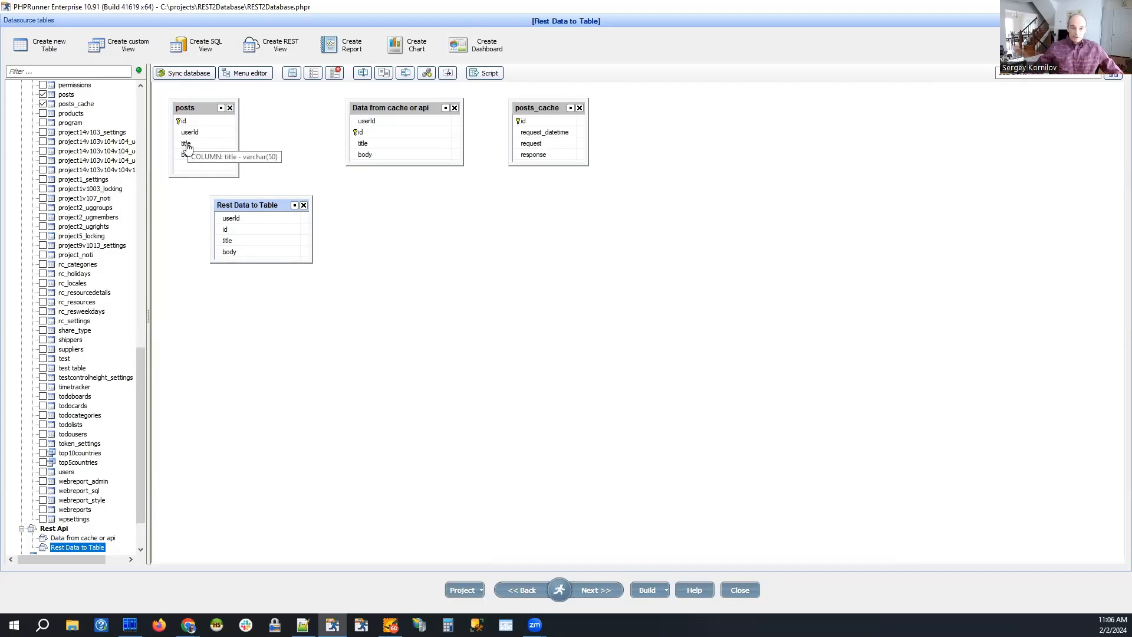
{"action": "mouse_move", "coordinate": [189, 154]}
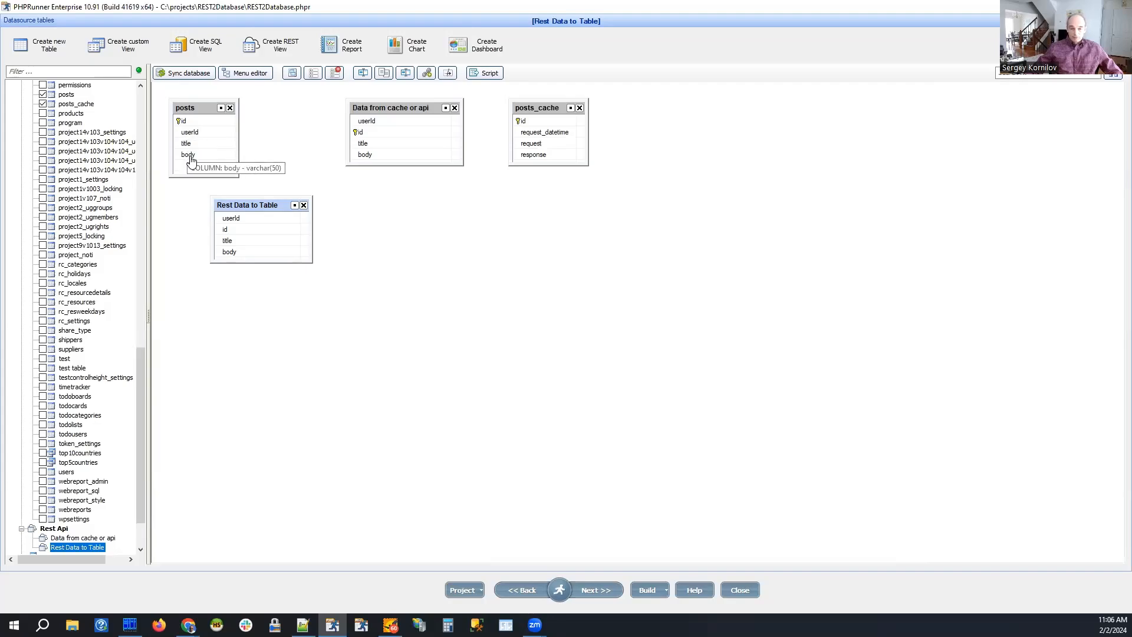
{"action": "mouse_move", "coordinate": [234, 172]}
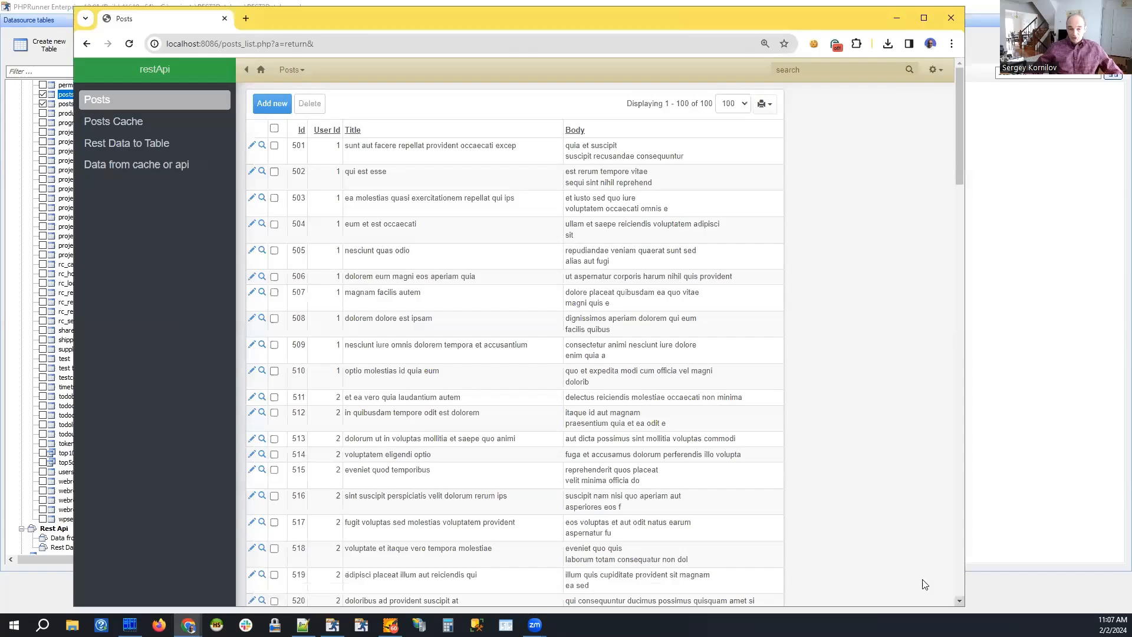
{"action": "mouse_move", "coordinate": [155, 267]}
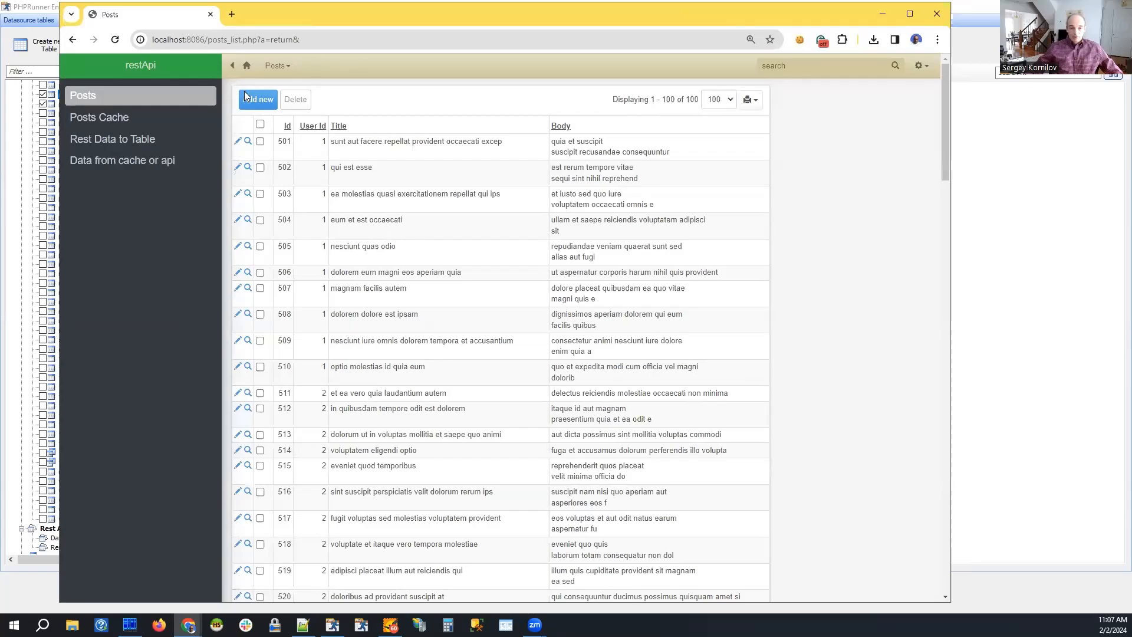
{"action": "mouse_move", "coordinate": [240, 106]}
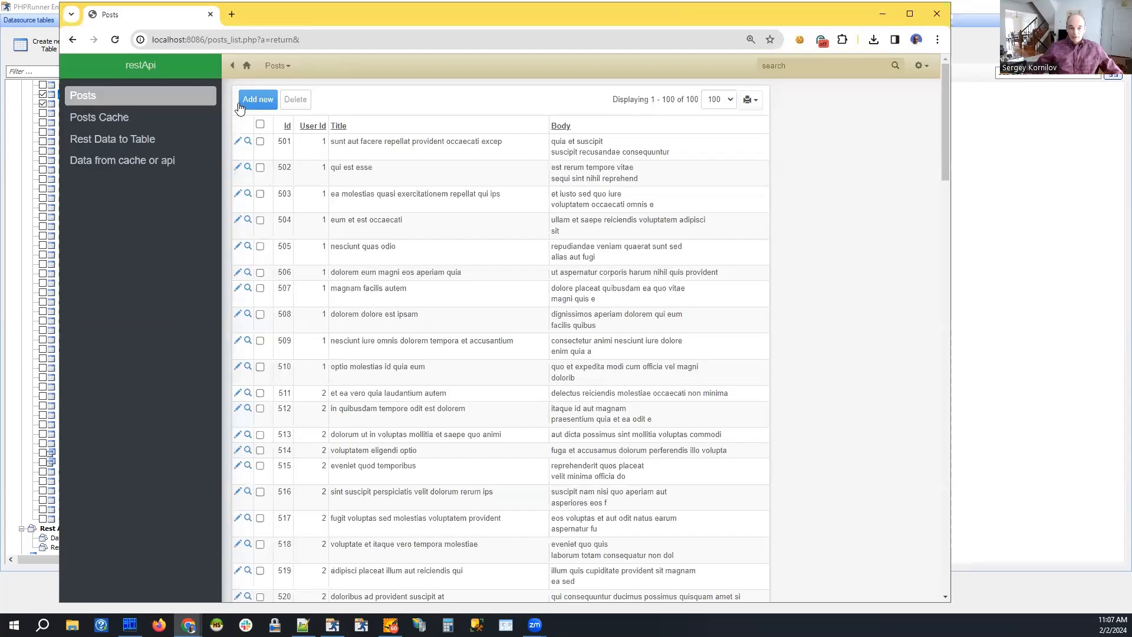
Select all 100 records in the restApi Posts list and delete them
{"action": "left_click", "coordinate": [260, 125]}
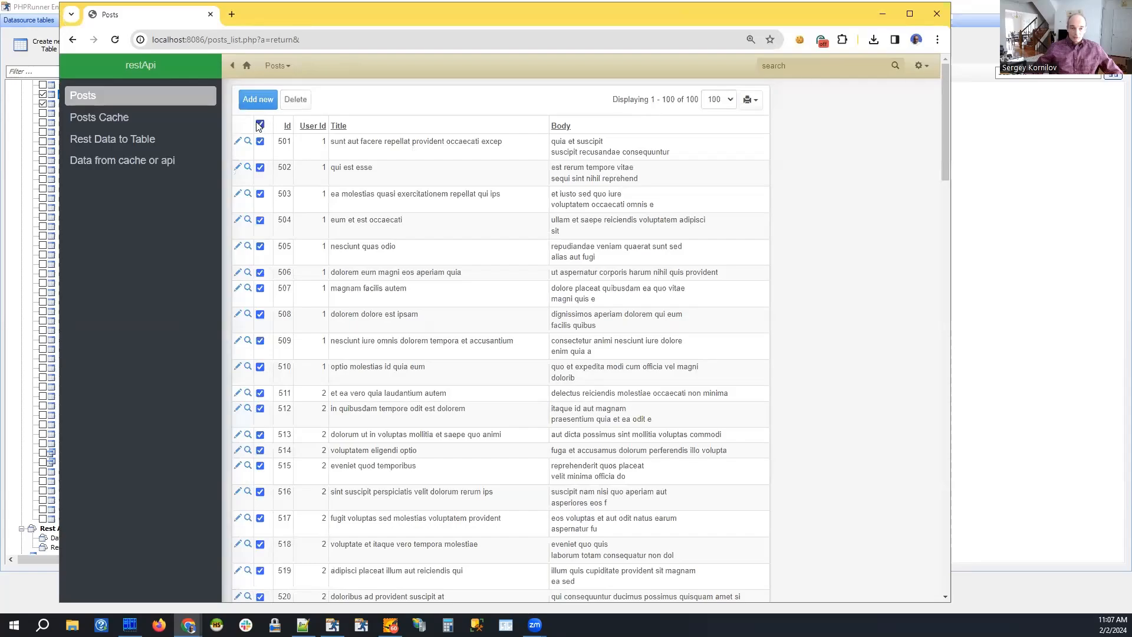
{"action": "left_click", "coordinate": [295, 99]}
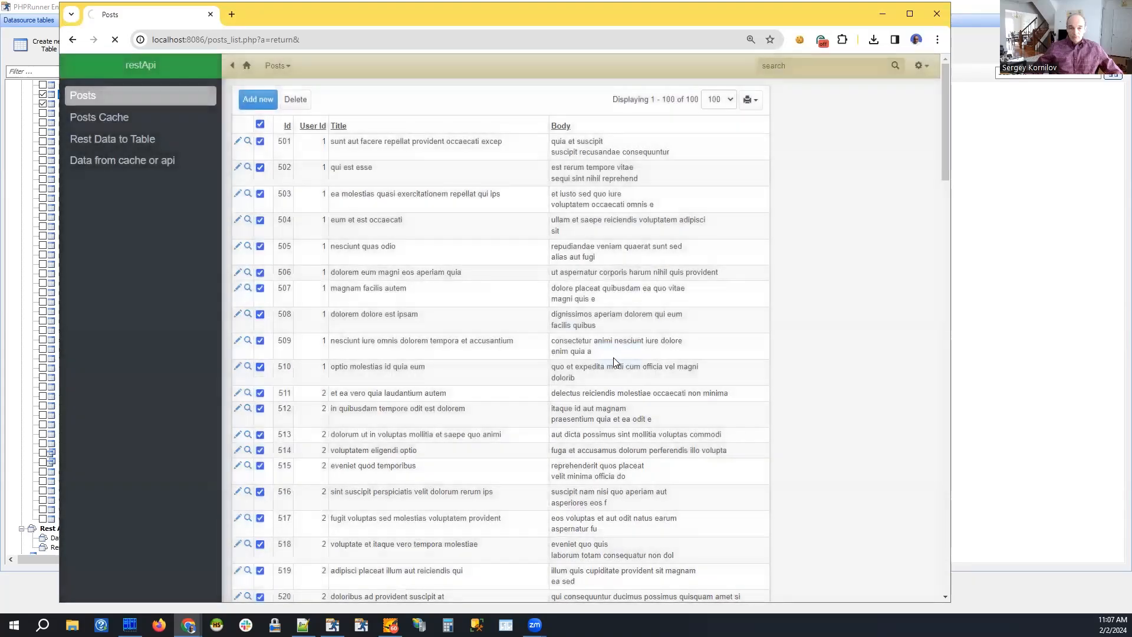
{"action": "left_click", "coordinate": [115, 39]}
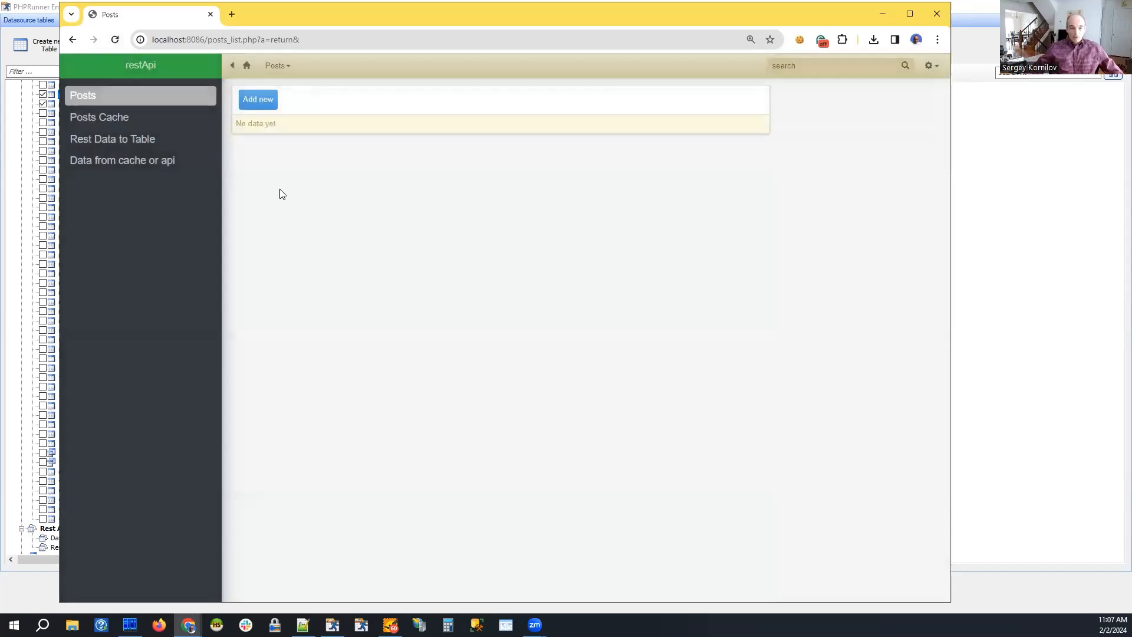
{"action": "mouse_move", "coordinate": [192, 236]}
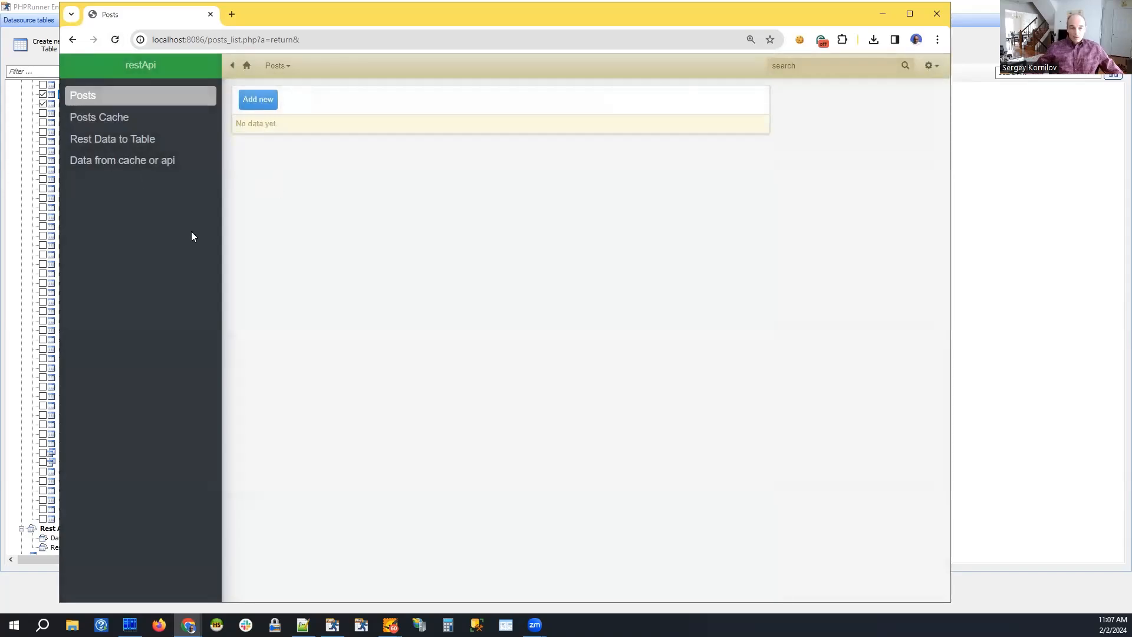
{"action": "mouse_move", "coordinate": [112, 138]}
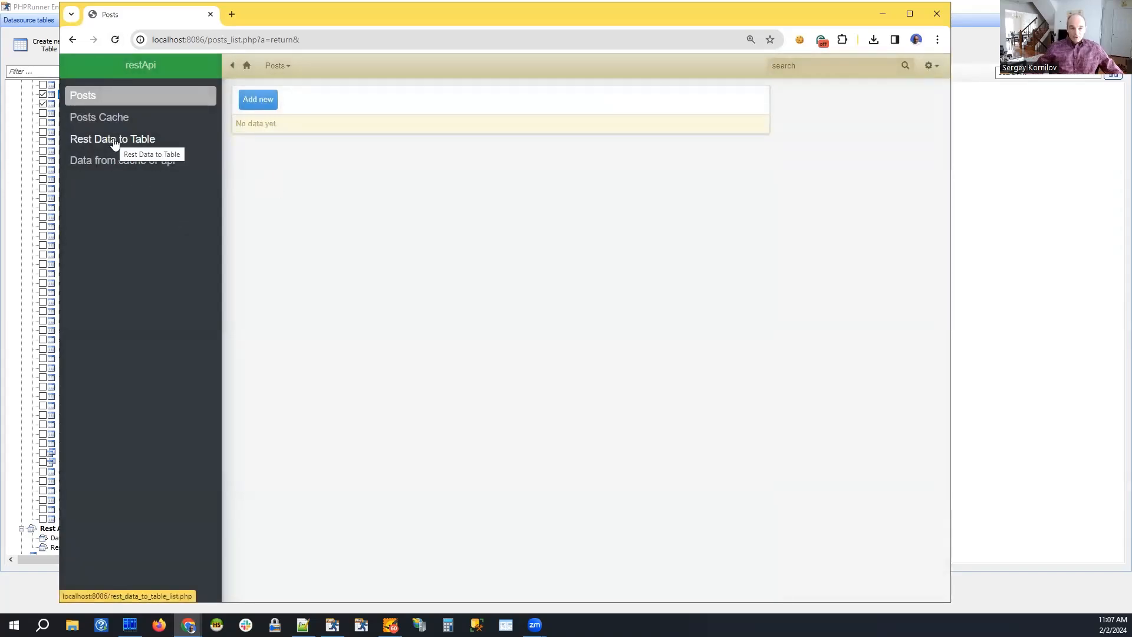
{"action": "mouse_move", "coordinate": [107, 150]}
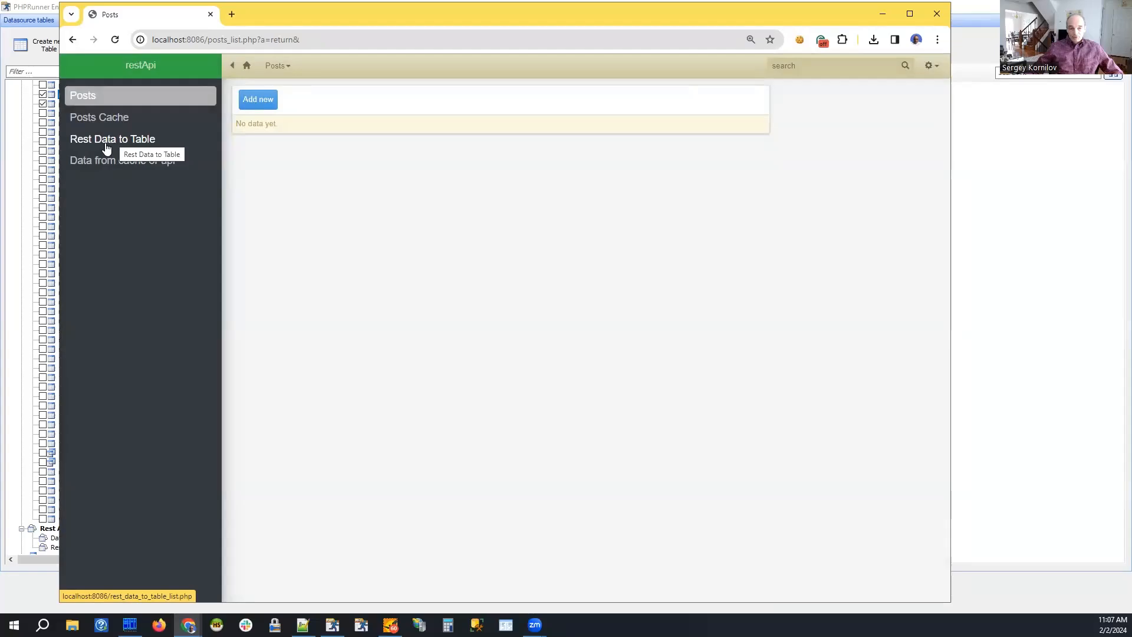
{"action": "mouse_move", "coordinate": [191, 592]}
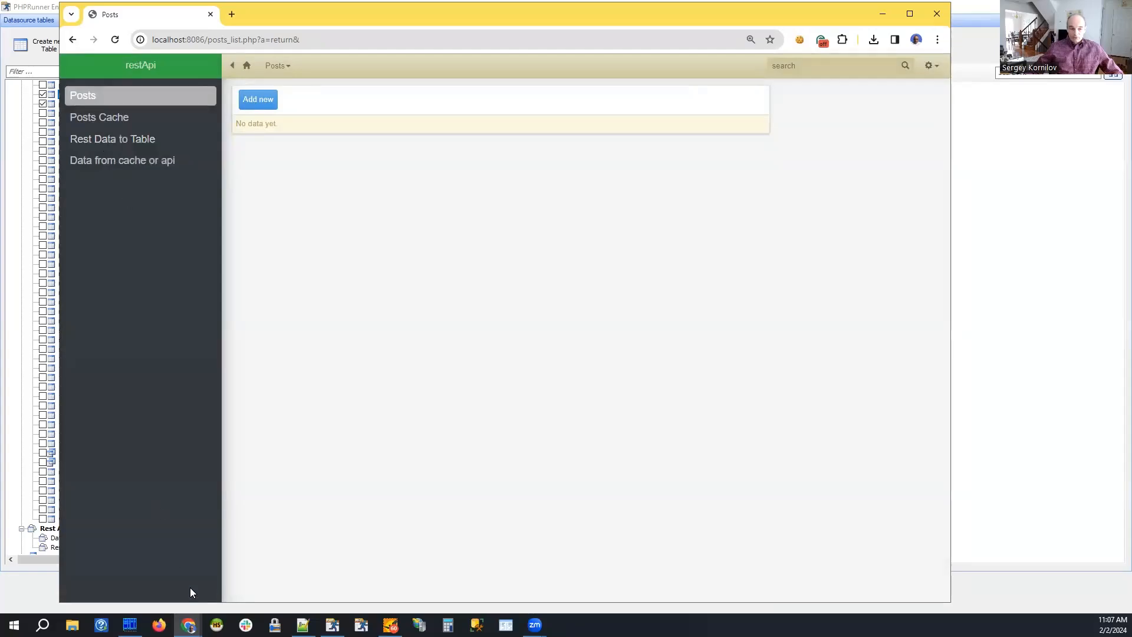
{"action": "mouse_move", "coordinate": [112, 139]}
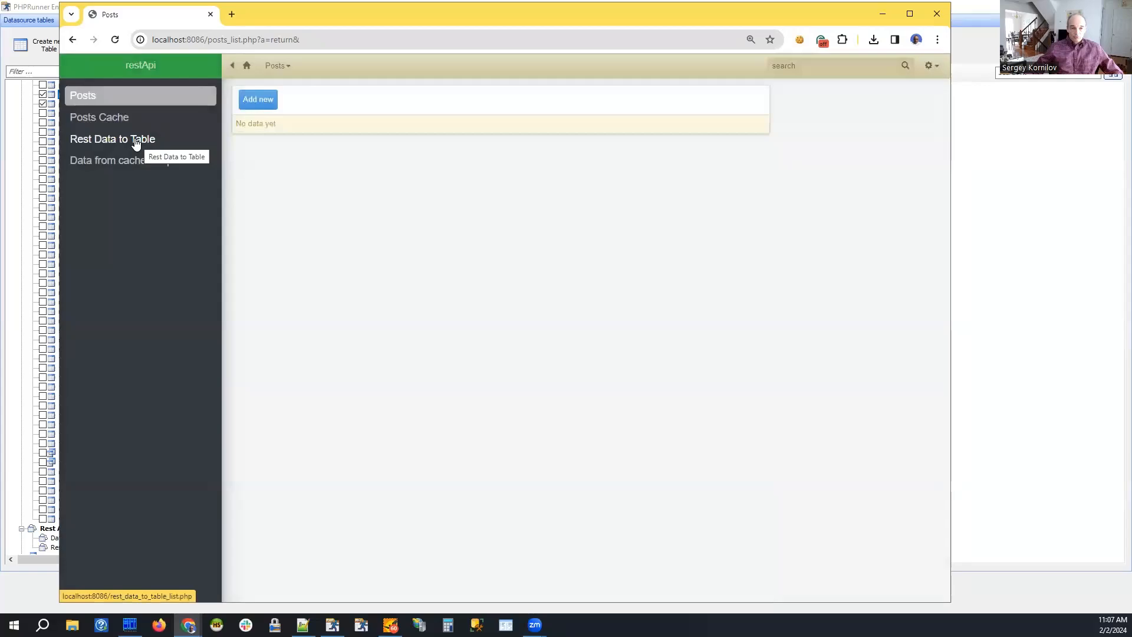
Load Rest Data to Table, then check Posts holds 100 records from id 601
{"action": "left_click", "coordinate": [112, 138]}
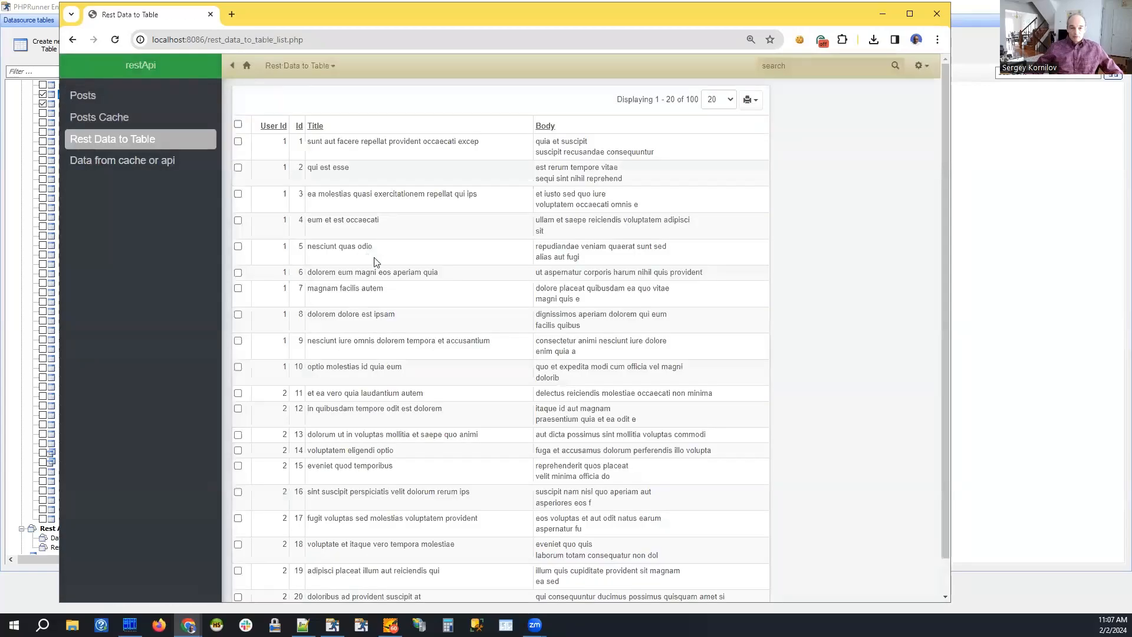
{"action": "scroll", "scroll_direction": "down", "scroll_amount": 3}
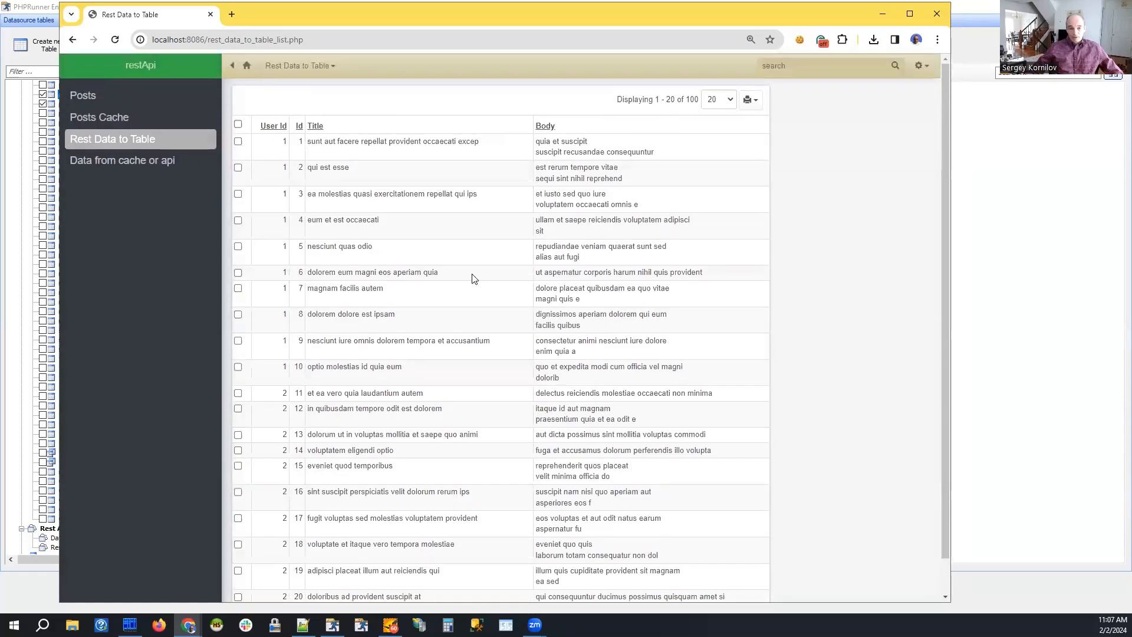
{"action": "mouse_move", "coordinate": [83, 94]}
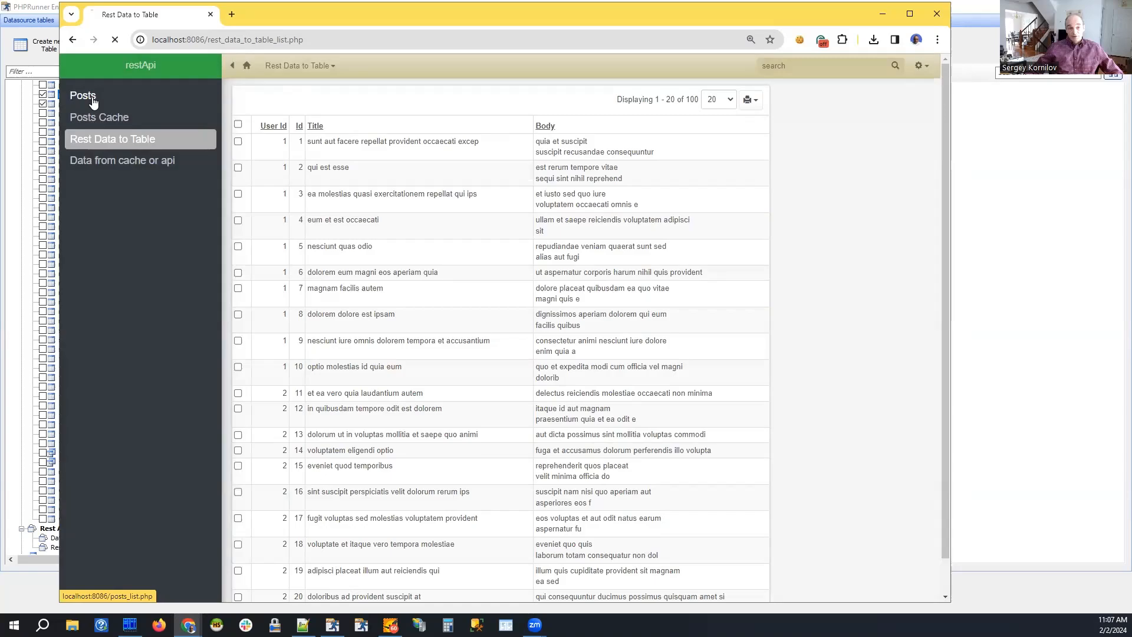
{"action": "left_click", "coordinate": [83, 95]}
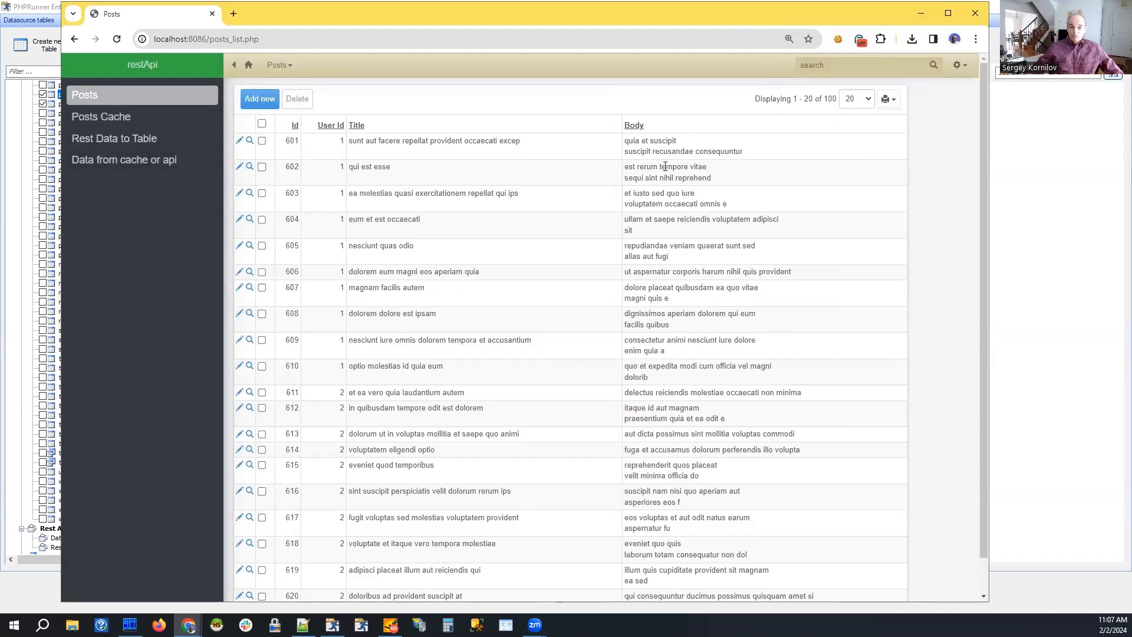
{"action": "mouse_move", "coordinate": [596, 176]}
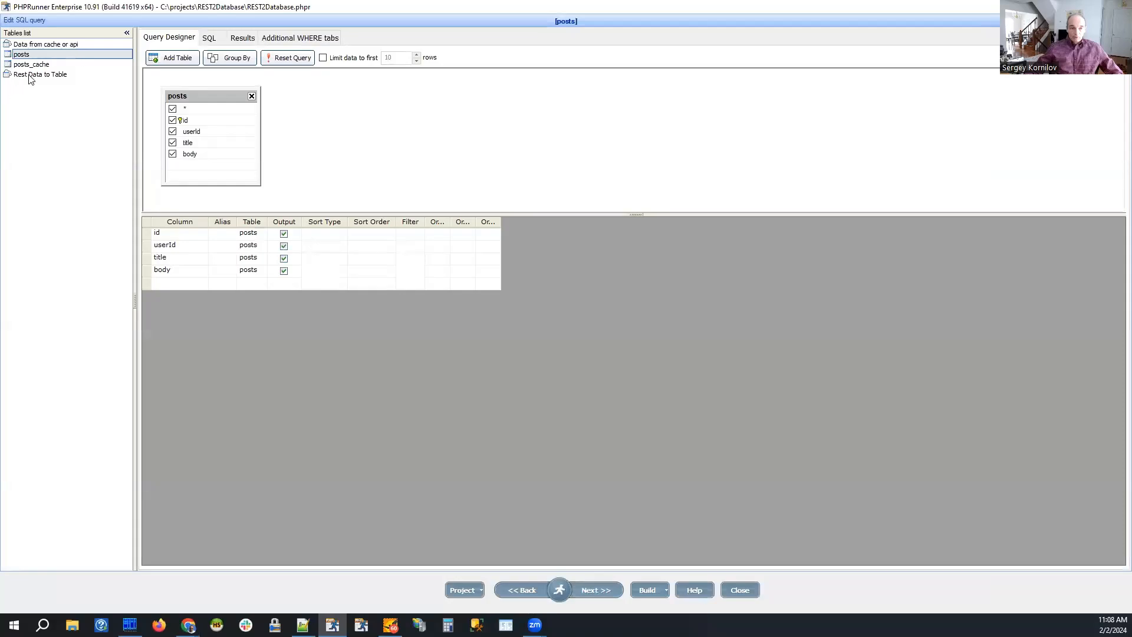
Open the Rest Data to Table List request code on the Source page
{"action": "left_click", "coordinate": [39, 74]}
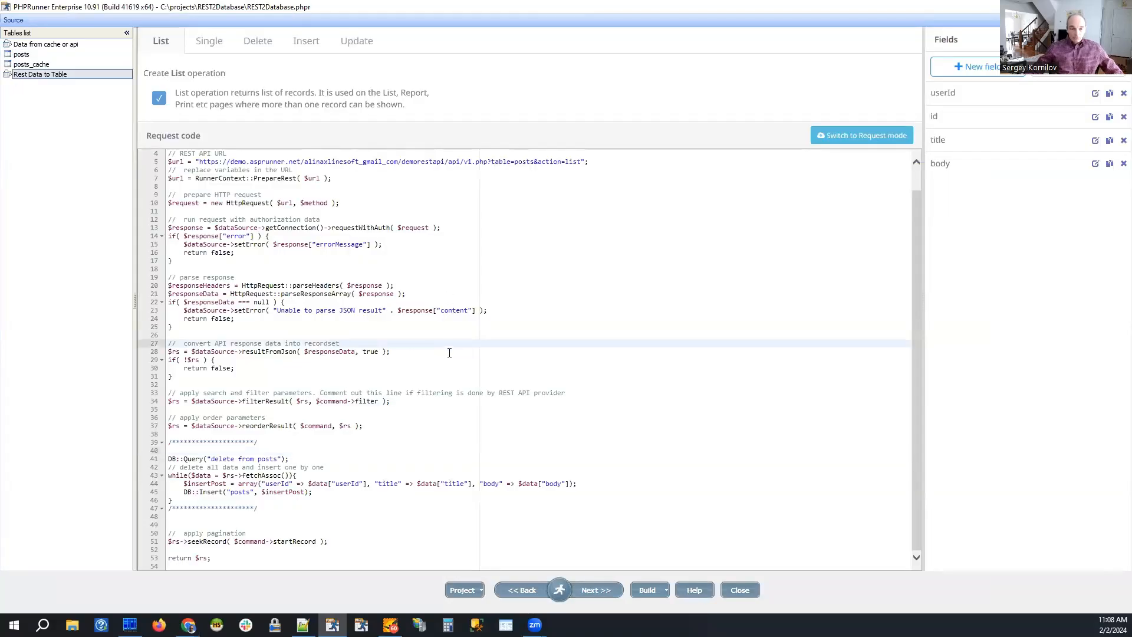
{"action": "scroll", "scroll_direction": "up", "scroll_amount": 3}
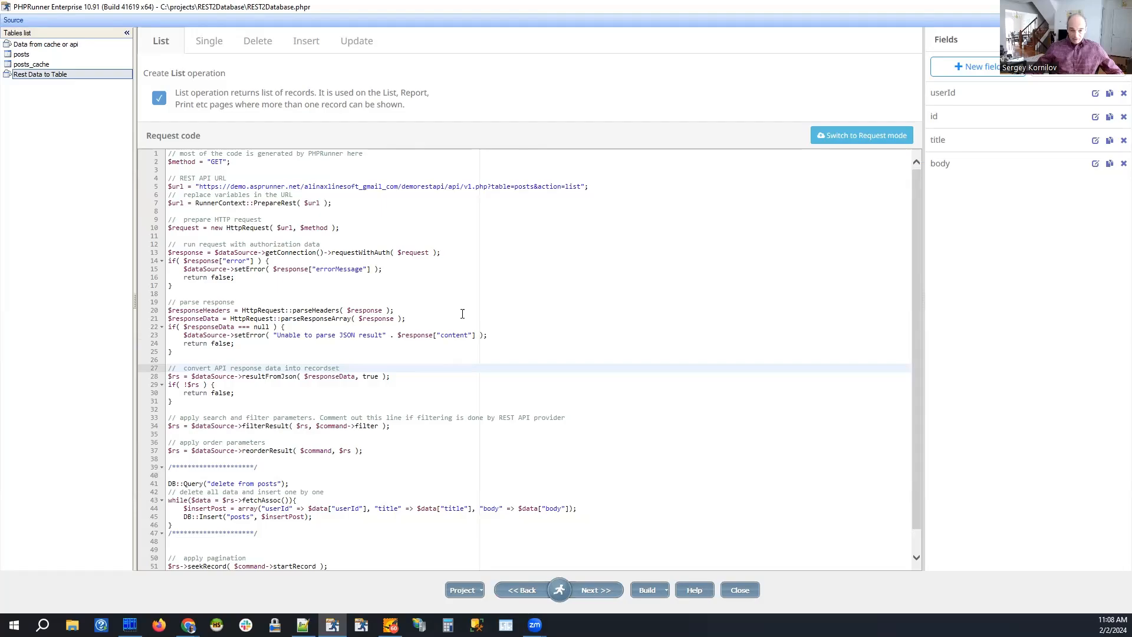
{"action": "scroll", "scroll_direction": "down", "scroll_amount": 3}
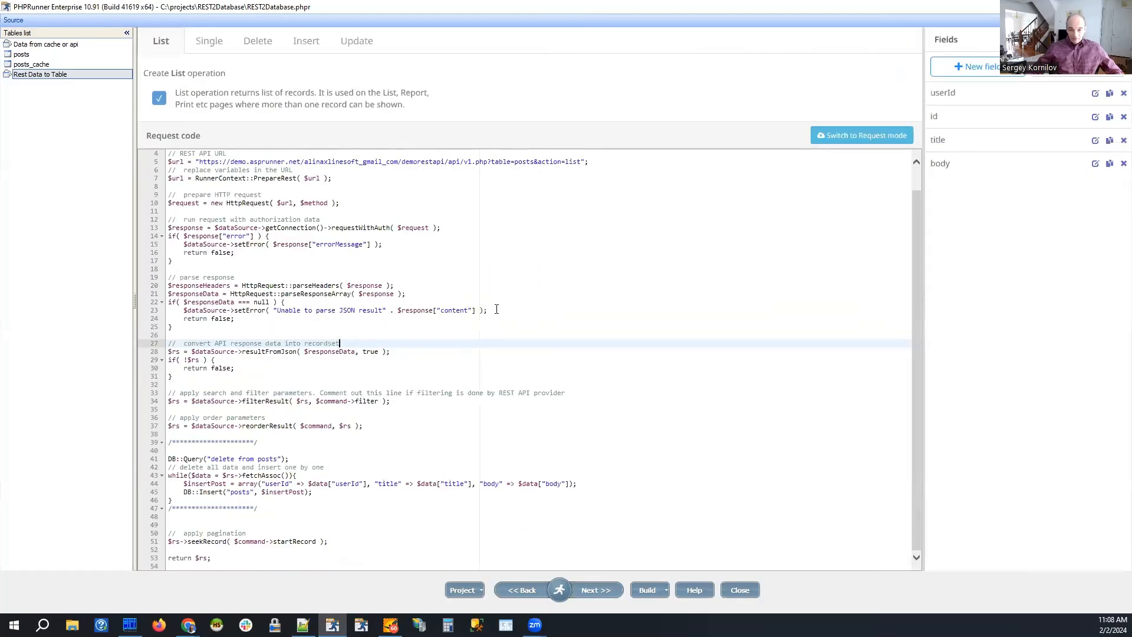
{"action": "left_click", "coordinate": [505, 310]}
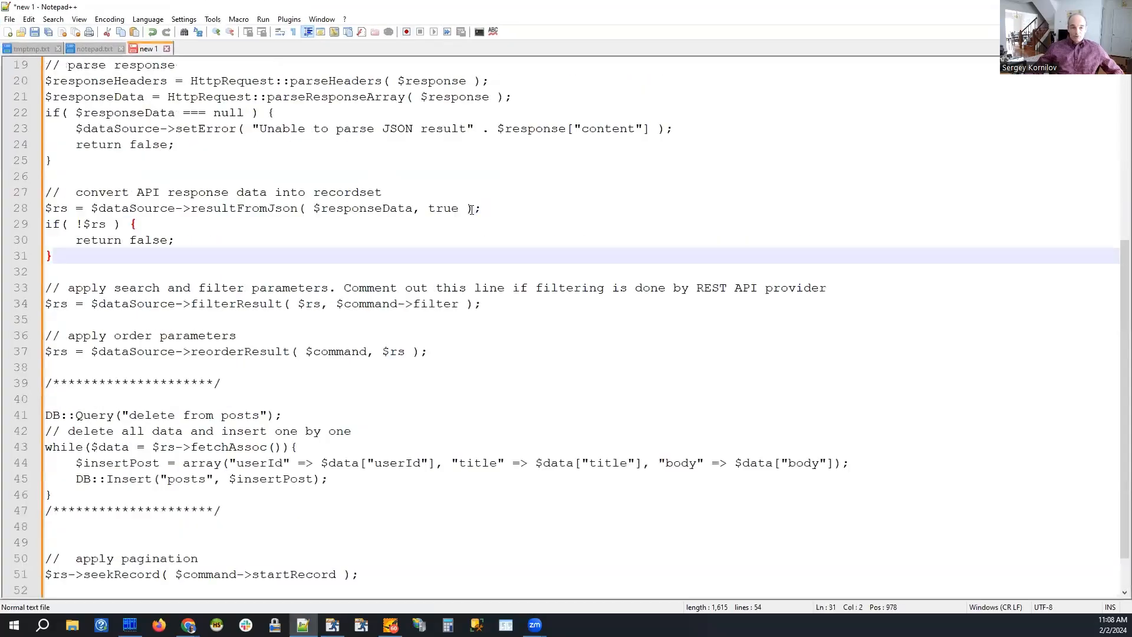
{"action": "scroll", "scroll_direction": "up", "scroll_amount": 3}
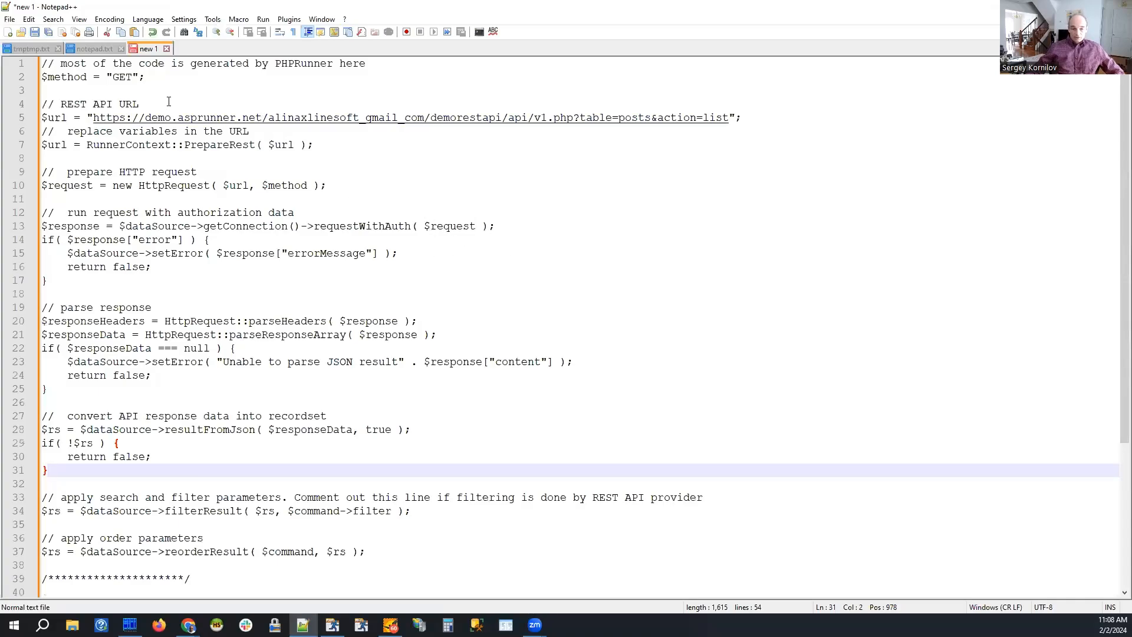
{"action": "scroll", "scroll_direction": "down", "scroll_amount": 3}
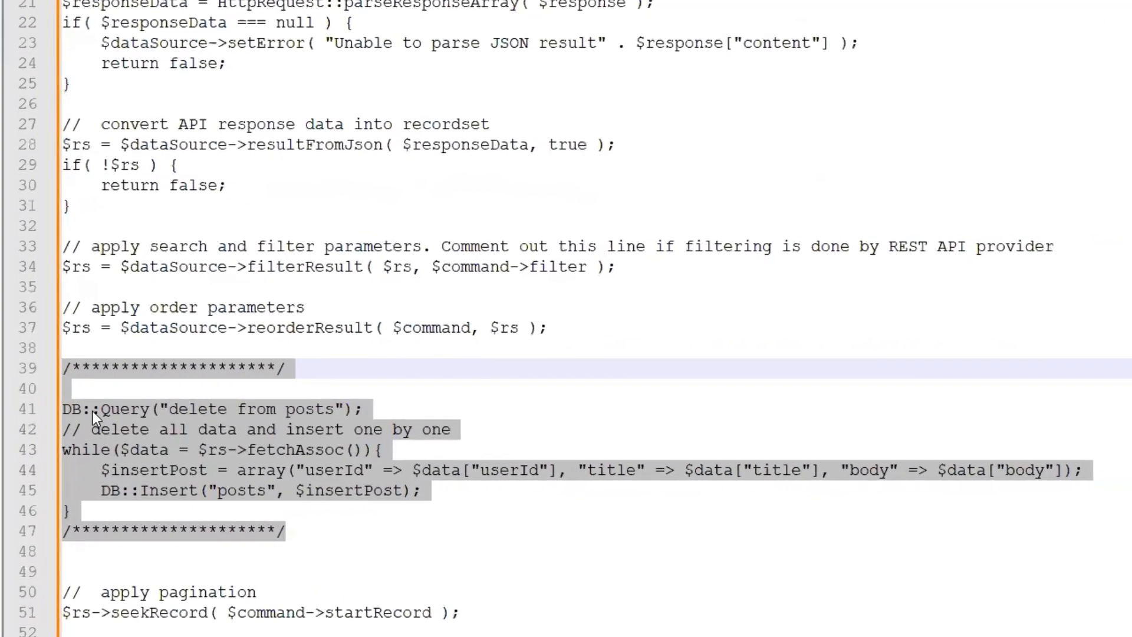
{"action": "mouse_move", "coordinate": [105, 390]}
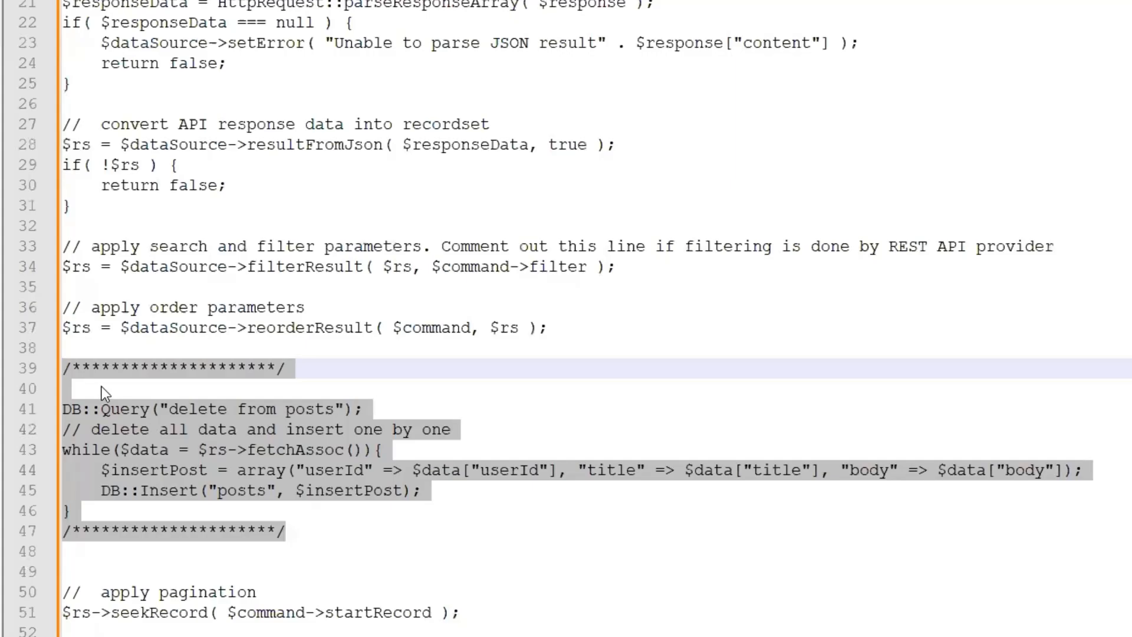
{"action": "left_click", "coordinate": [406, 412]}
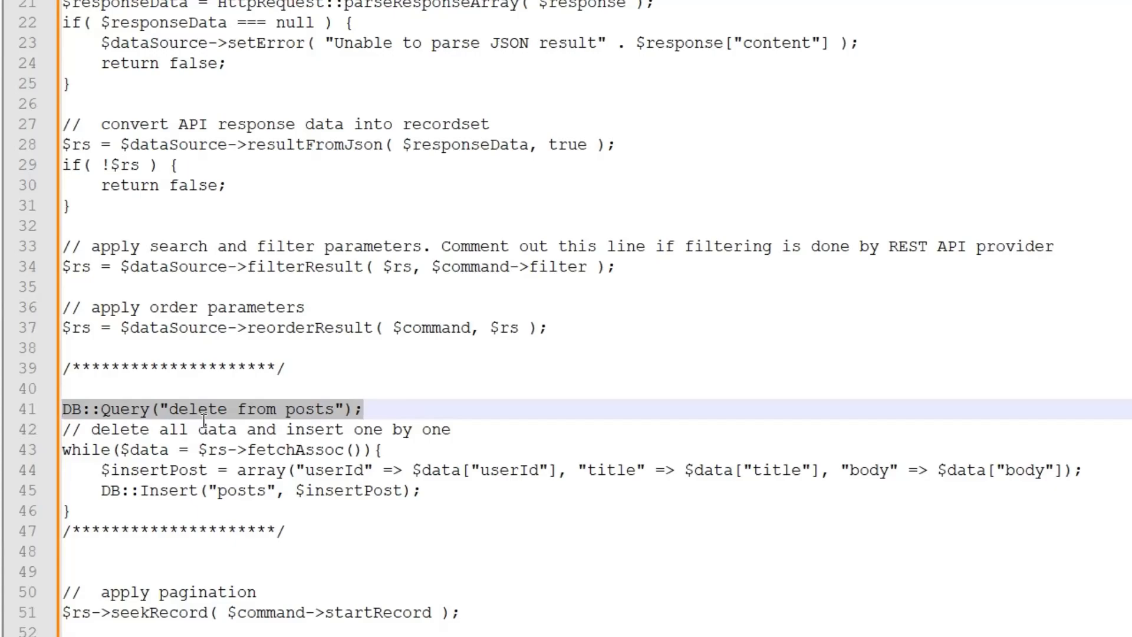
{"action": "left_click", "coordinate": [493, 428]}
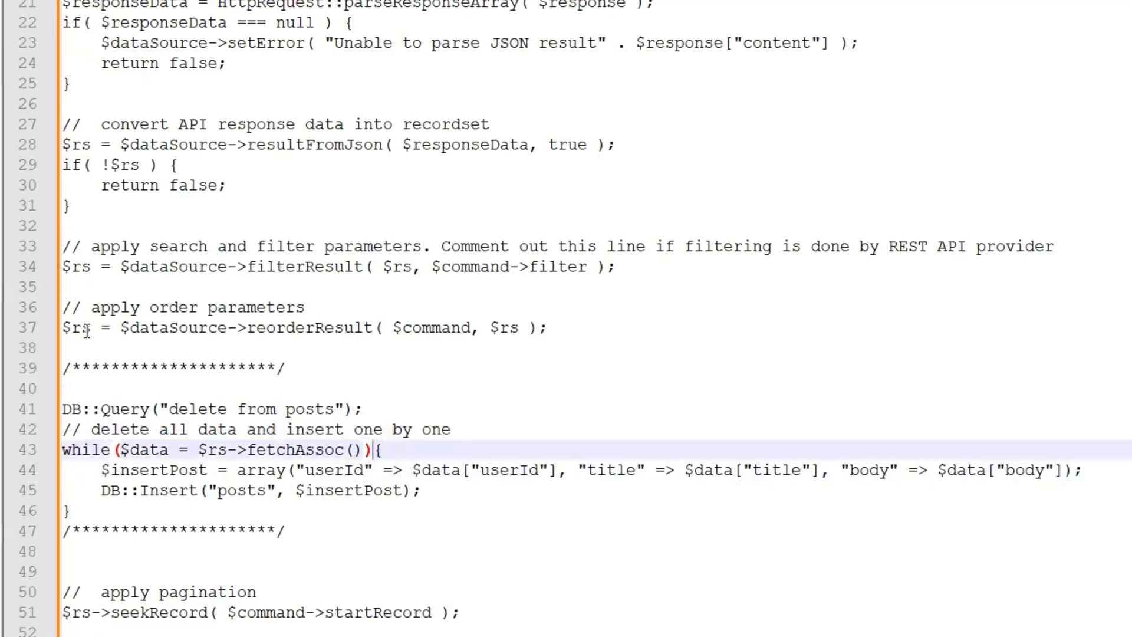
{"action": "left_click", "coordinate": [80, 327]}
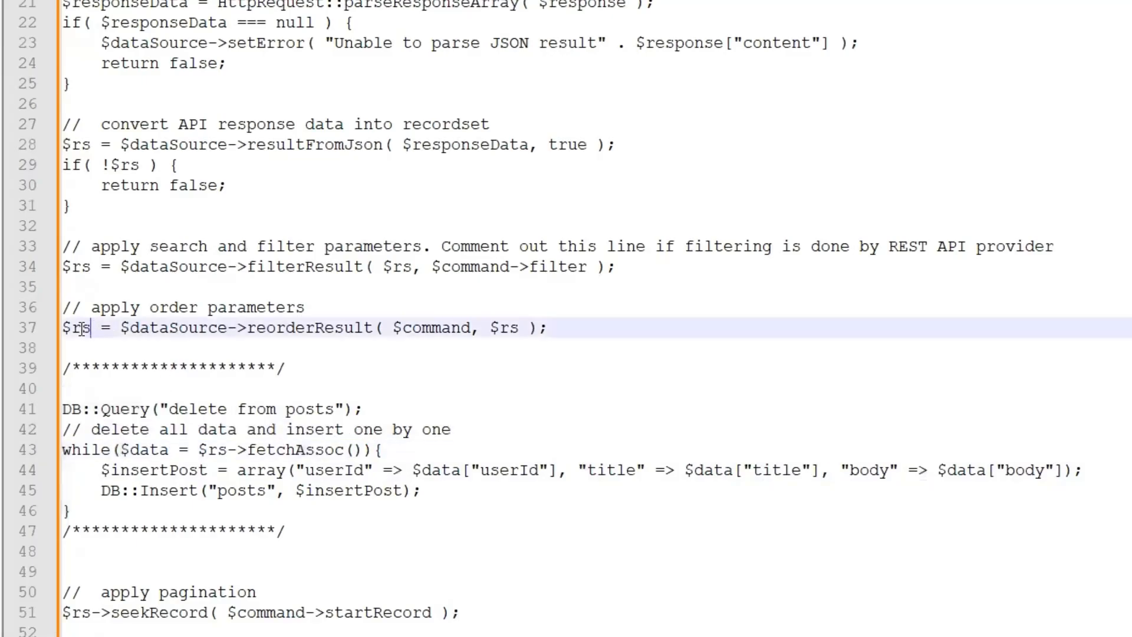
{"action": "double_click", "coordinate": [75, 328]}
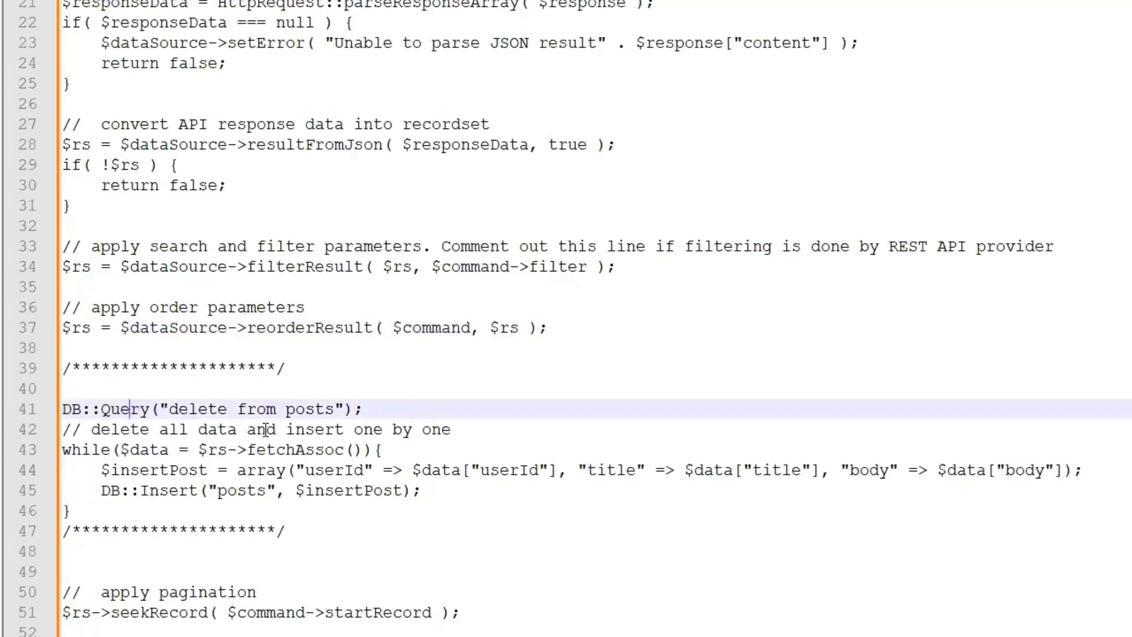
{"action": "left_click", "coordinate": [383, 450]}
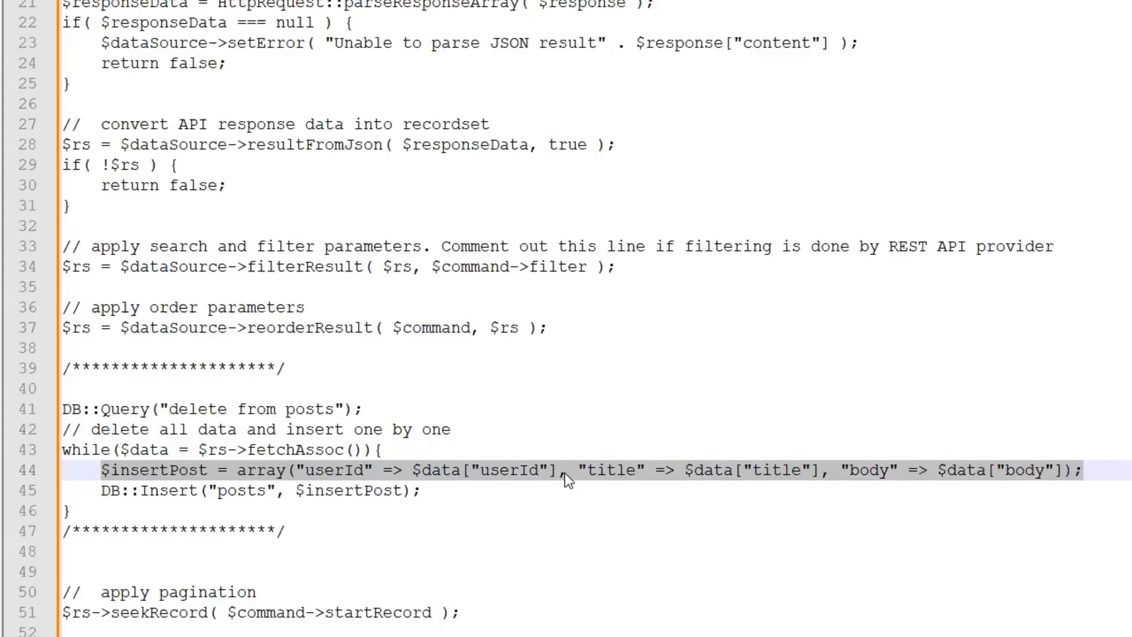
{"action": "mouse_move", "coordinate": [535, 442]}
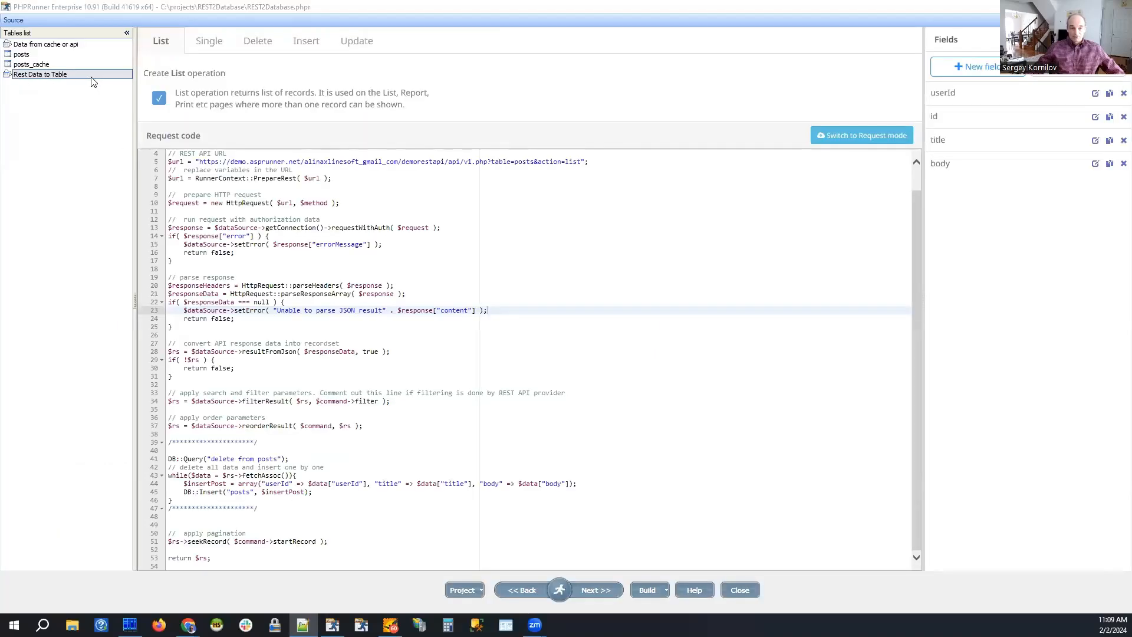
{"action": "mouse_move", "coordinate": [109, 68]}
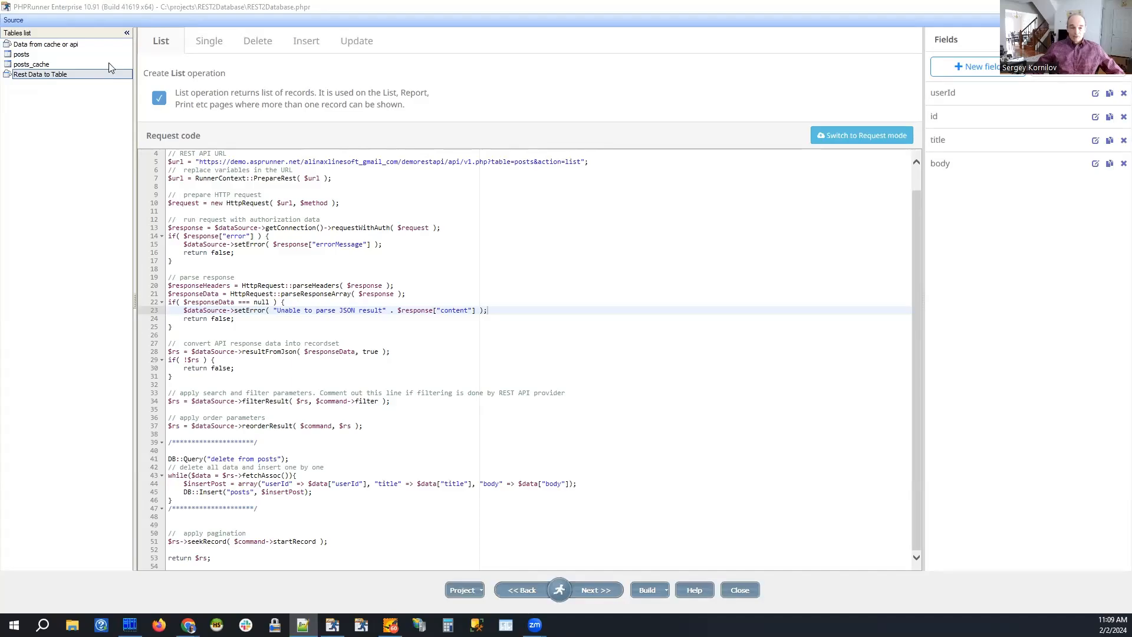
{"action": "mouse_move", "coordinate": [76, 165]}
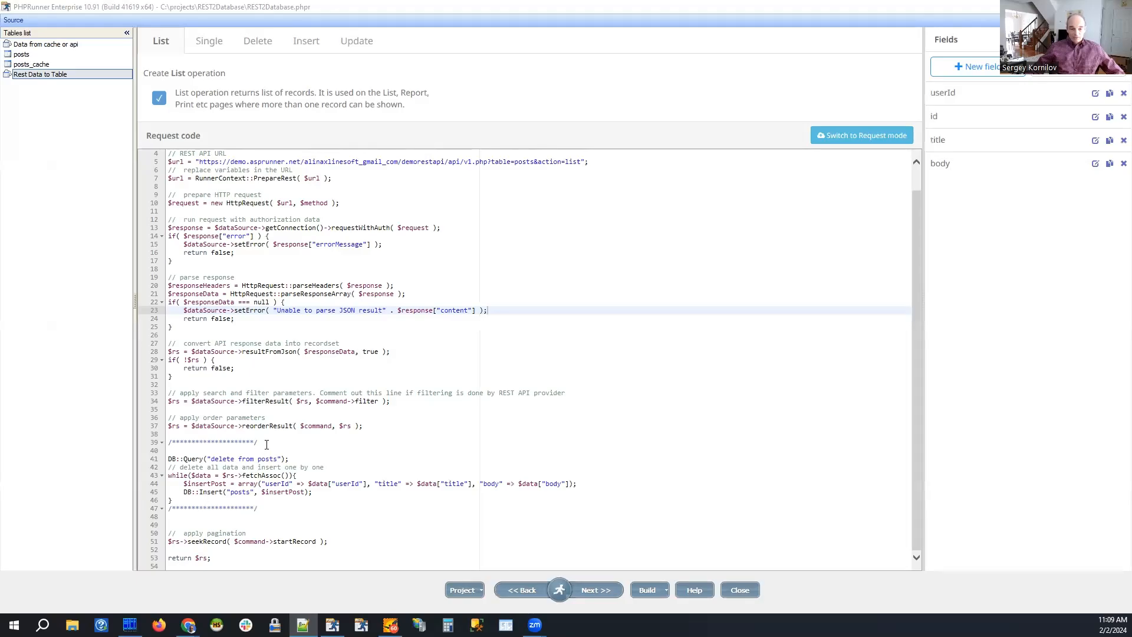
{"action": "left_click", "coordinate": [265, 450]}
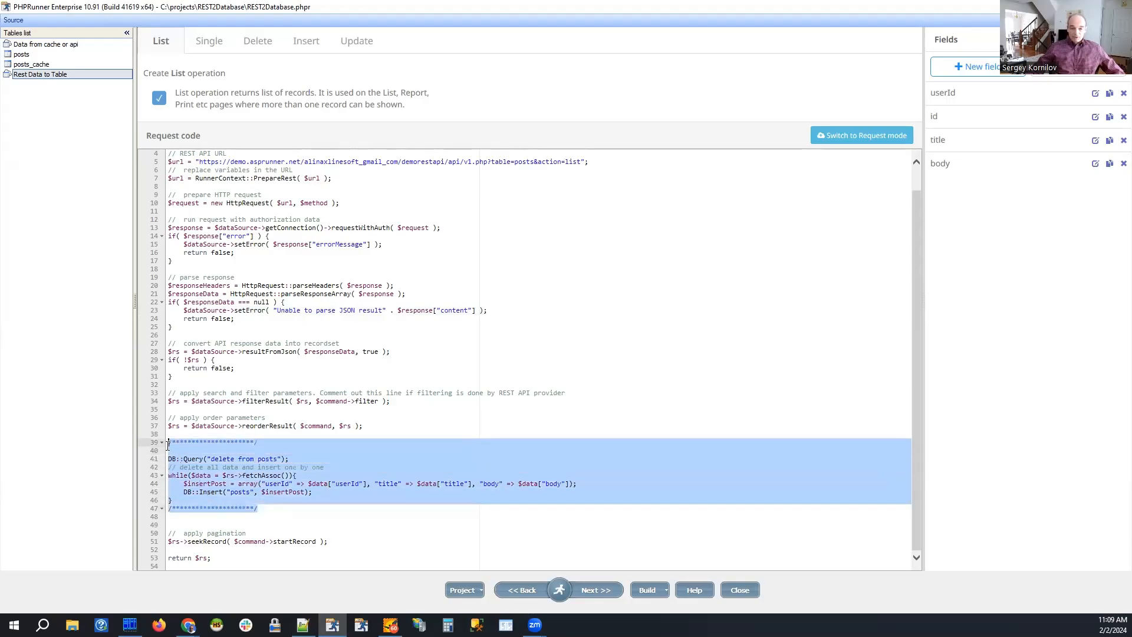
{"action": "left_click", "coordinate": [270, 508]}
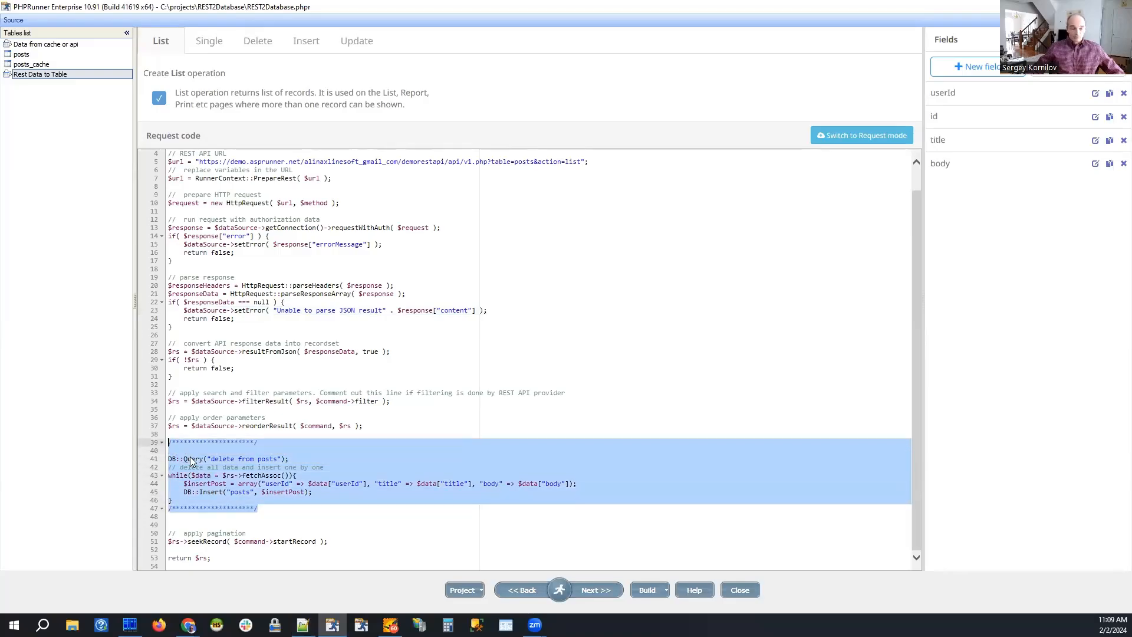
{"action": "left_click", "coordinate": [199, 441]}
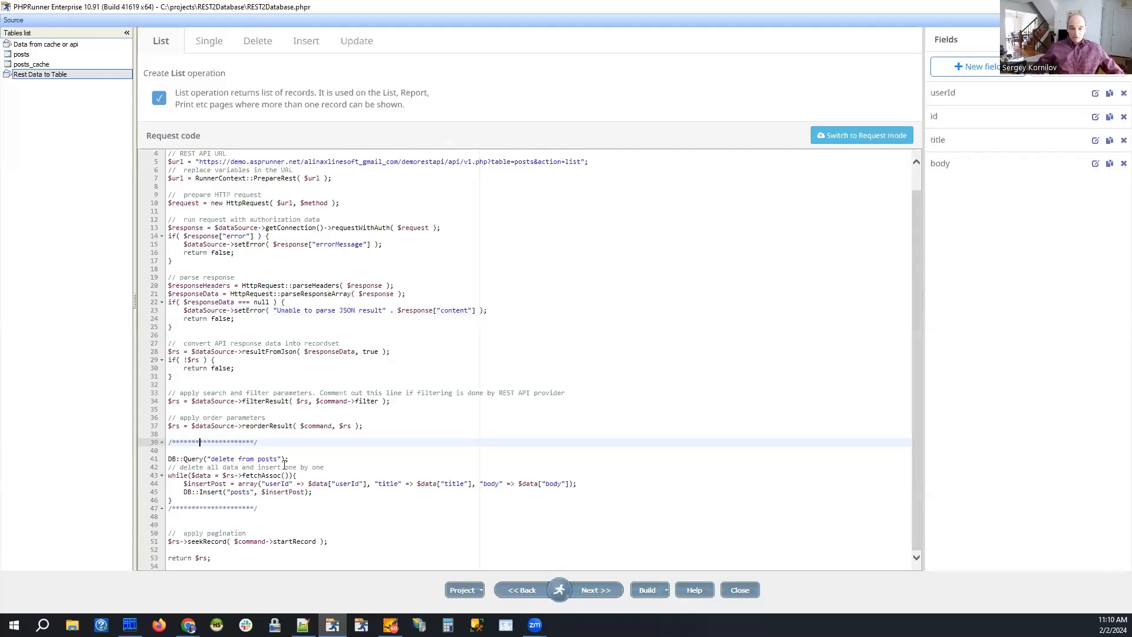
{"action": "double_click", "coordinate": [245, 459]}
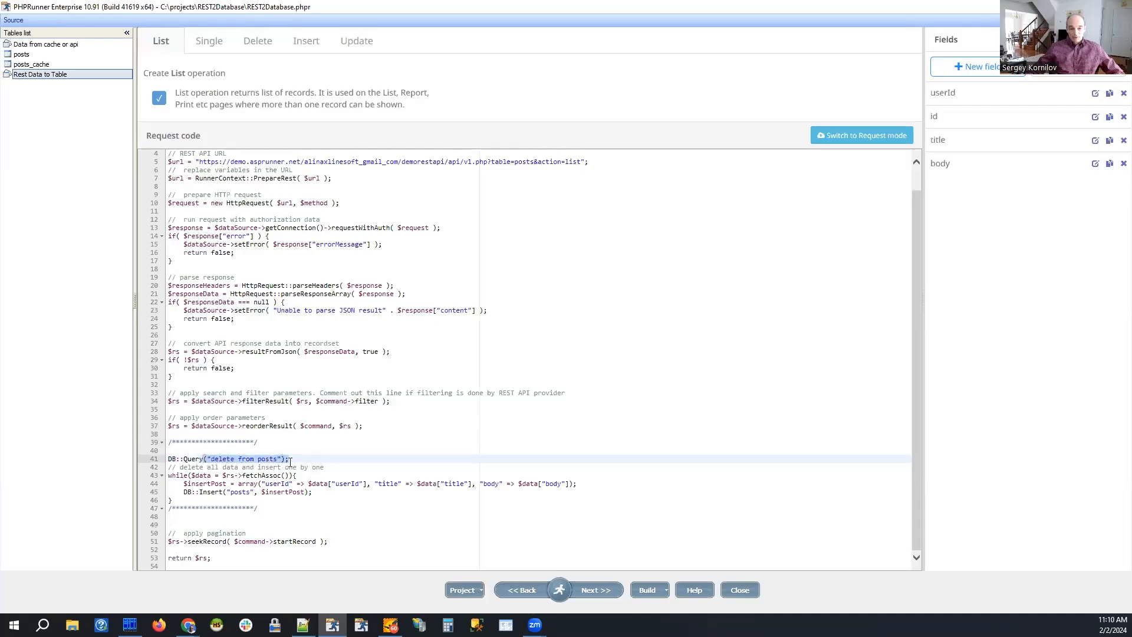
{"action": "left_click", "coordinate": [290, 459]}
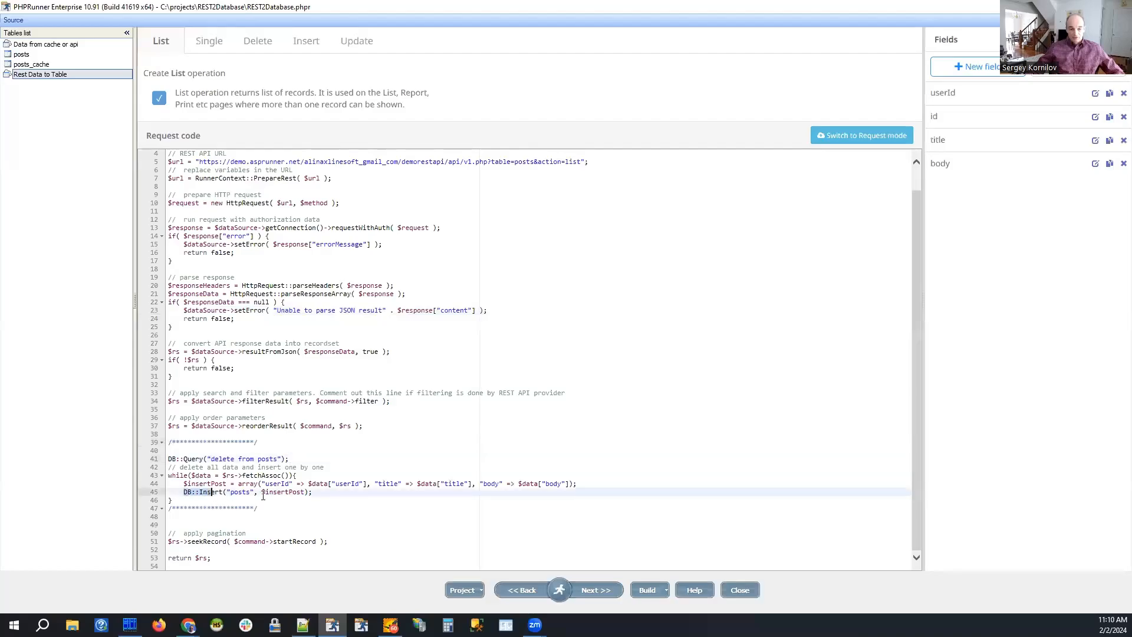
{"action": "left_click", "coordinate": [287, 507]}
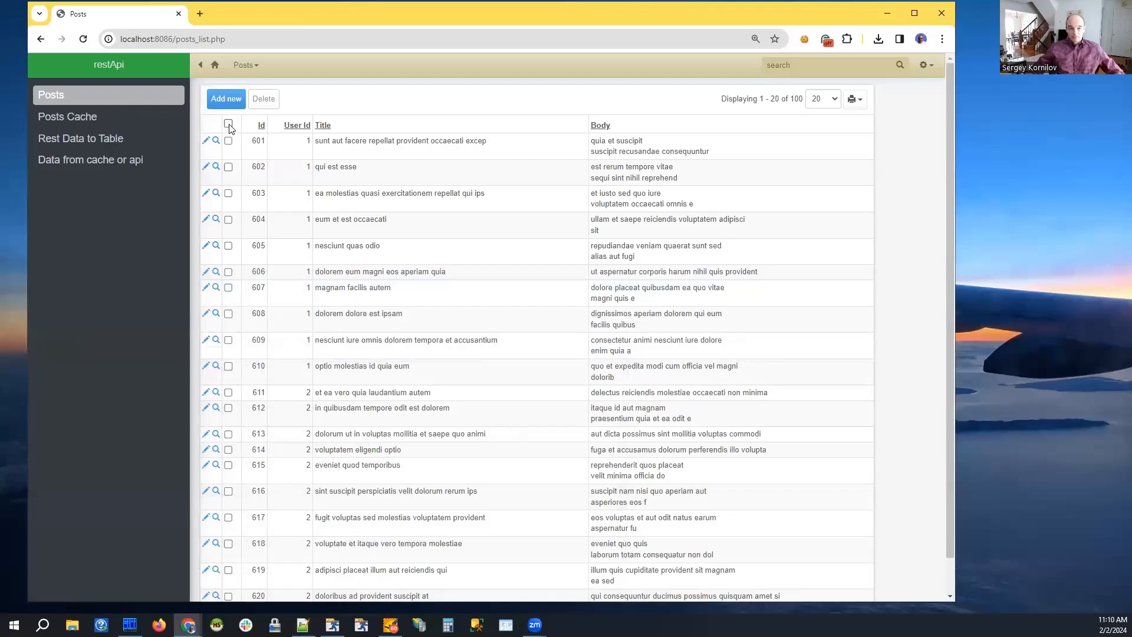
Select all posts on the page and delete them, confirming with OK
{"action": "left_click", "coordinate": [821, 99]}
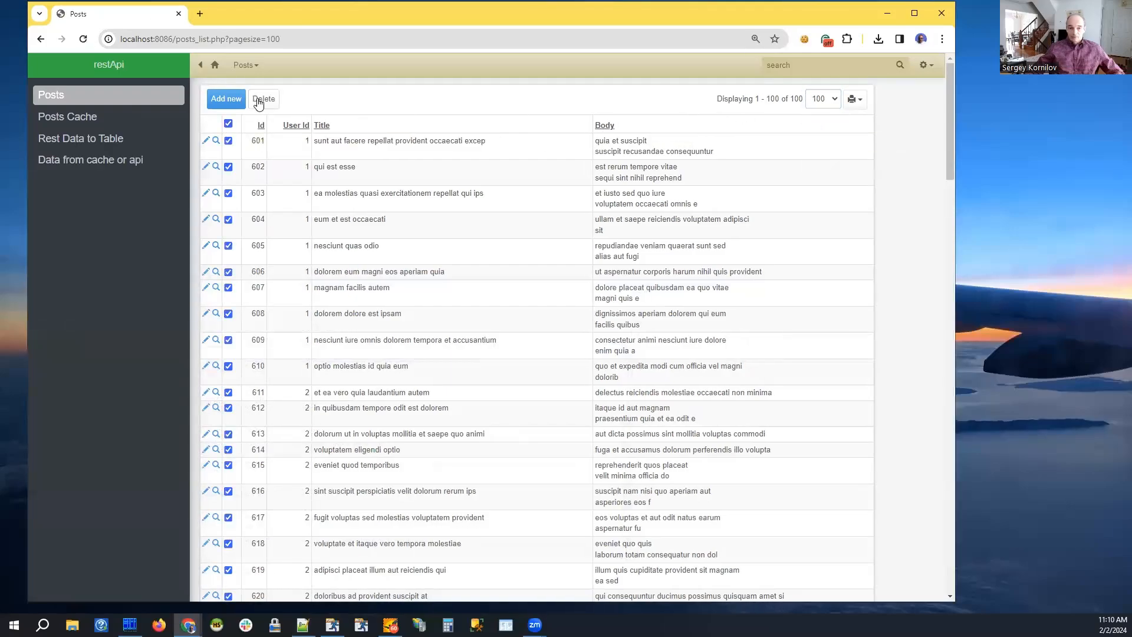
{"action": "left_click", "coordinate": [264, 99]}
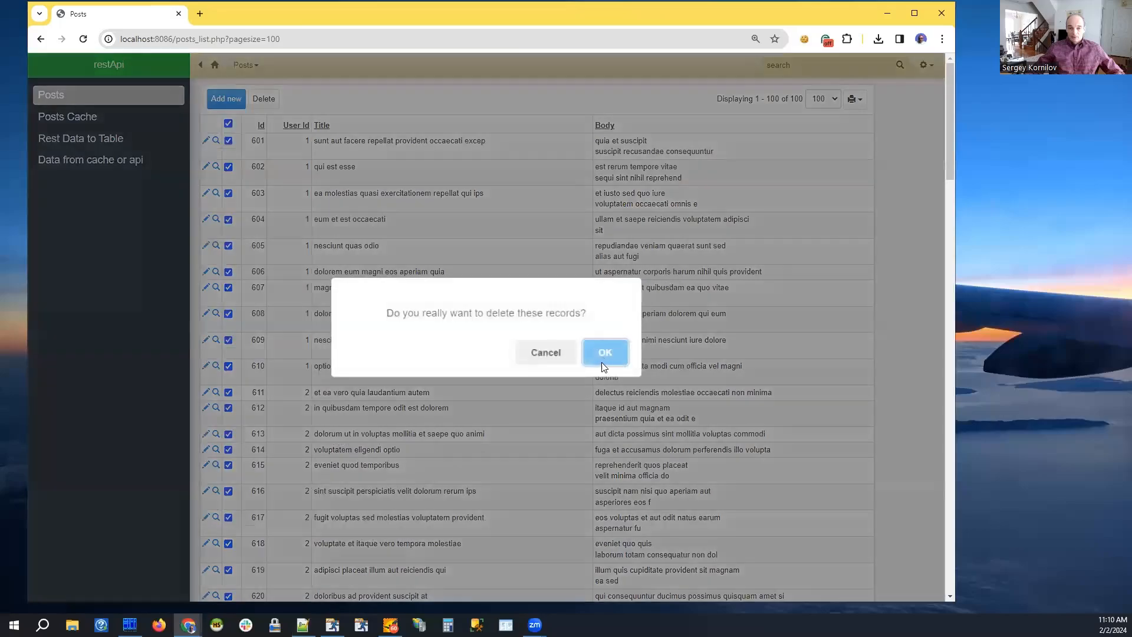
{"action": "left_click", "coordinate": [605, 353]}
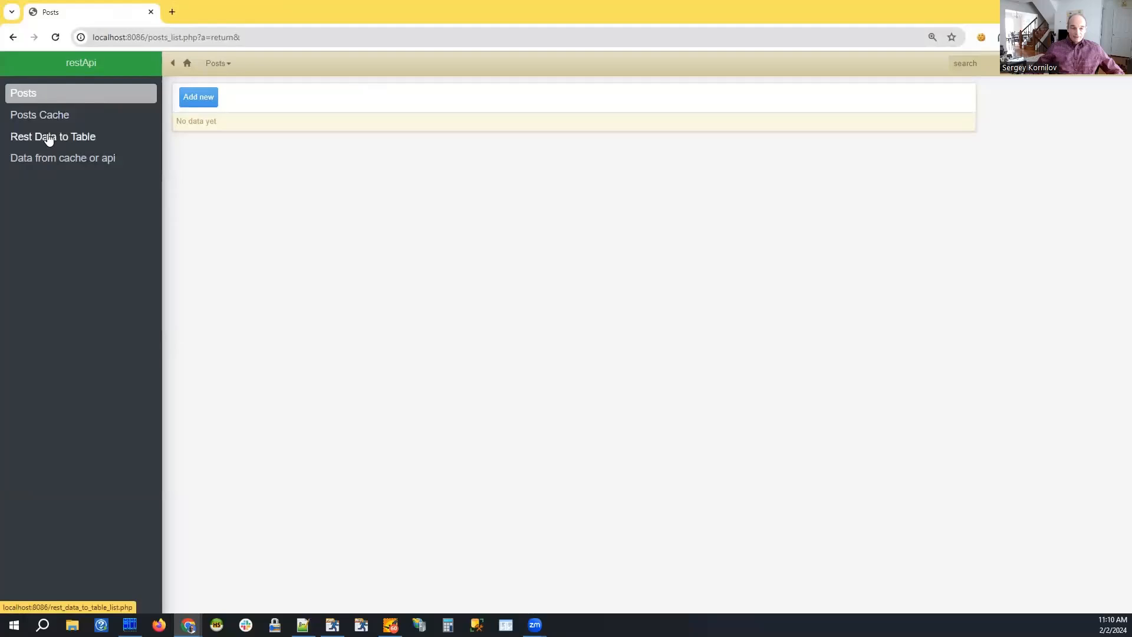
{"action": "mouse_move", "coordinate": [52, 137]}
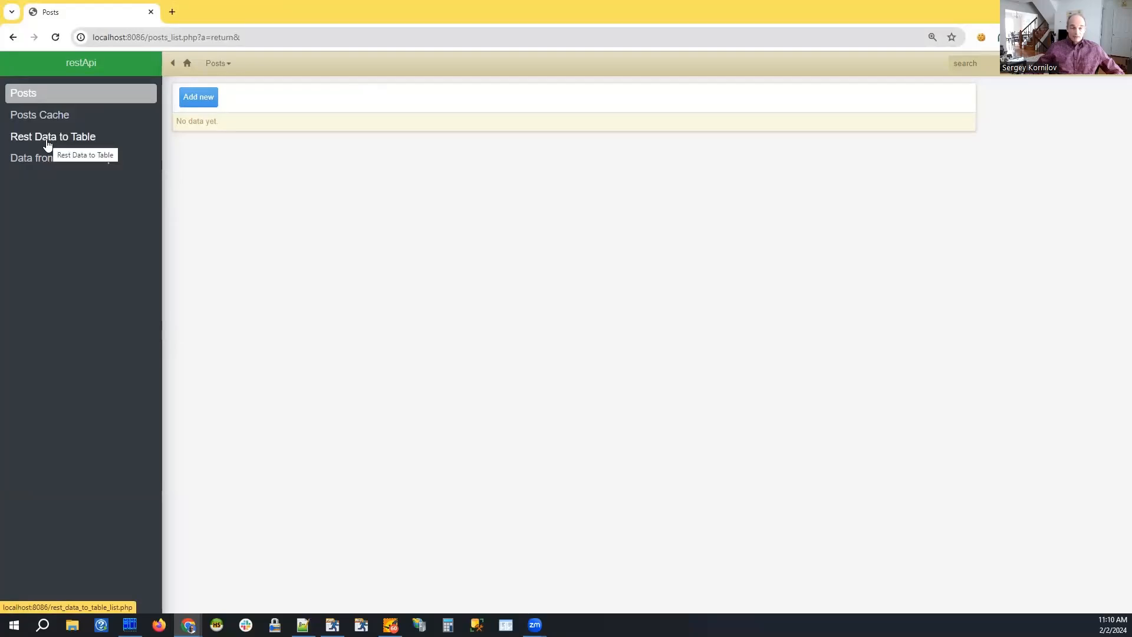
Open Rest Data to Table, check Posts, reopen it and select its page address
{"action": "left_click", "coordinate": [53, 136]}
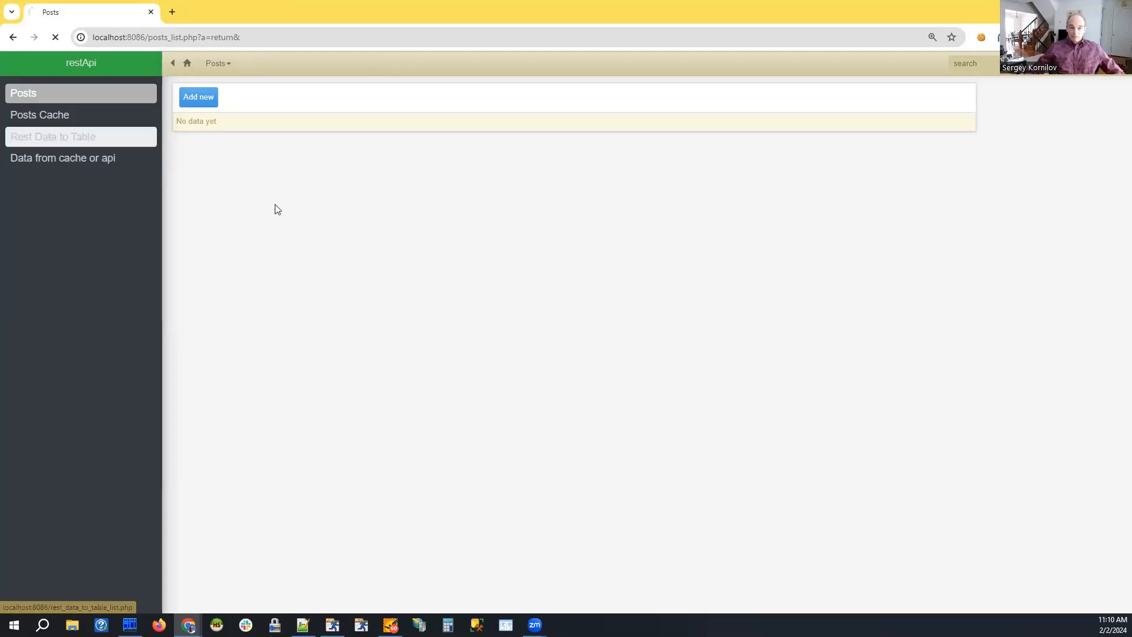
{"action": "left_click", "coordinate": [52, 136]}
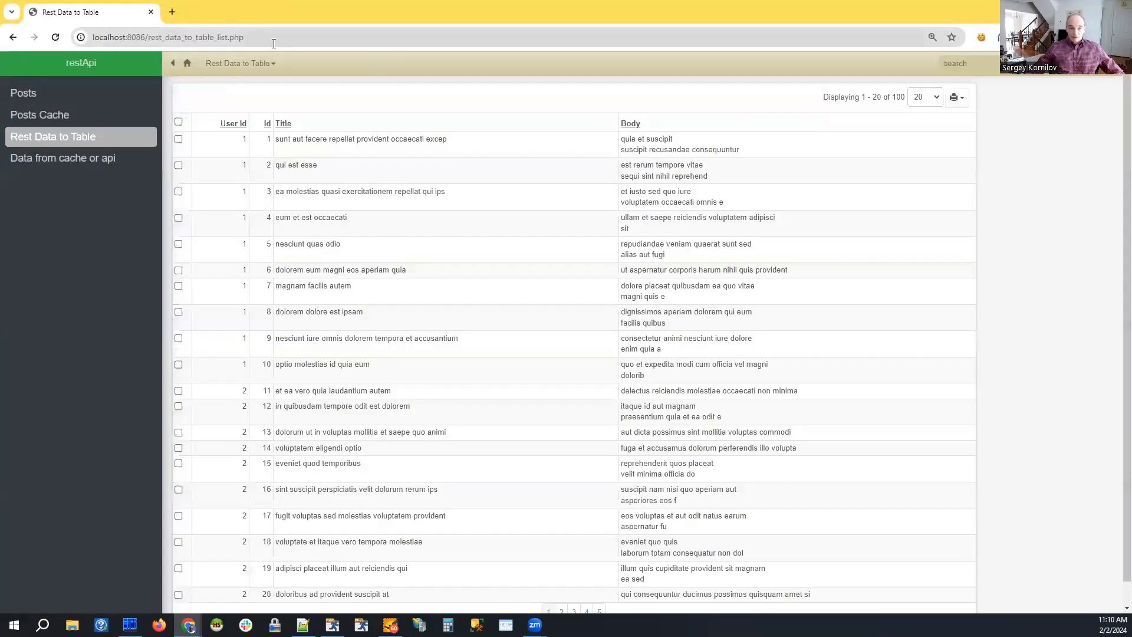
{"action": "mouse_move", "coordinate": [23, 93]}
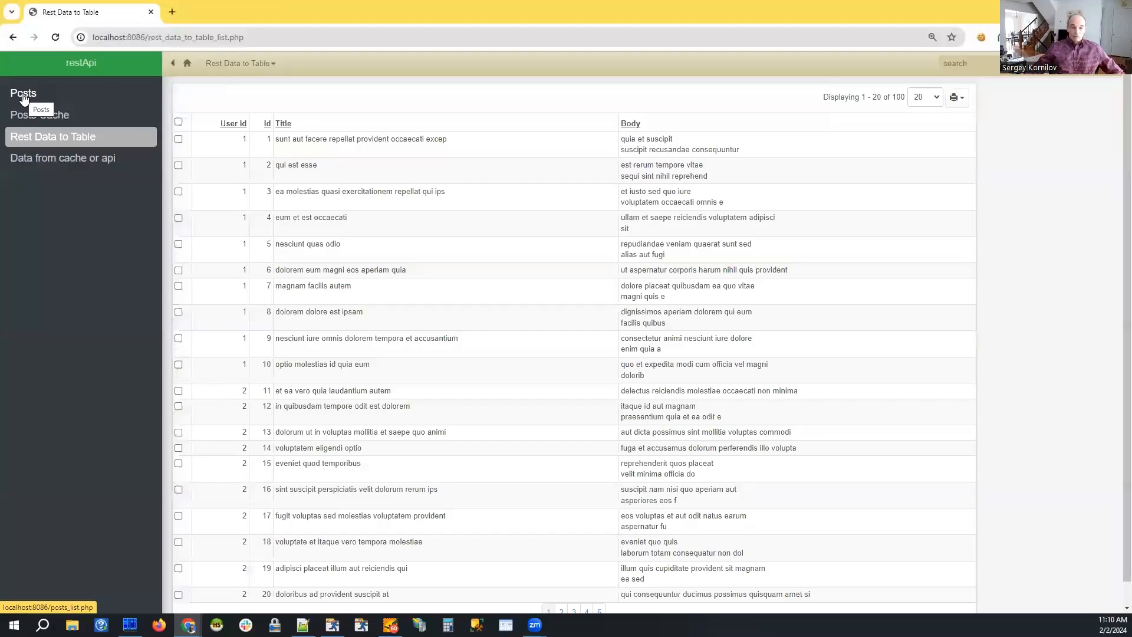
{"action": "left_click", "coordinate": [23, 93]}
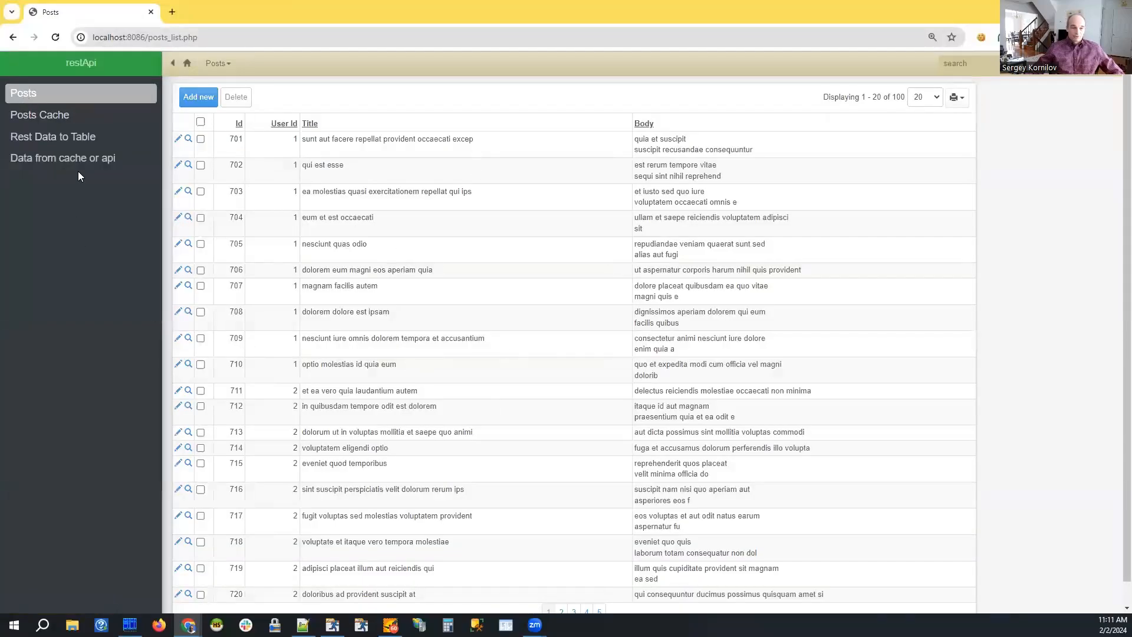
{"action": "mouse_move", "coordinate": [52, 136]}
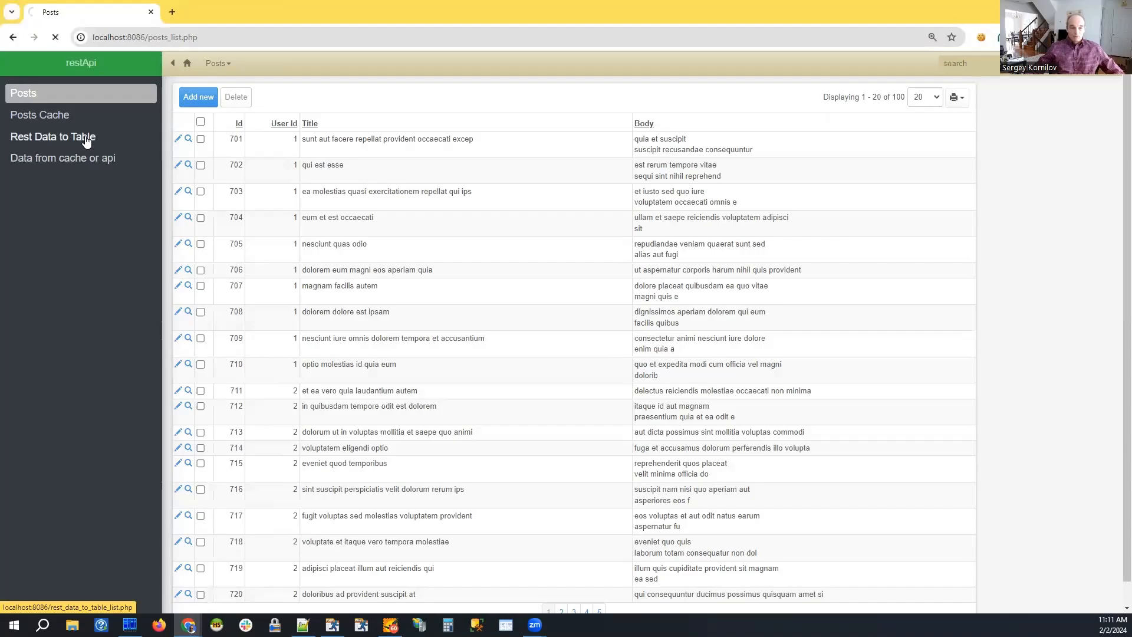
{"action": "left_click", "coordinate": [53, 136]}
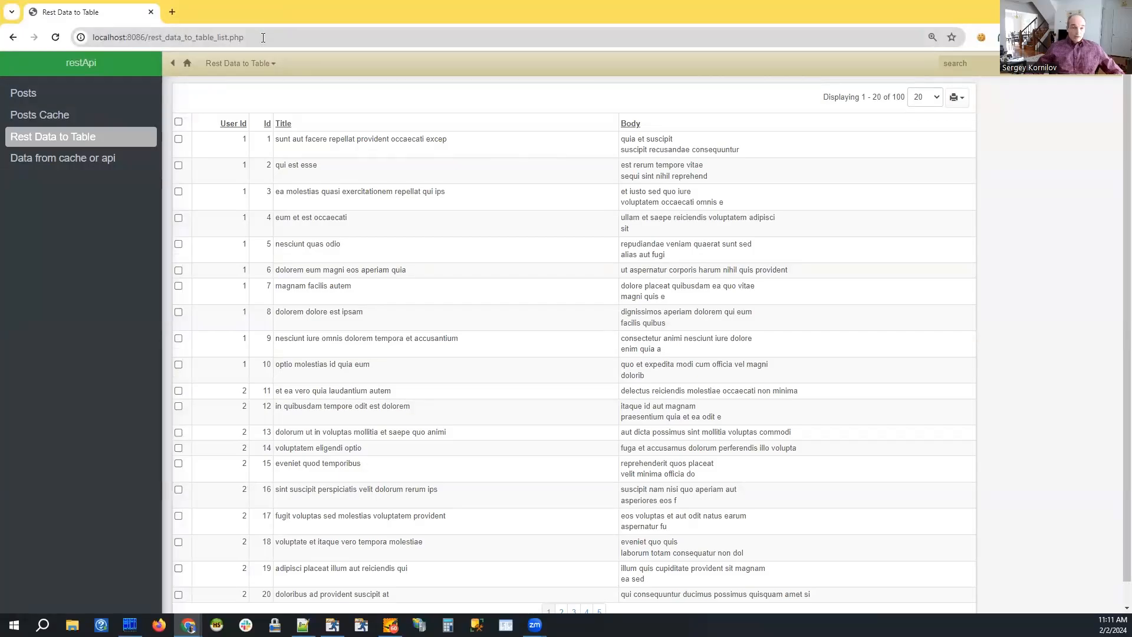
{"action": "left_click", "coordinate": [168, 36]}
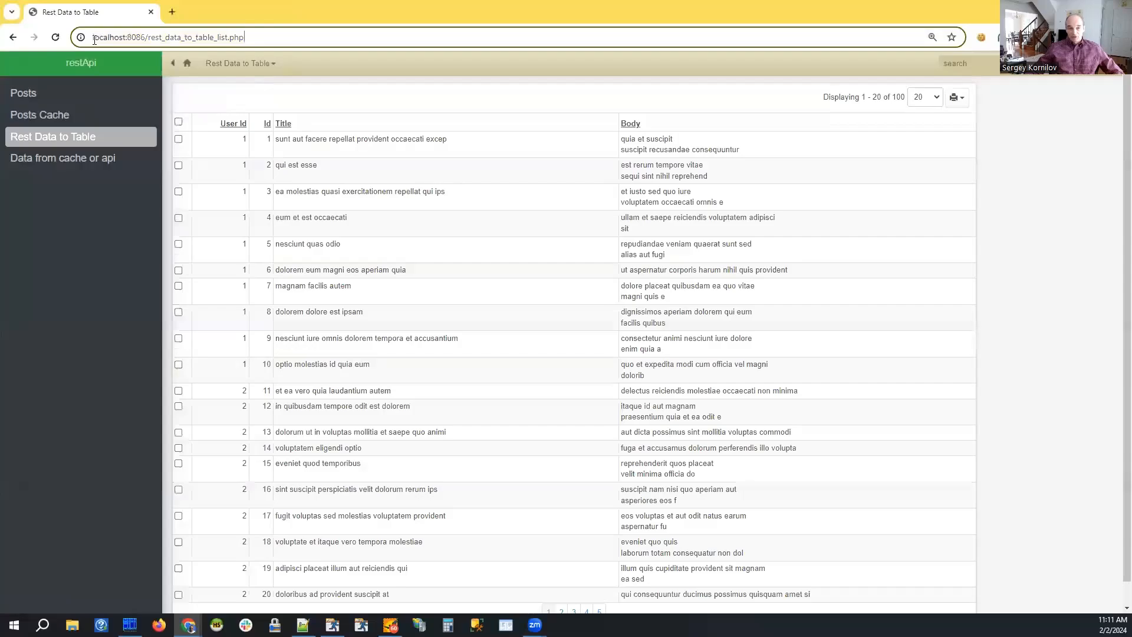
{"action": "mouse_move", "coordinate": [24, 93]}
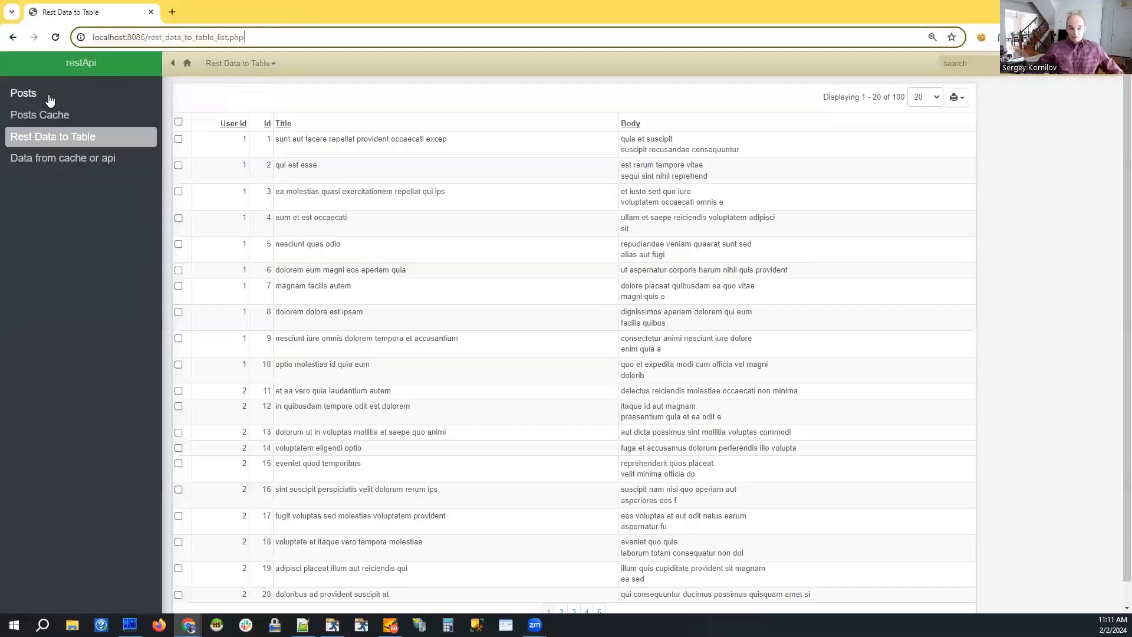
Show 100 posts per page, delete them all, and search the Start menu for cmd
{"action": "left_click", "coordinate": [23, 93]}
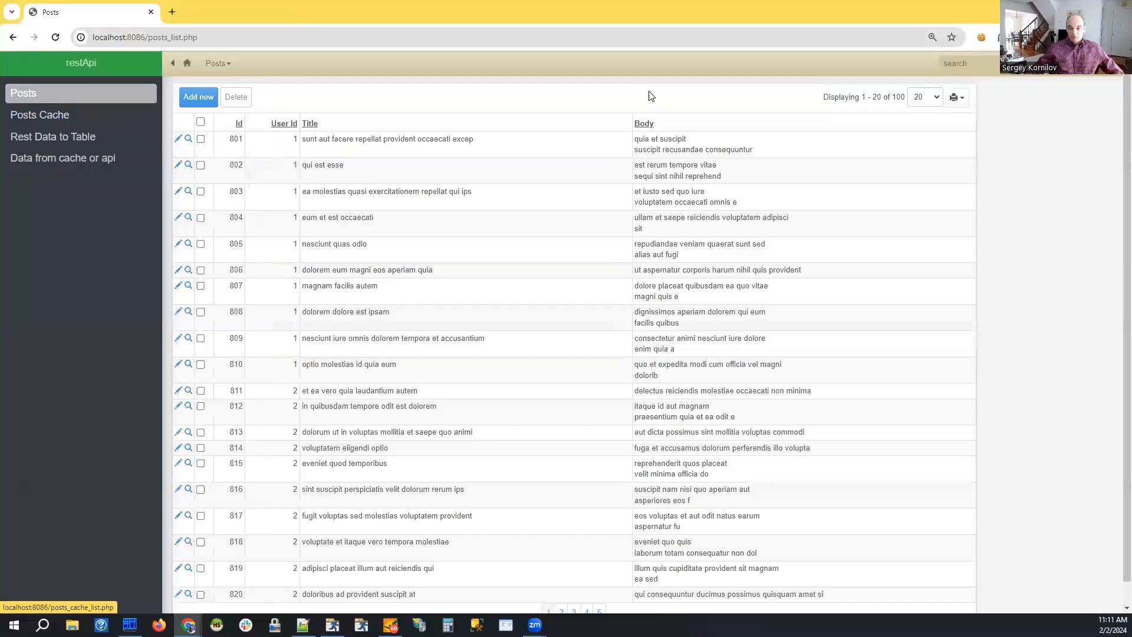
{"action": "left_click", "coordinate": [924, 96]}
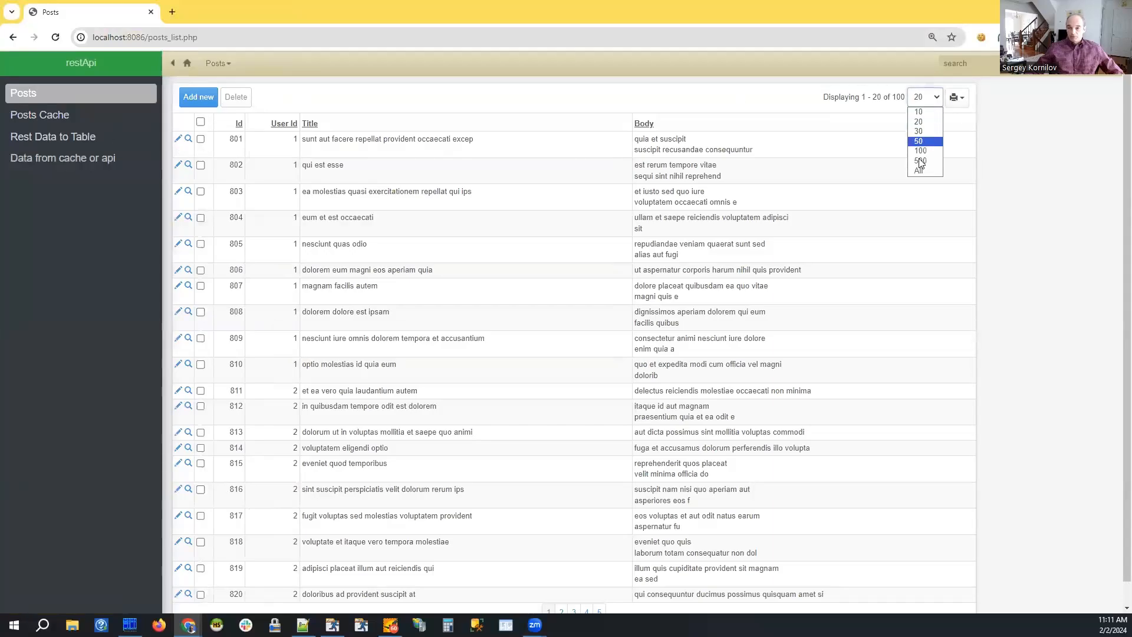
{"action": "left_click", "coordinate": [920, 151]}
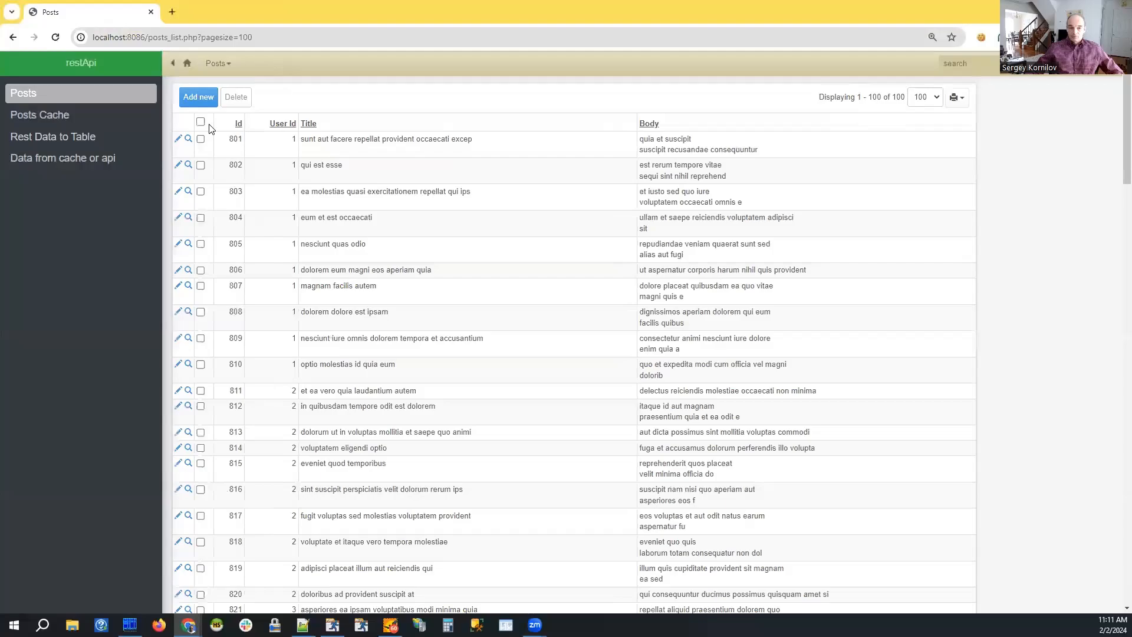
{"action": "left_click", "coordinate": [200, 122]}
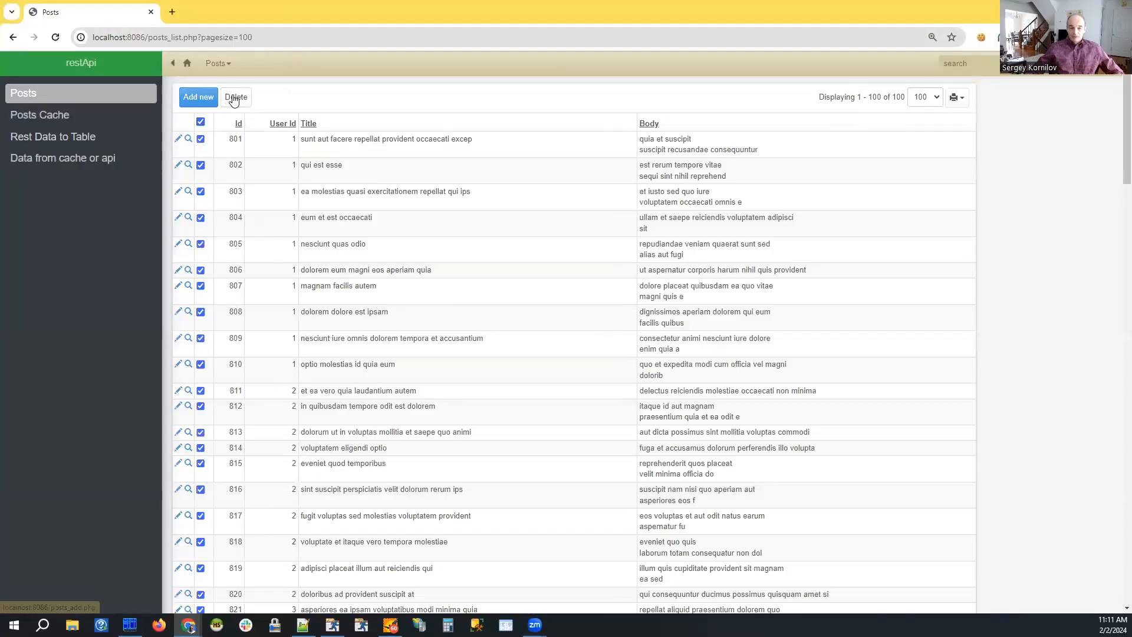
{"action": "left_click", "coordinate": [235, 97]}
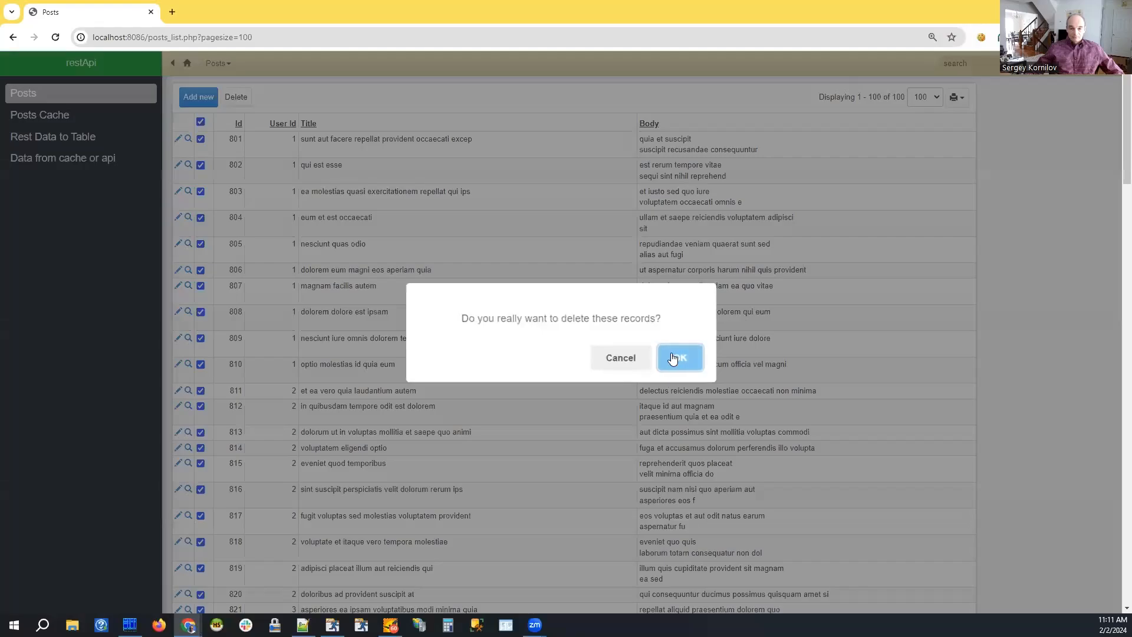
{"action": "left_click", "coordinate": [678, 357]}
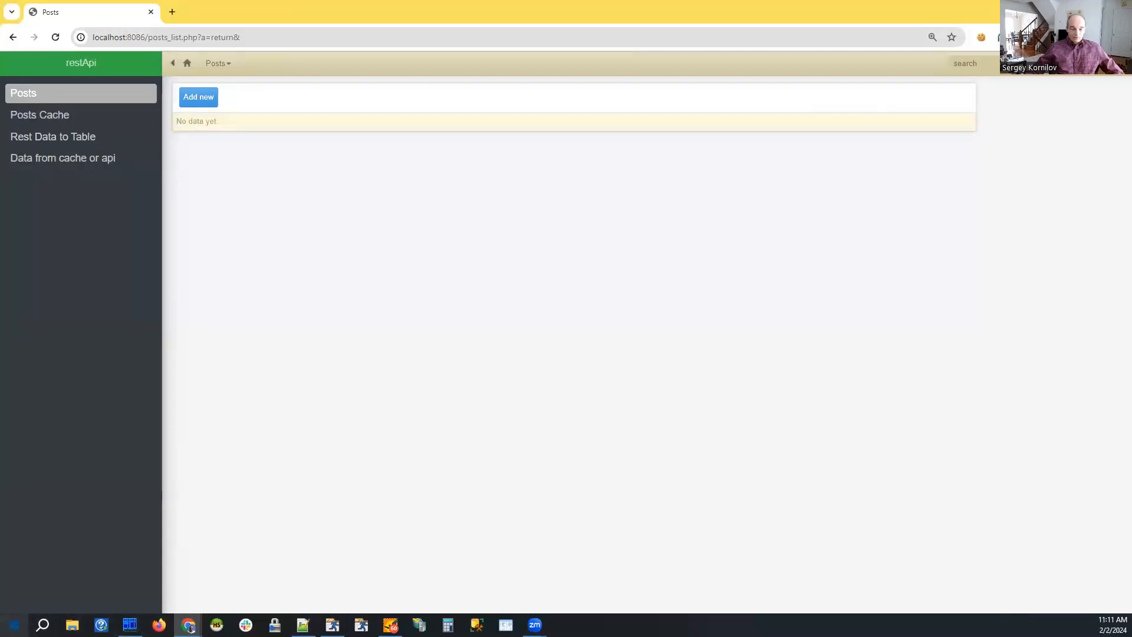
{"action": "left_click", "coordinate": [12, 624]}
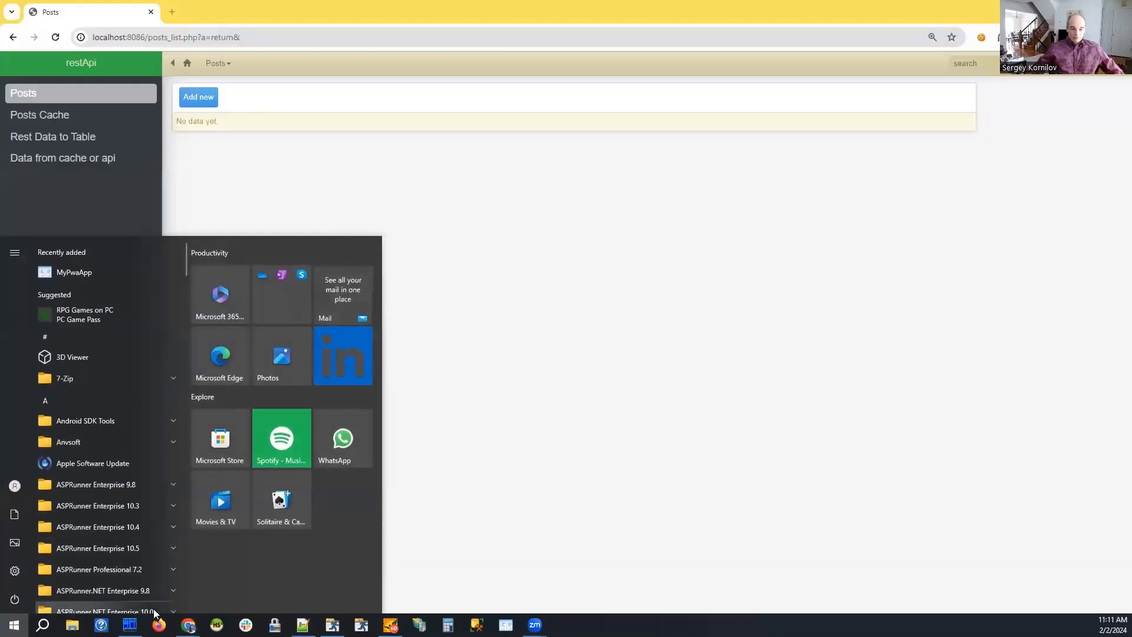
{"action": "type", "text": "cmd"}
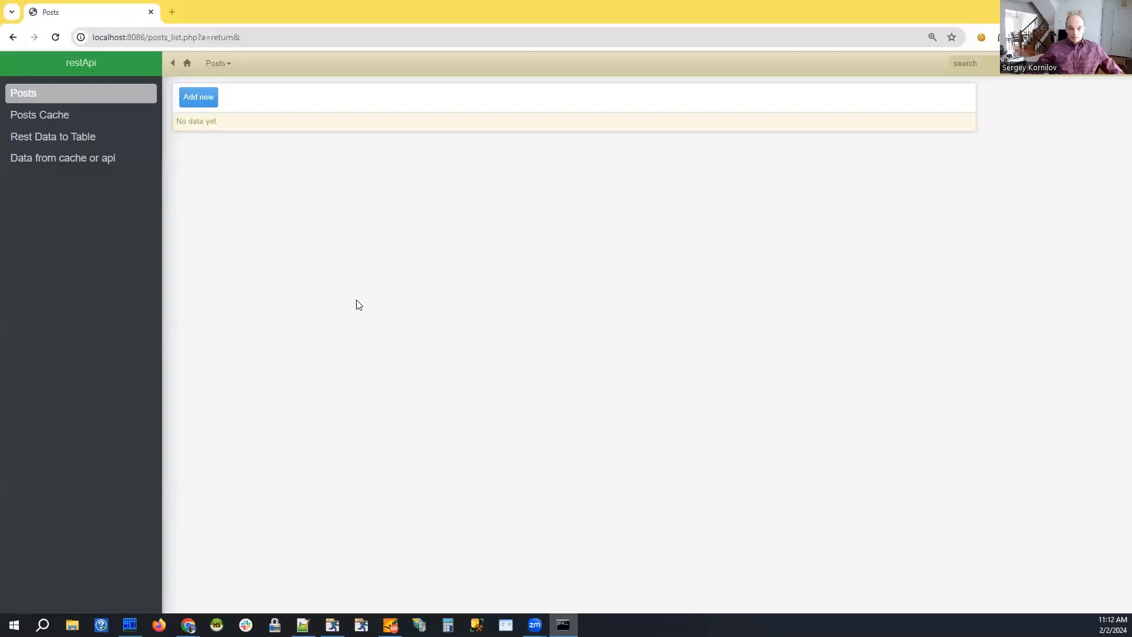
{"action": "left_click", "coordinate": [562, 624]}
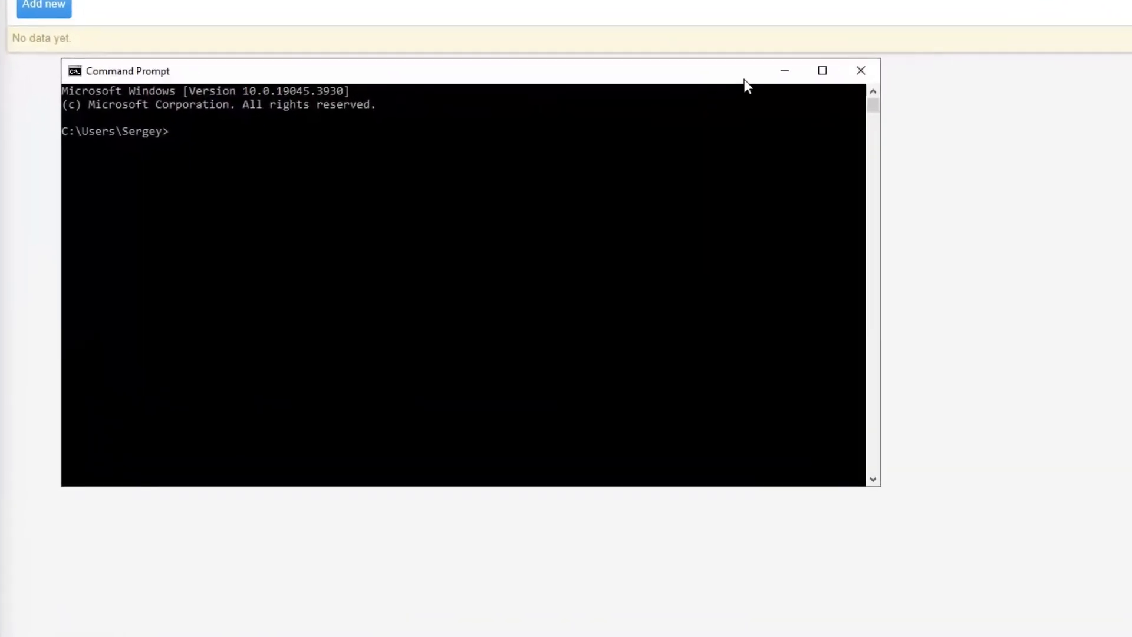
{"action": "type", "text": "wget"}
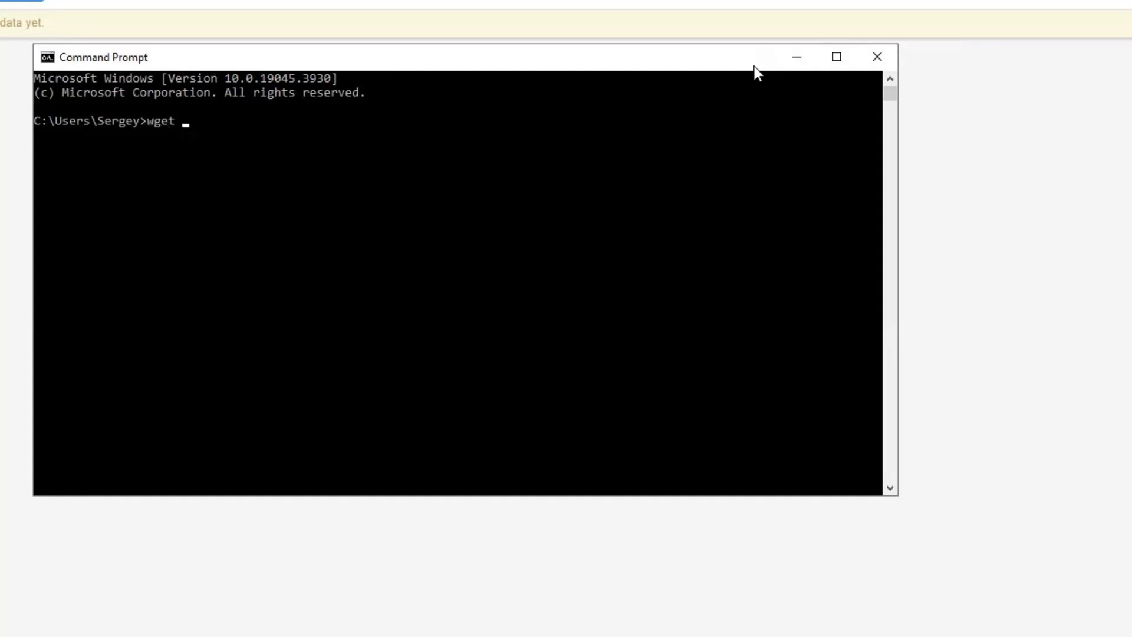
{"action": "type", "text": "http://localhost:8086/rest_data_to_table_list.php"}
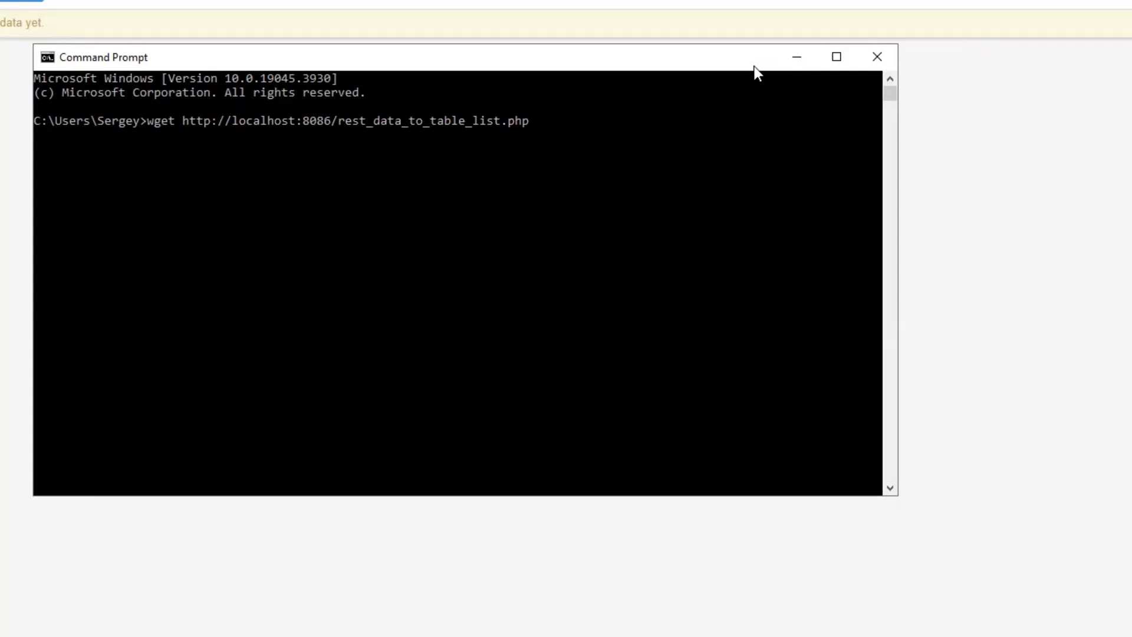
{"action": "key", "text": "Return"}
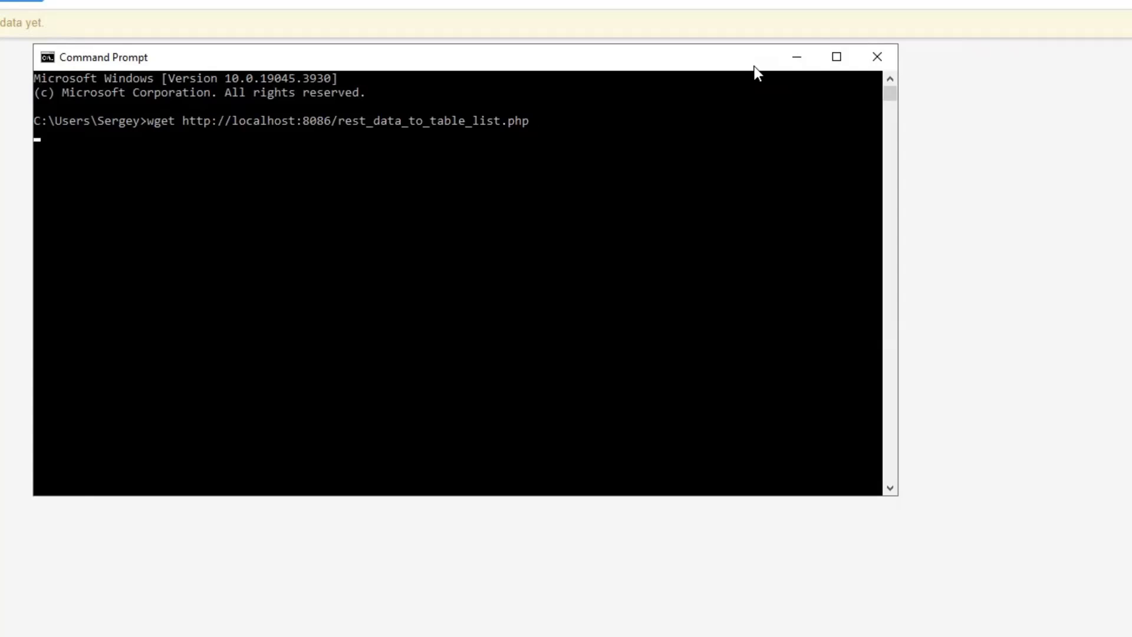
{"action": "key", "text": "Return"}
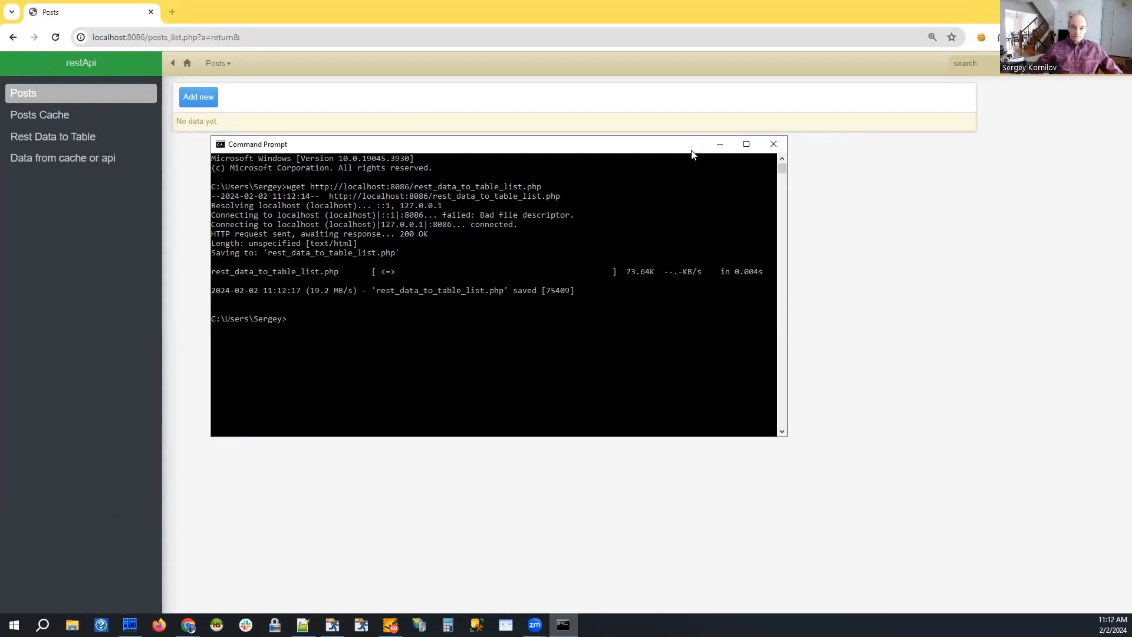
{"action": "mouse_move", "coordinate": [611, 161]}
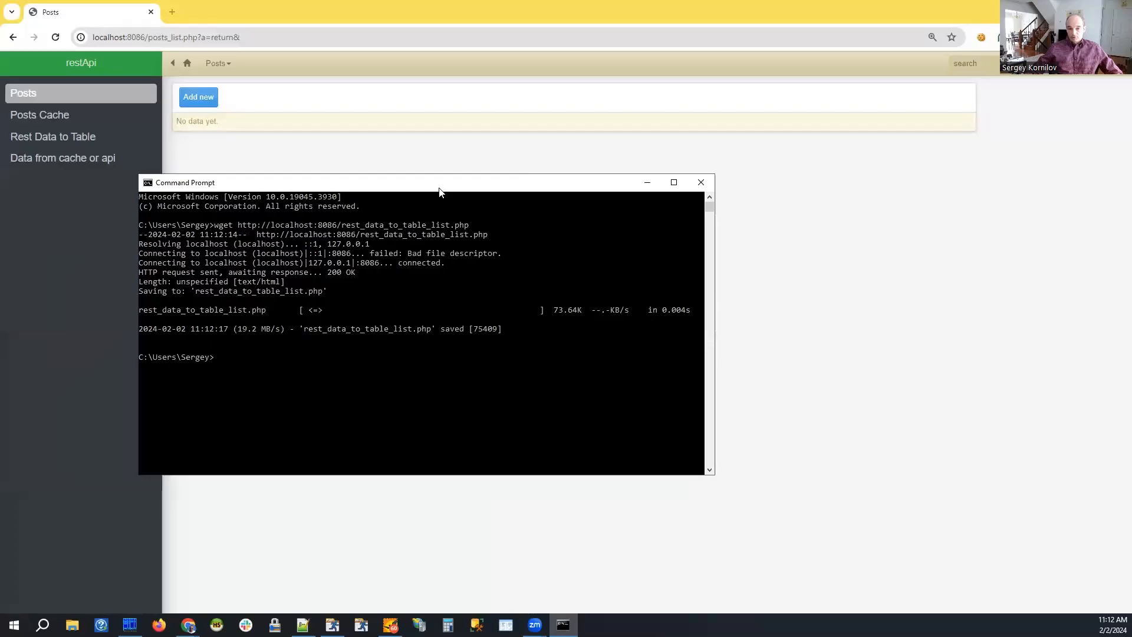
{"action": "left_click_drag", "start_coordinate": [438, 182], "coordinate": [420, 240]}
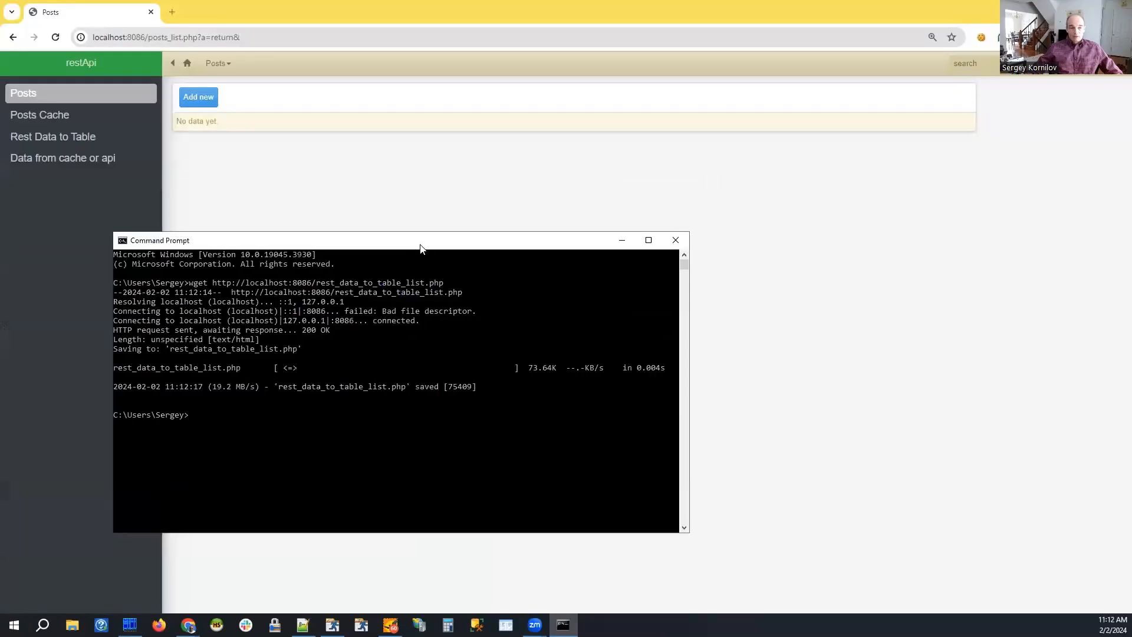
{"action": "left_click", "coordinate": [674, 240]}
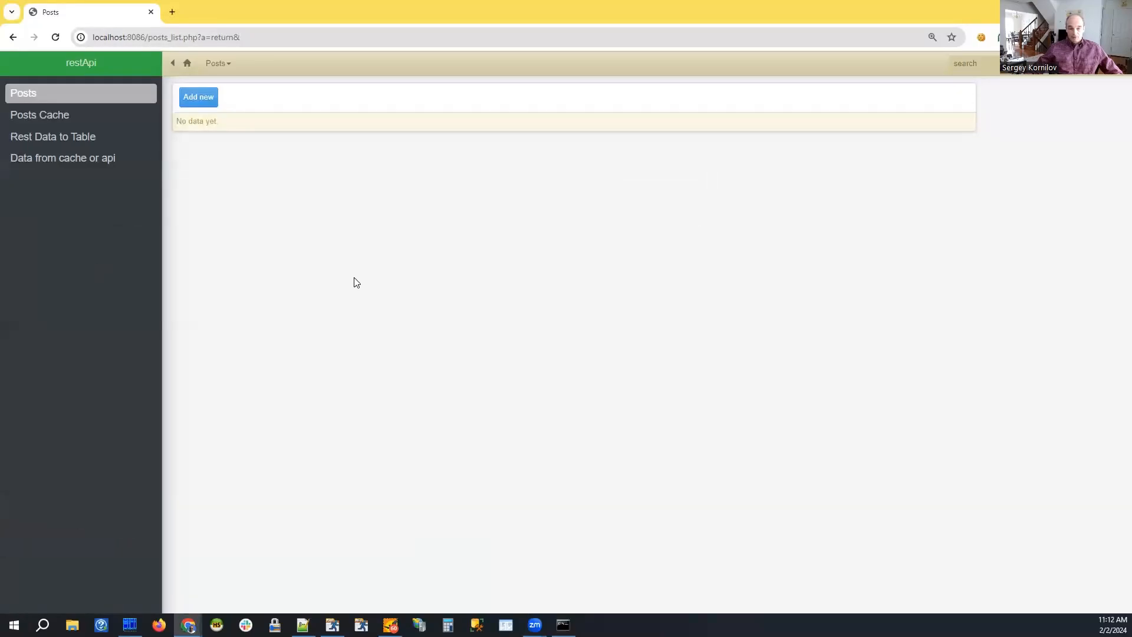
{"action": "mouse_move", "coordinate": [39, 114]}
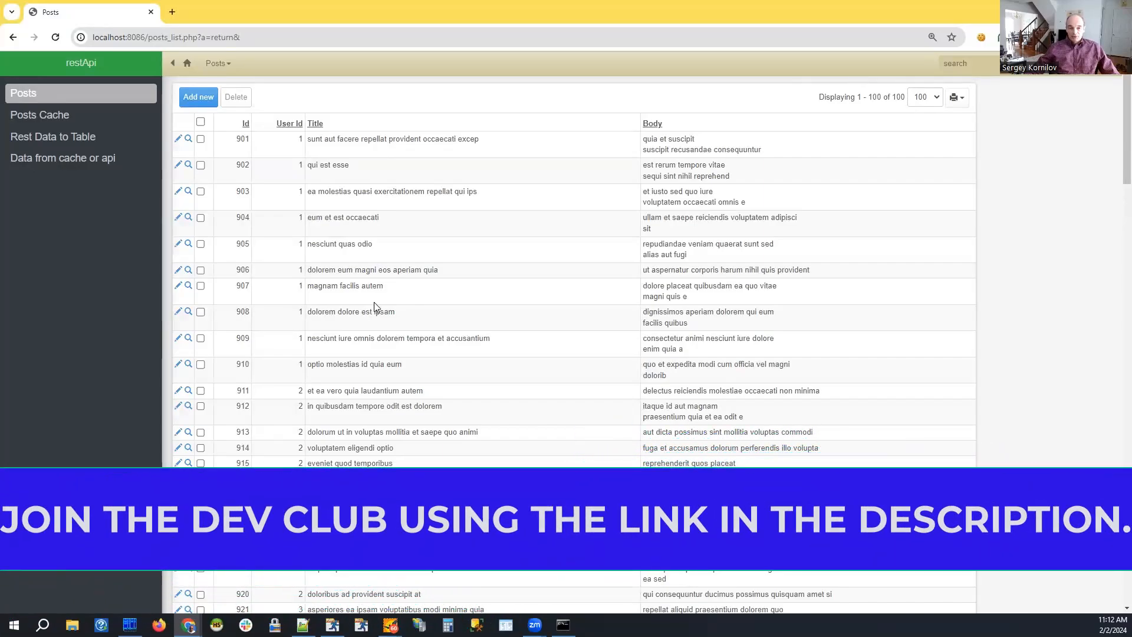
{"action": "mouse_move", "coordinate": [417, 285]}
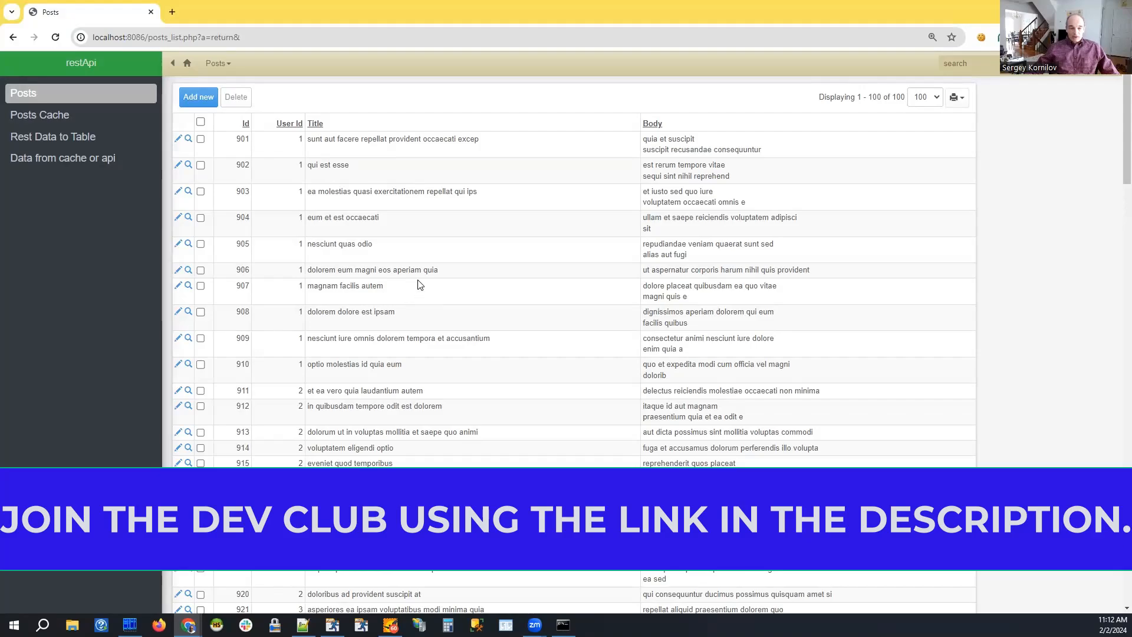